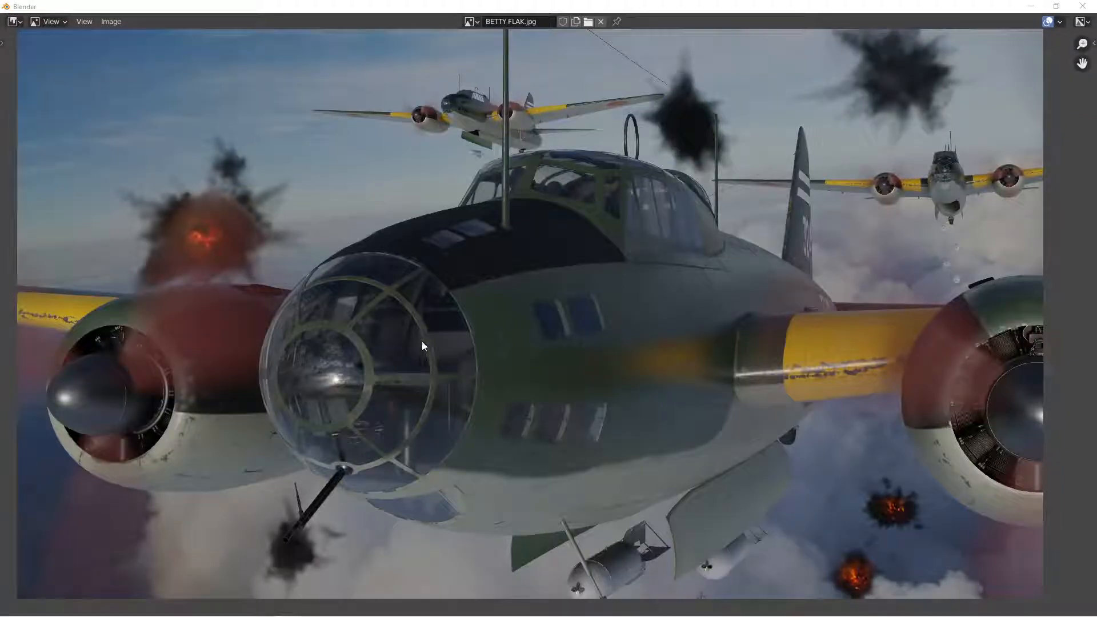
pyautogui.moveTo(204, 154)
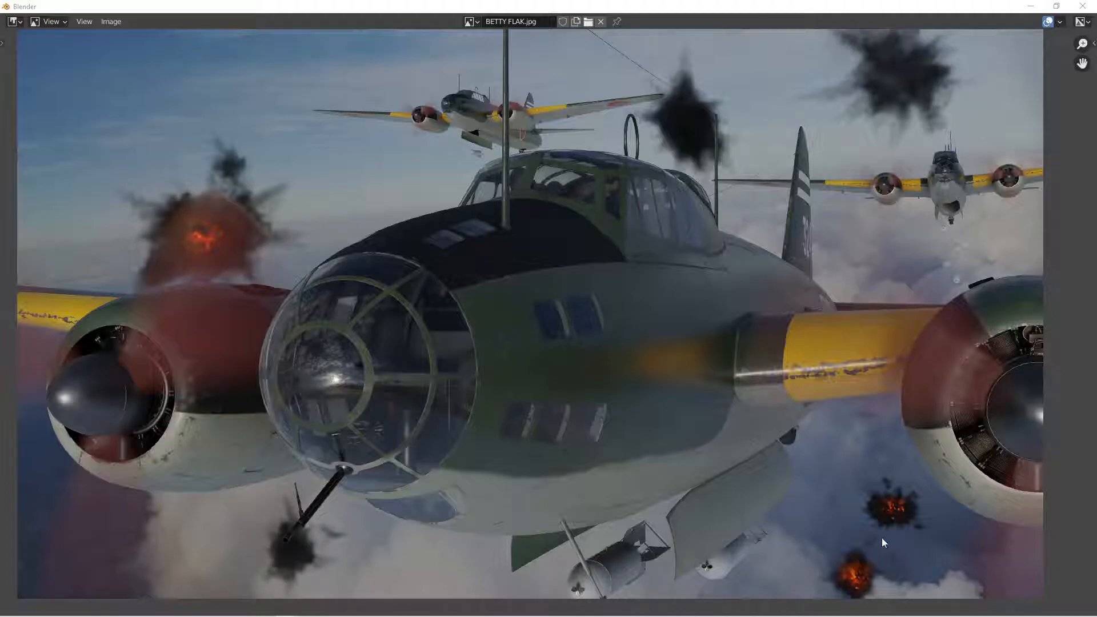
pyautogui.moveTo(130, 254)
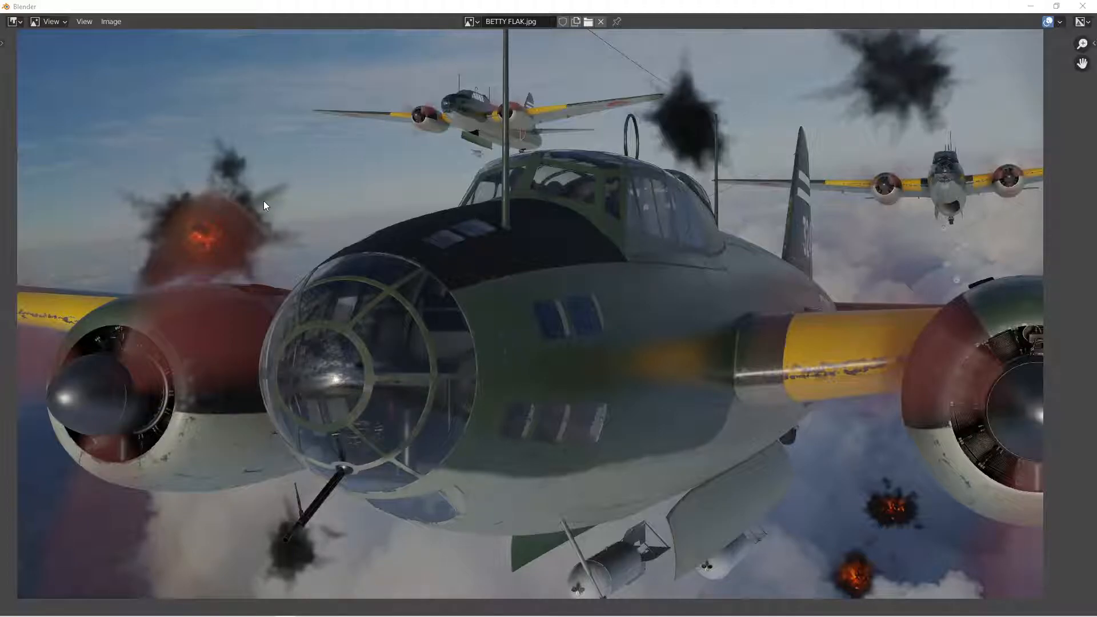
pyautogui.moveTo(329, 262)
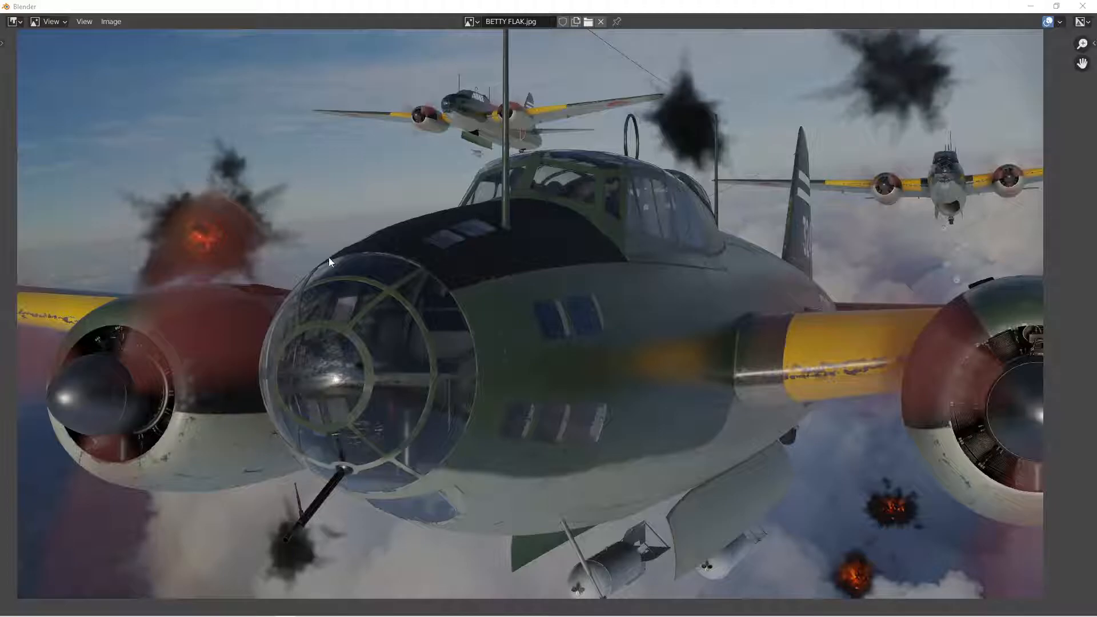
pyautogui.moveTo(493, 317)
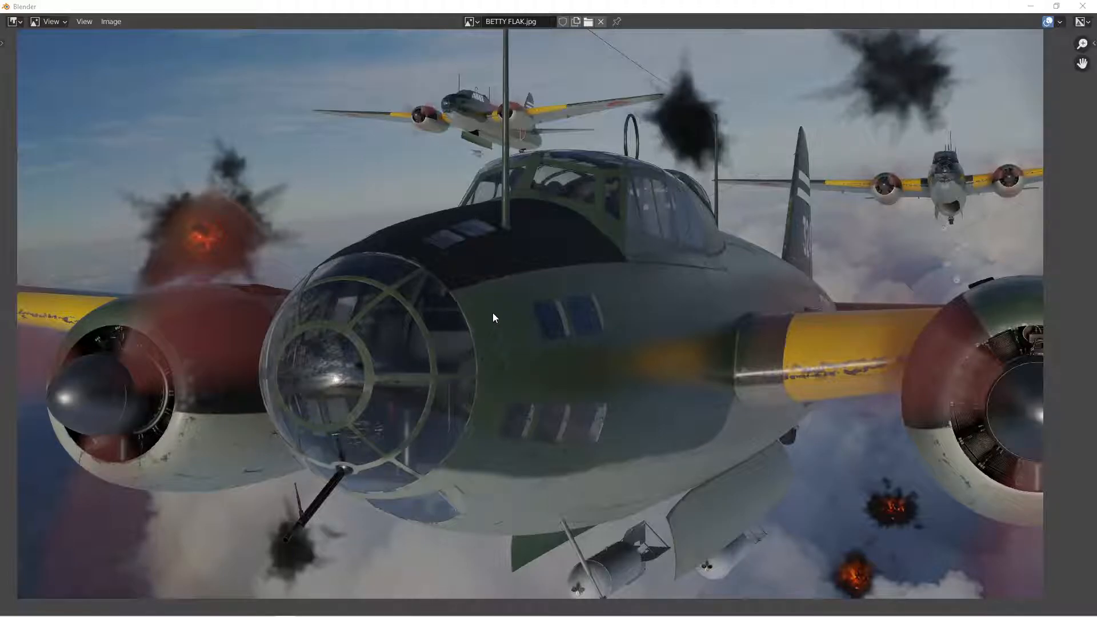
pyautogui.moveTo(213, 189)
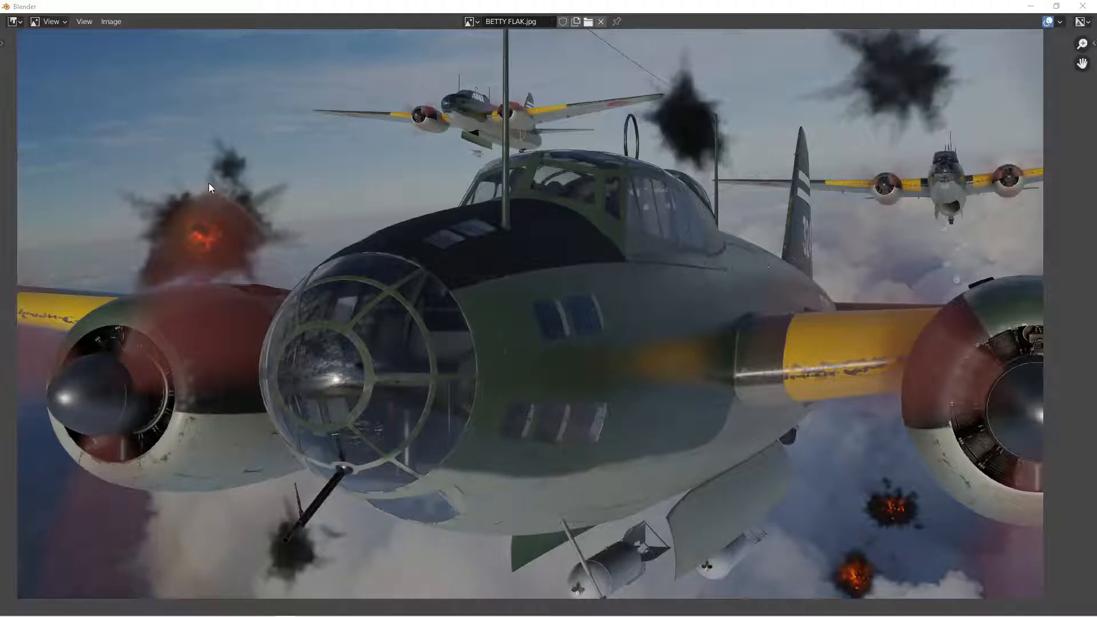
pyautogui.moveTo(265, 220)
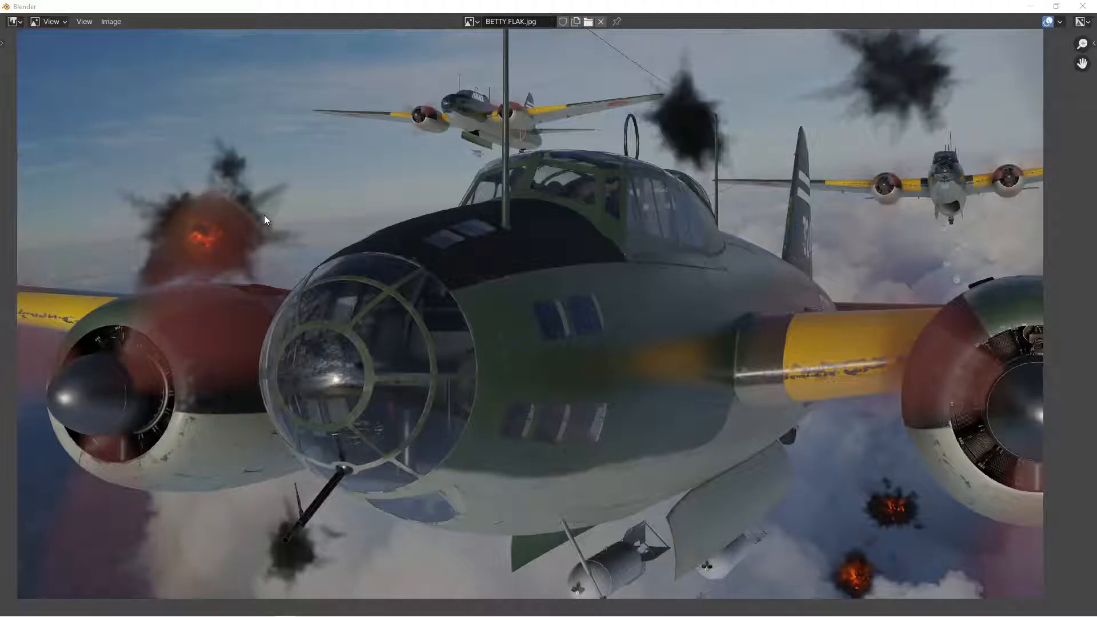
pyautogui.moveTo(311, 246)
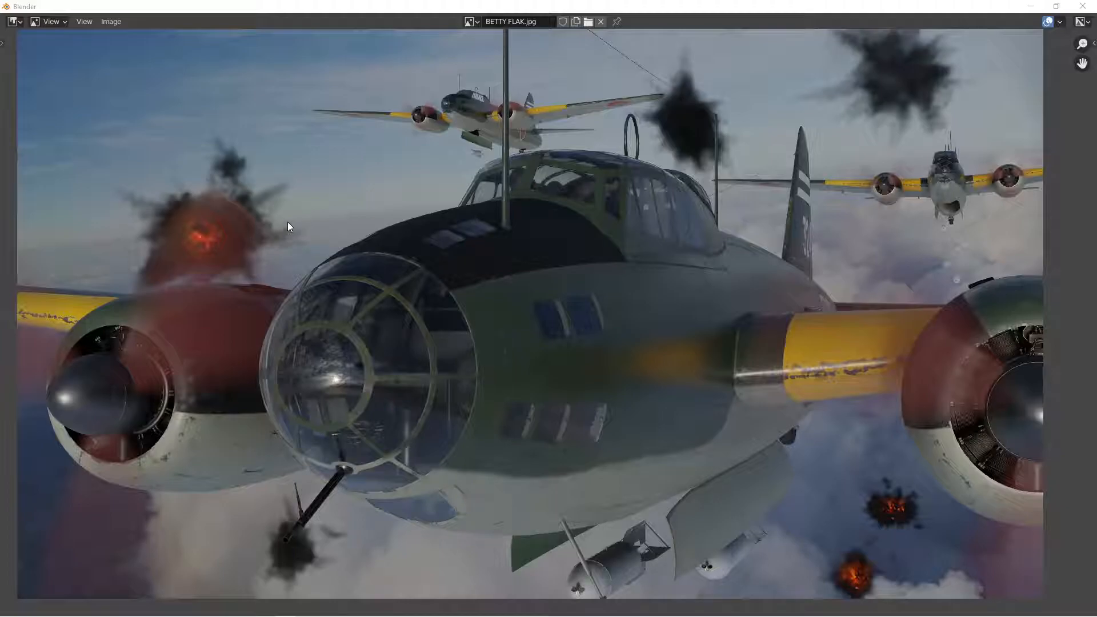
pyautogui.moveTo(896, 102)
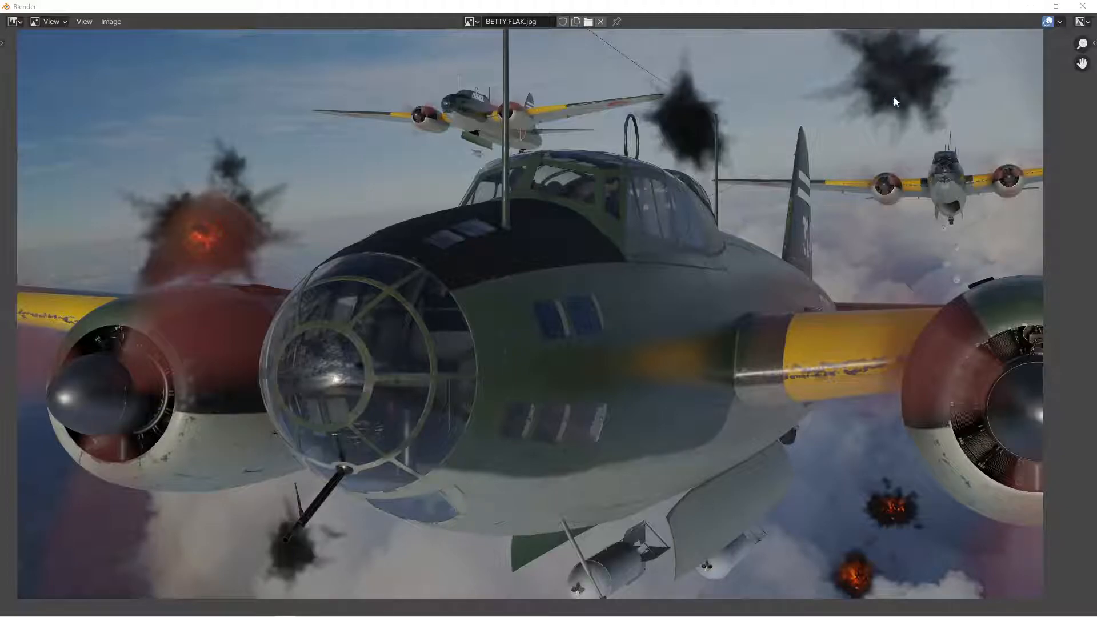
pyautogui.moveTo(740, 153)
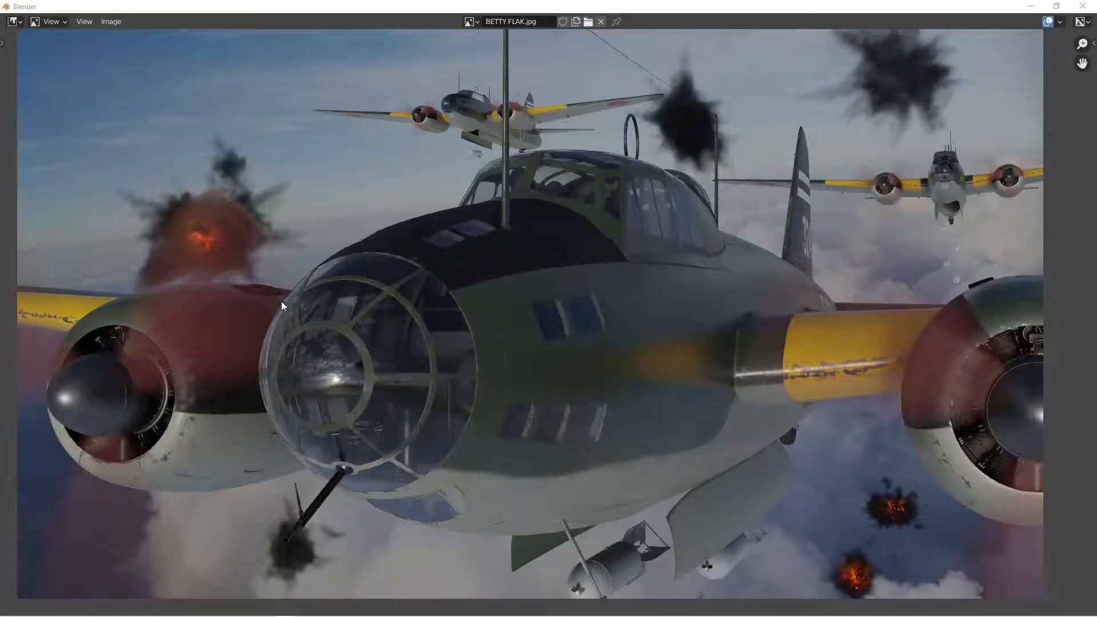
pyautogui.moveTo(228, 273)
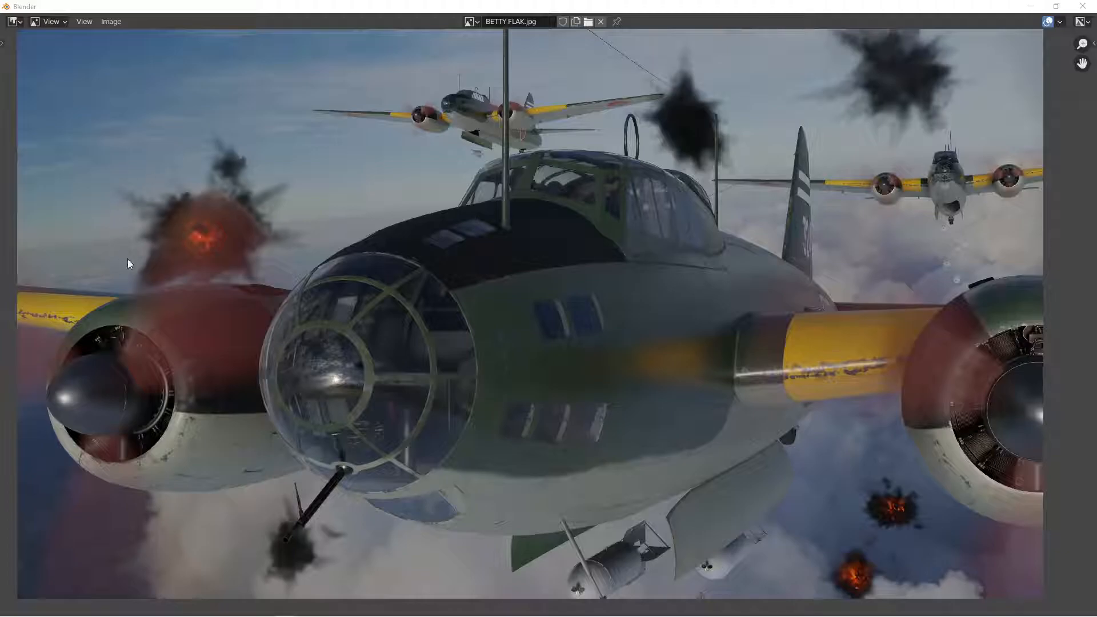
pyautogui.moveTo(199, 241)
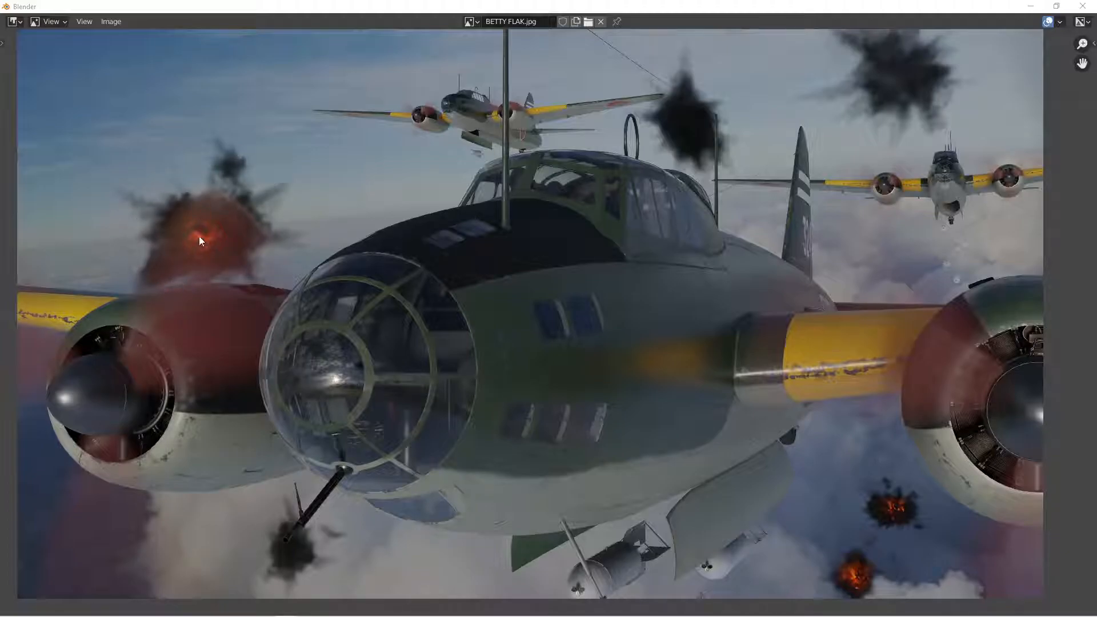
pyautogui.moveTo(193, 237)
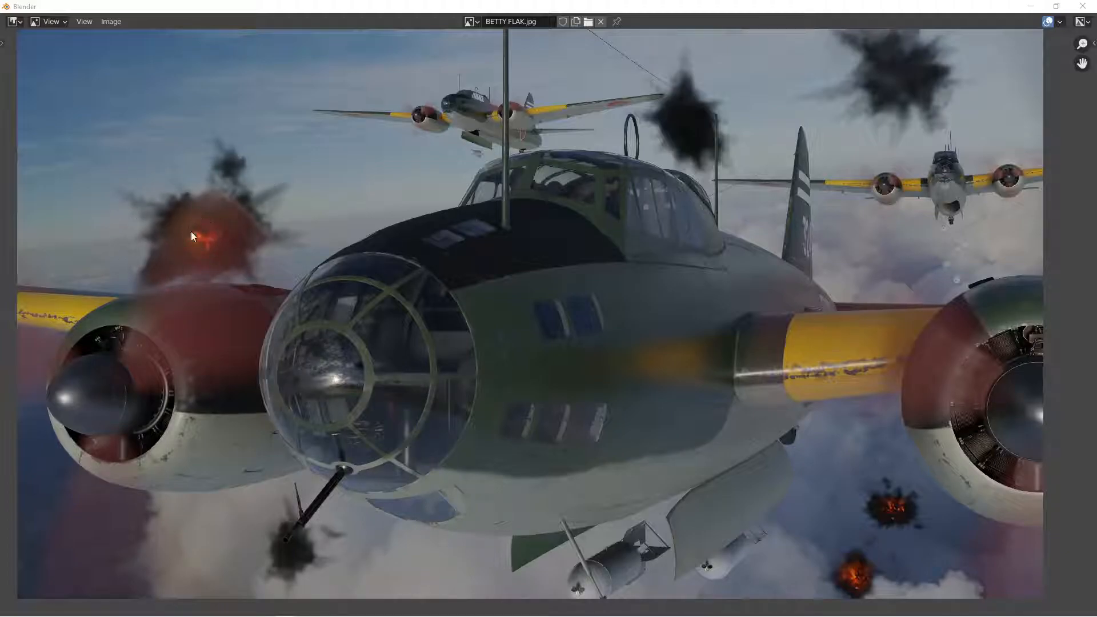
pyautogui.moveTo(216, 249)
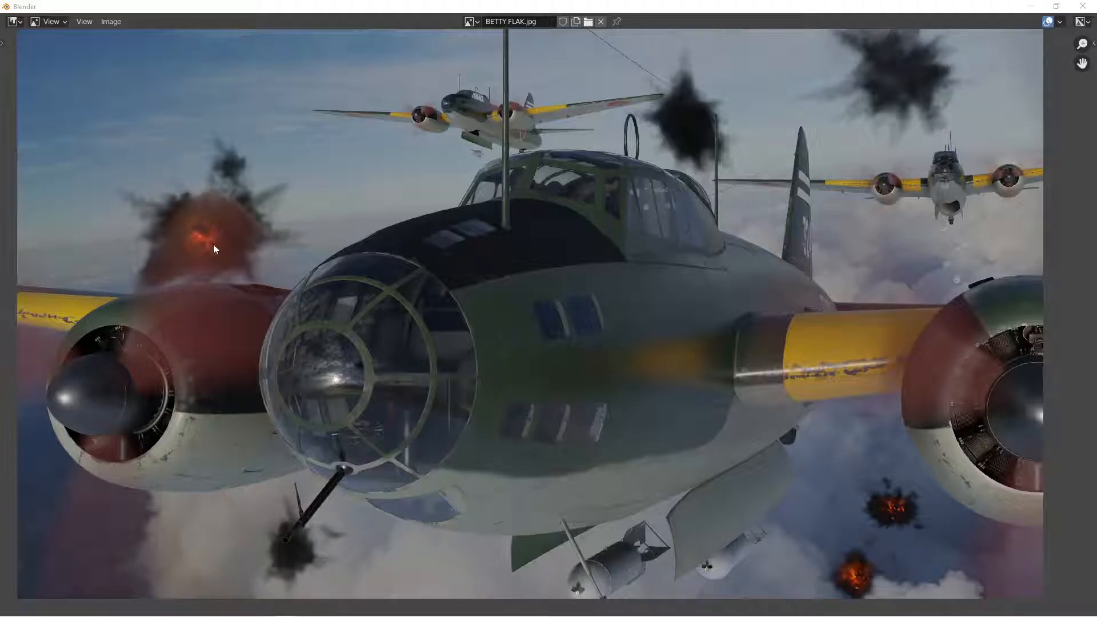
pyautogui.moveTo(197, 240)
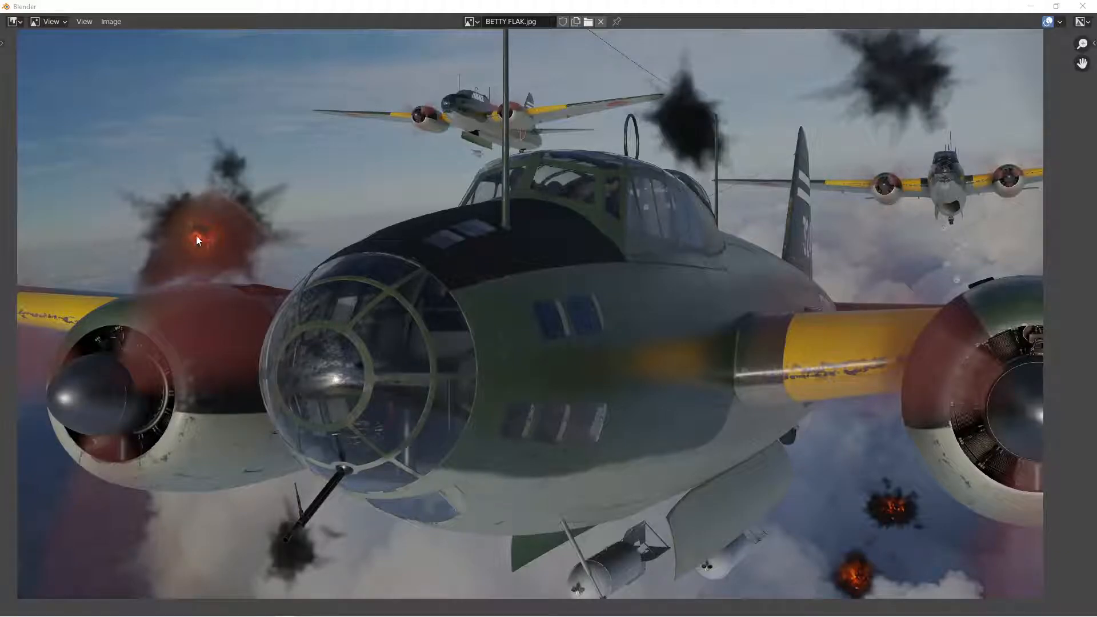
pyautogui.moveTo(857, 578)
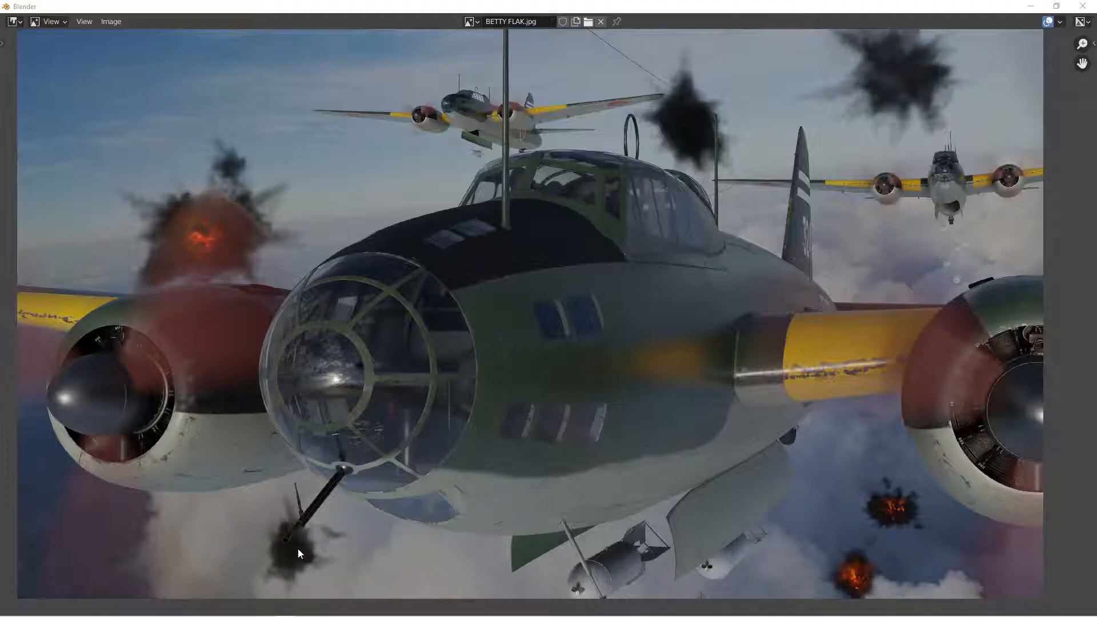
pyautogui.moveTo(260, 478)
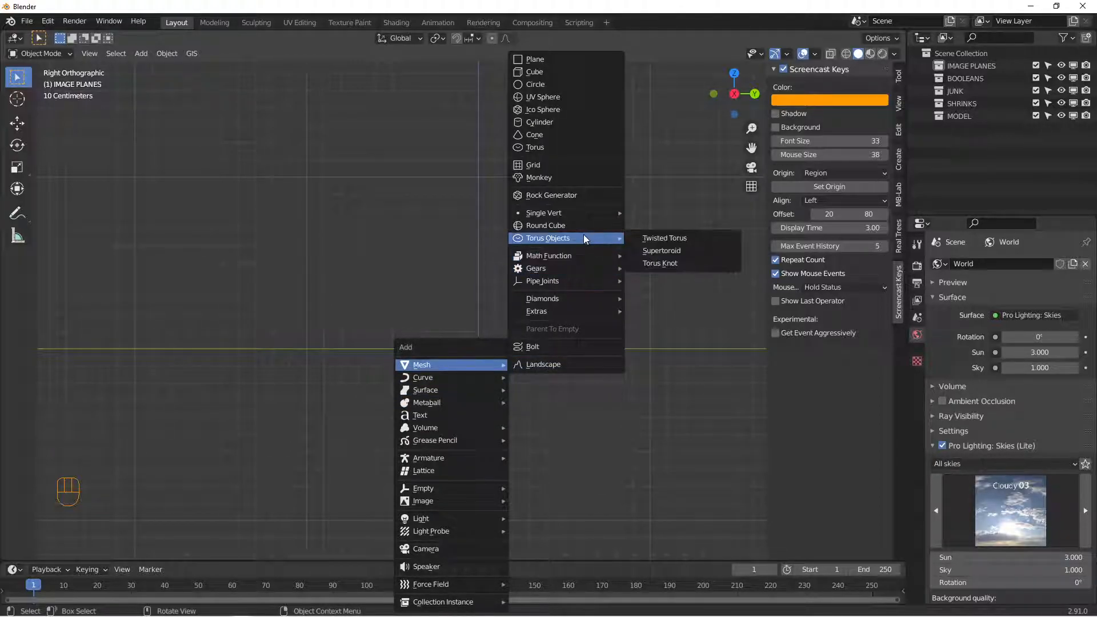
# - Add a Round Cube, scale it to 0.15, give it a Subdivision Surface modifier and apply transforms
pyautogui.click(546, 225)
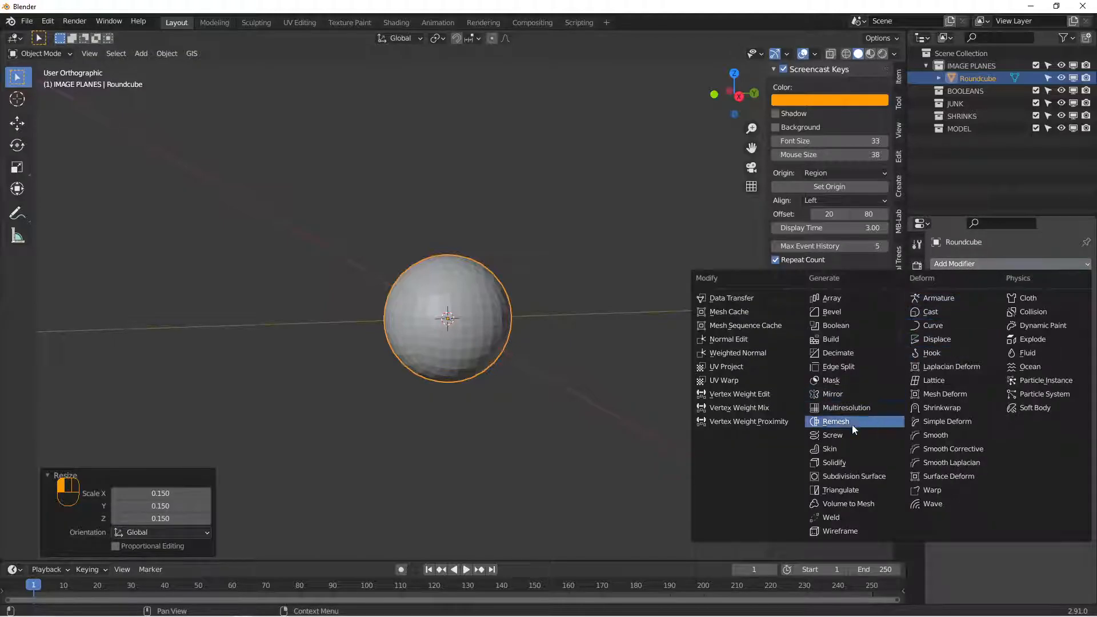
pyautogui.click(855, 476)
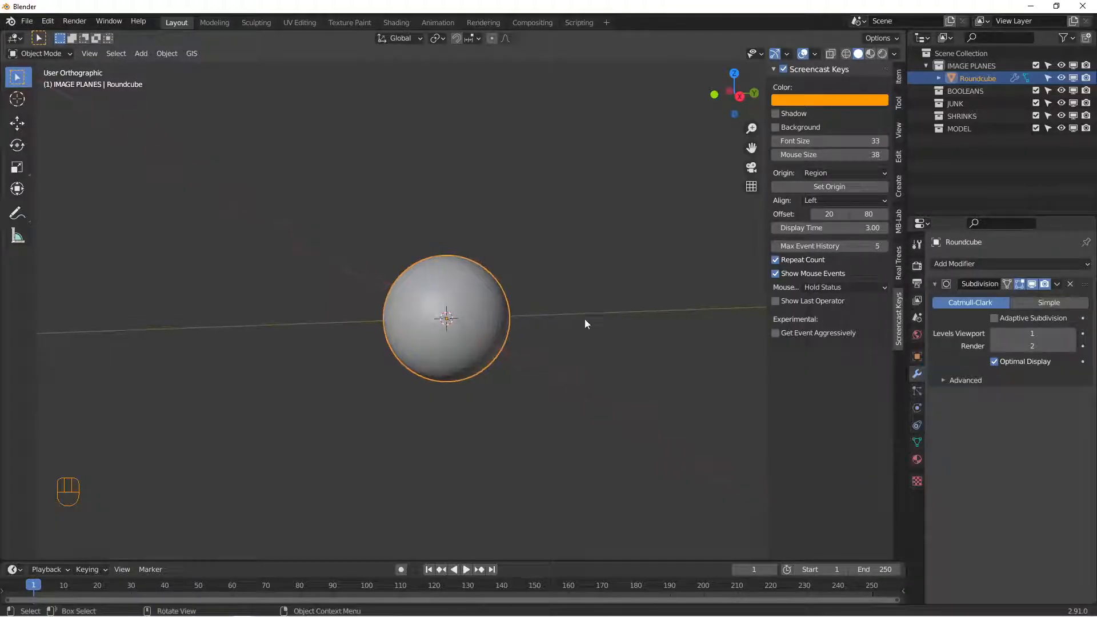
pyautogui.press('ctrl+a')
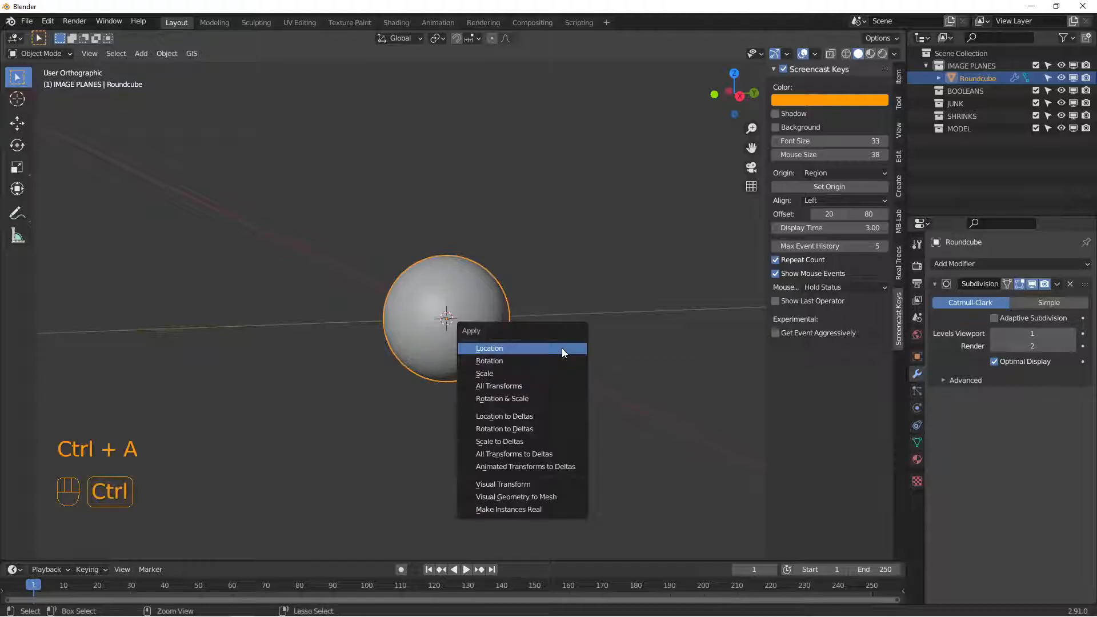
pyautogui.moveTo(508, 398)
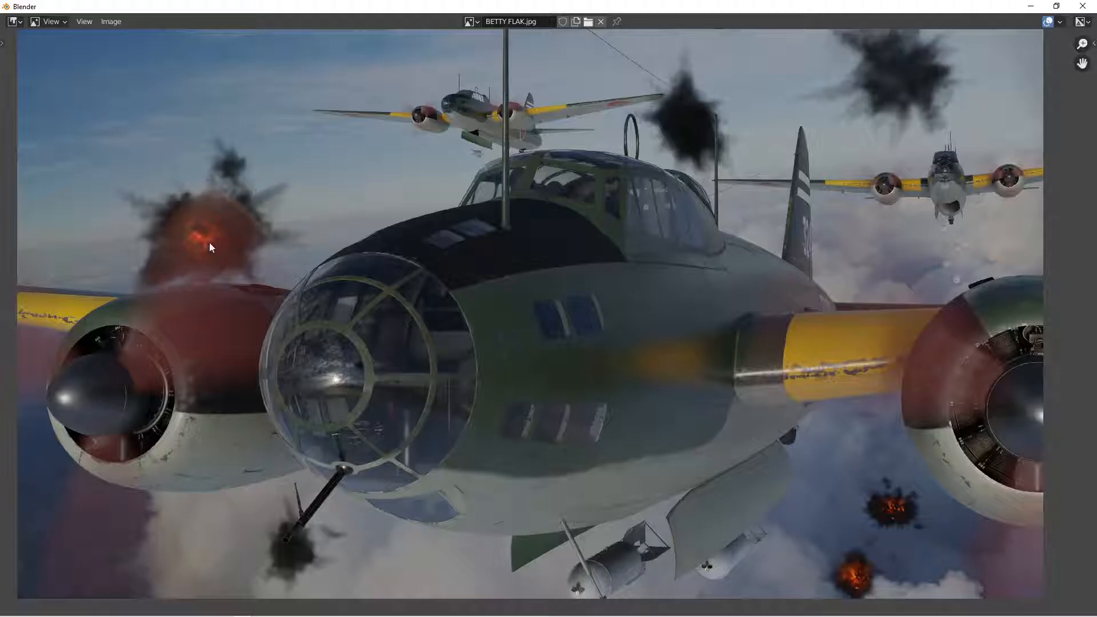
pyautogui.moveTo(186, 245)
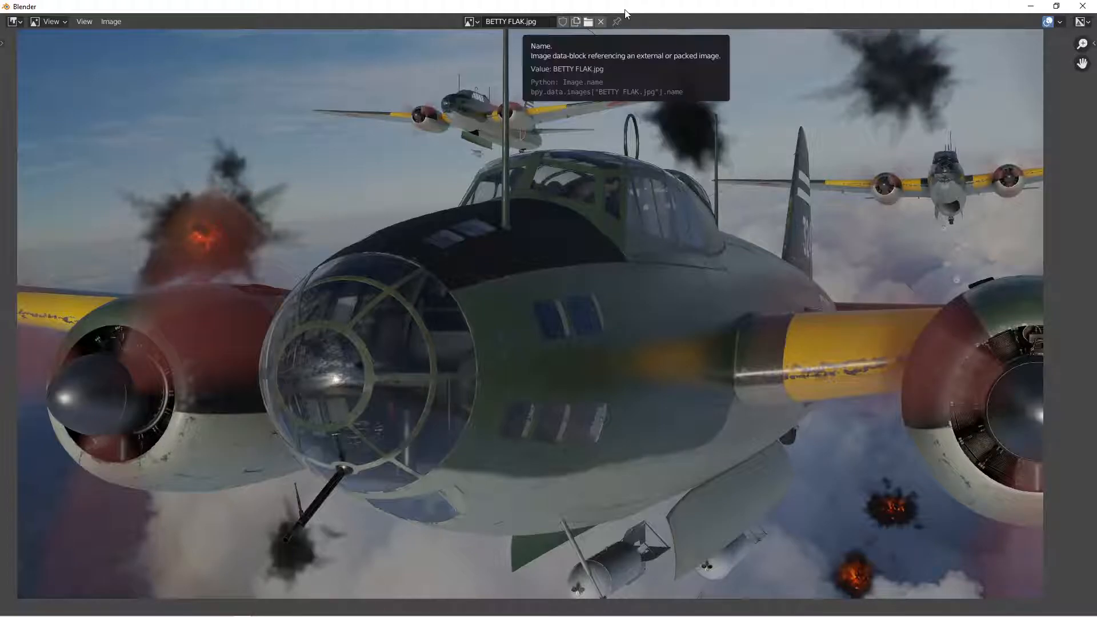
pyautogui.moveTo(563, 33)
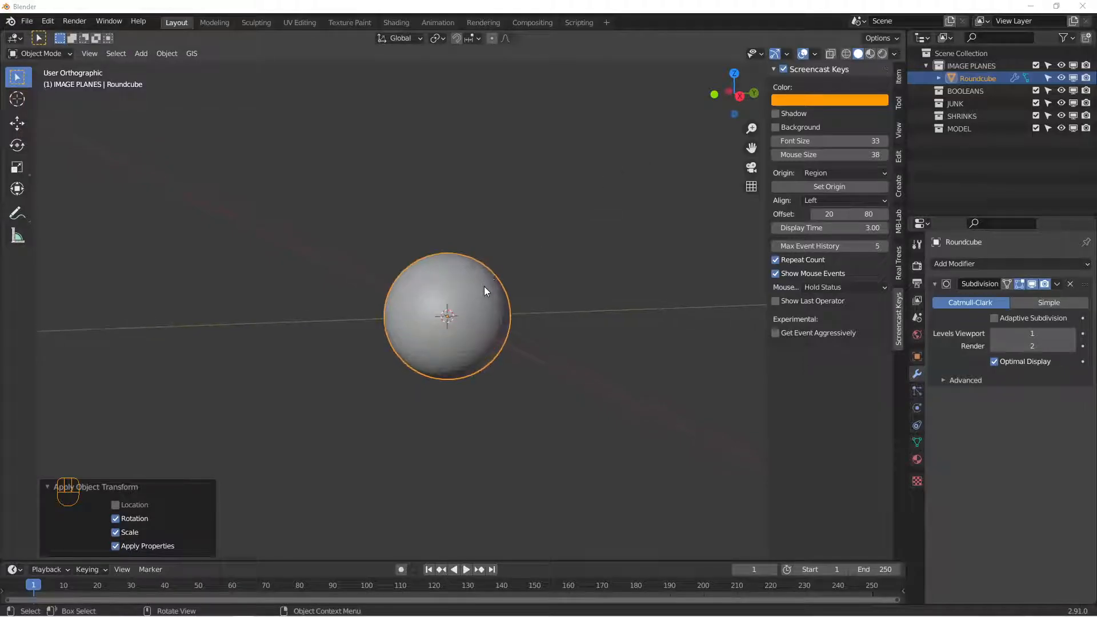
# - Briefly enter and leave Edit Mode on the Roundcube sphere, leaving it unchanged
pyautogui.press('Tab')
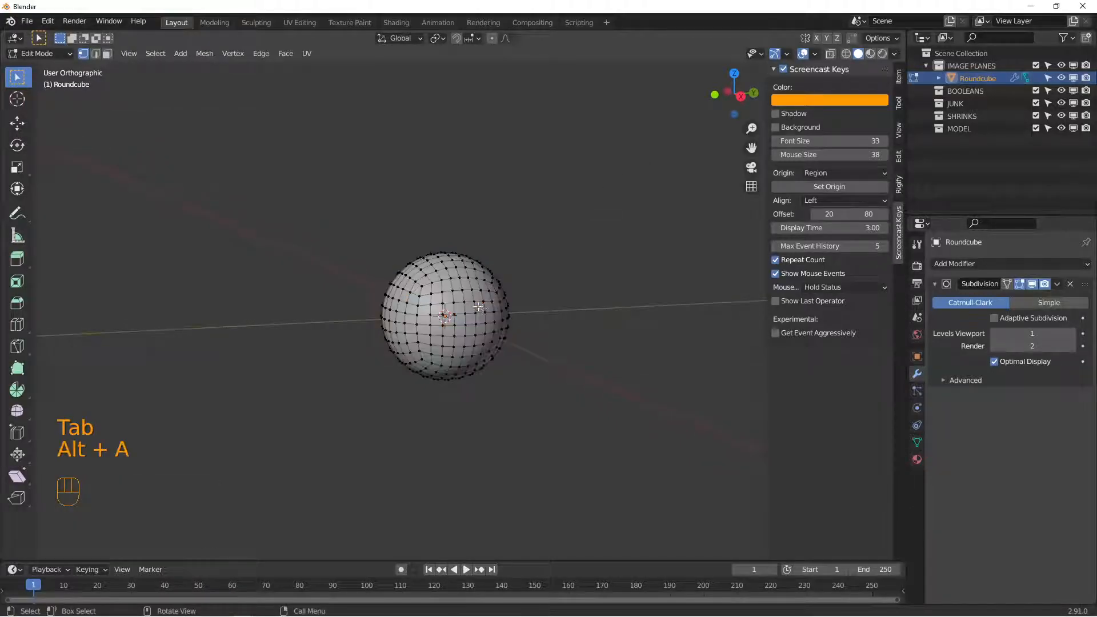
pyautogui.press('Tab')
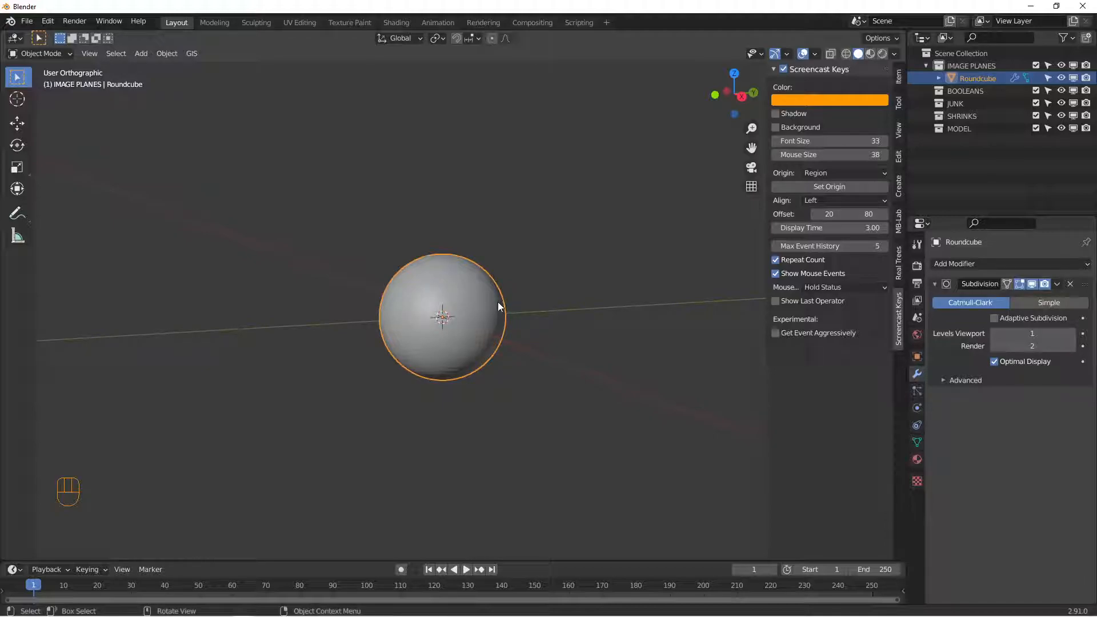
pyautogui.moveTo(514, 254)
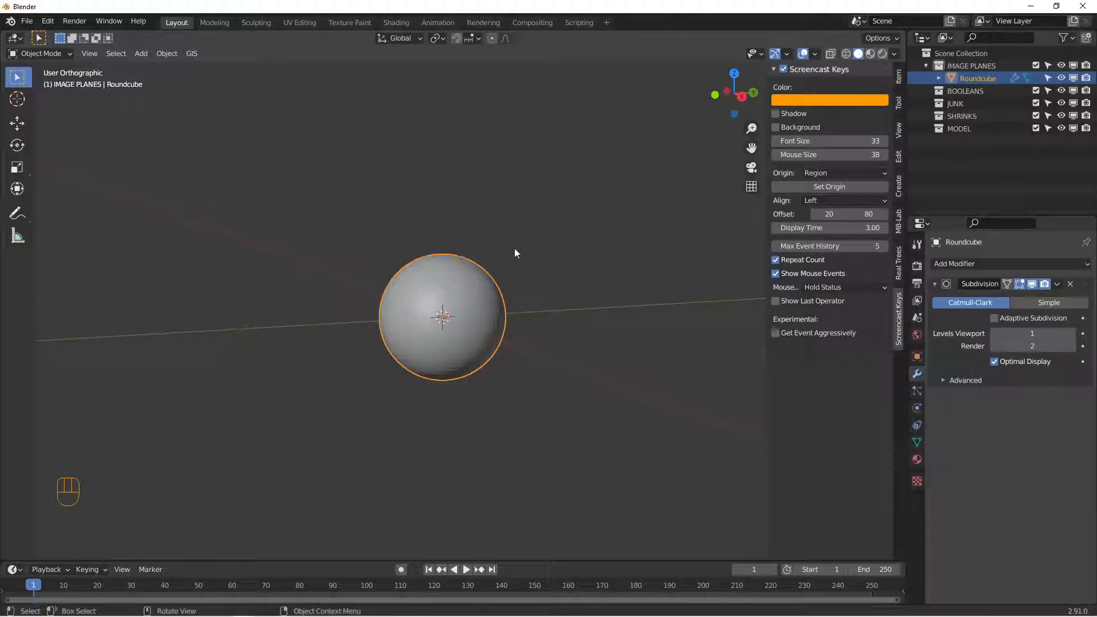
pyautogui.moveTo(607, 282)
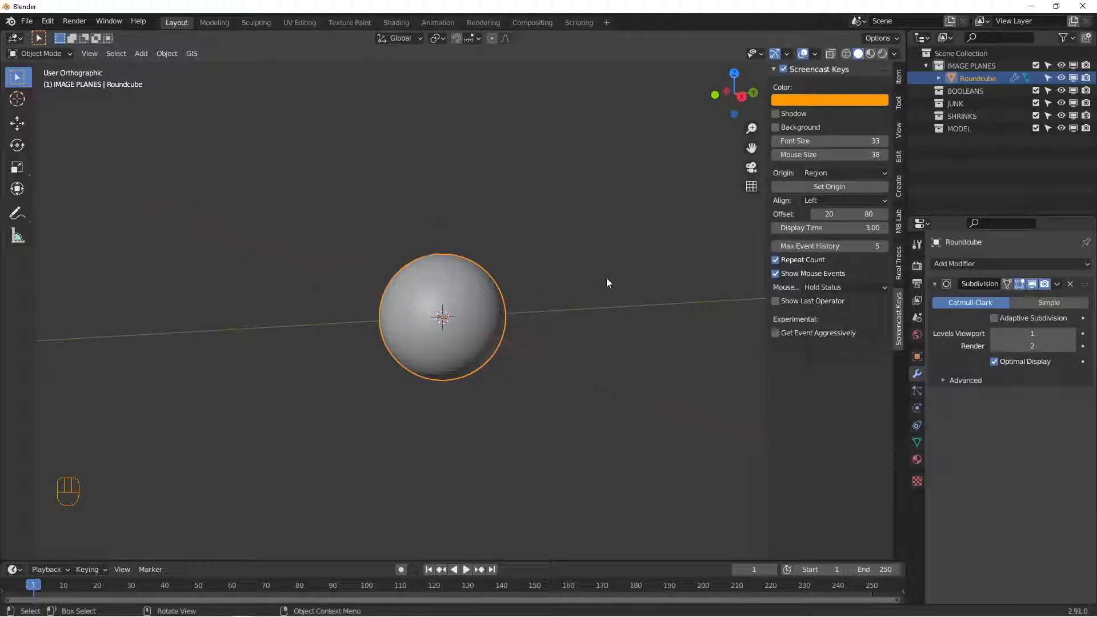
pyautogui.moveTo(462, 323)
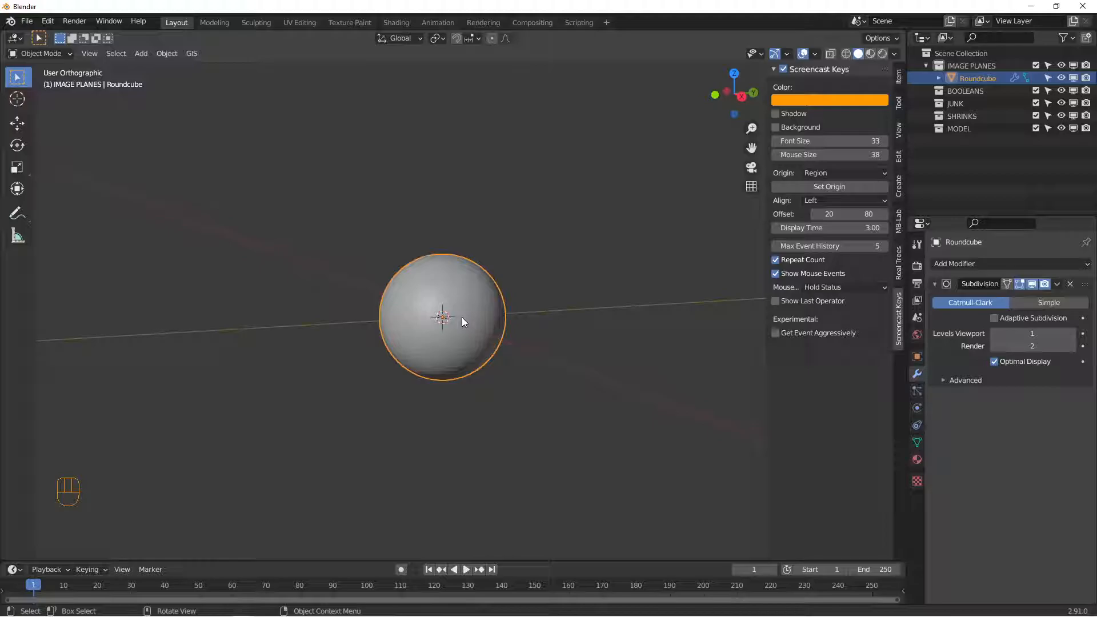
pyautogui.moveTo(435, 289)
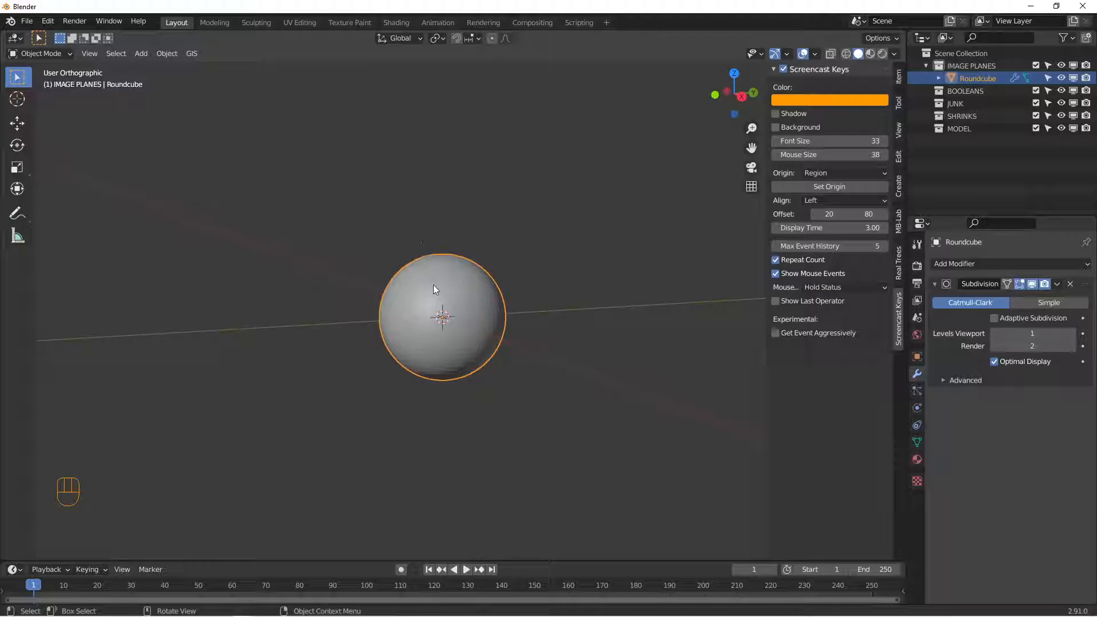
pyautogui.moveTo(499, 362)
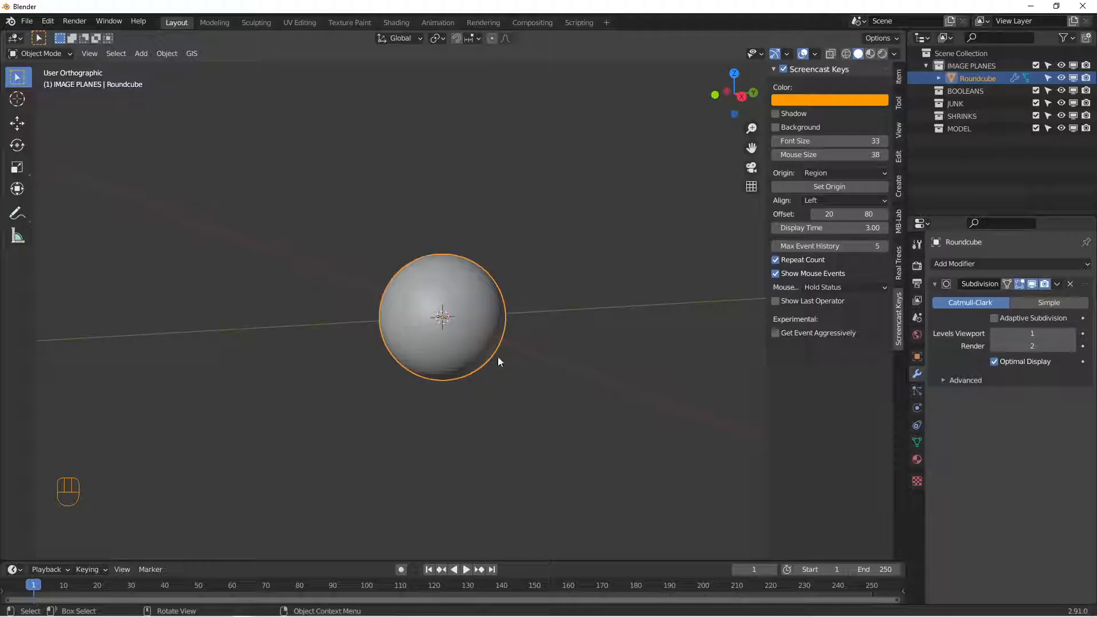
pyautogui.moveTo(116, 53)
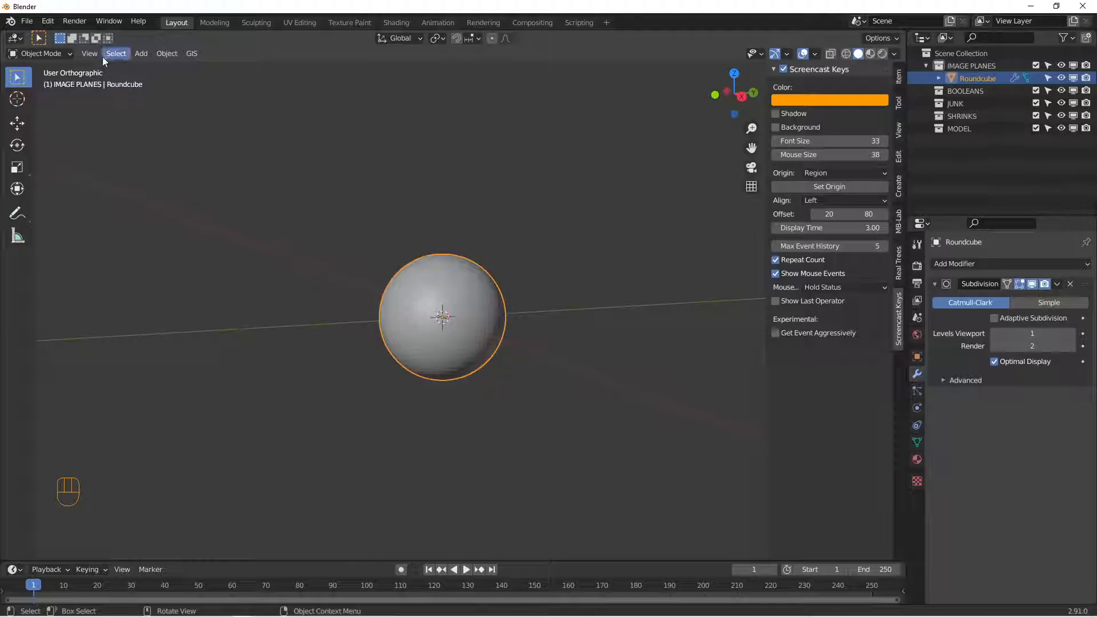
pyautogui.moveTo(385, 349)
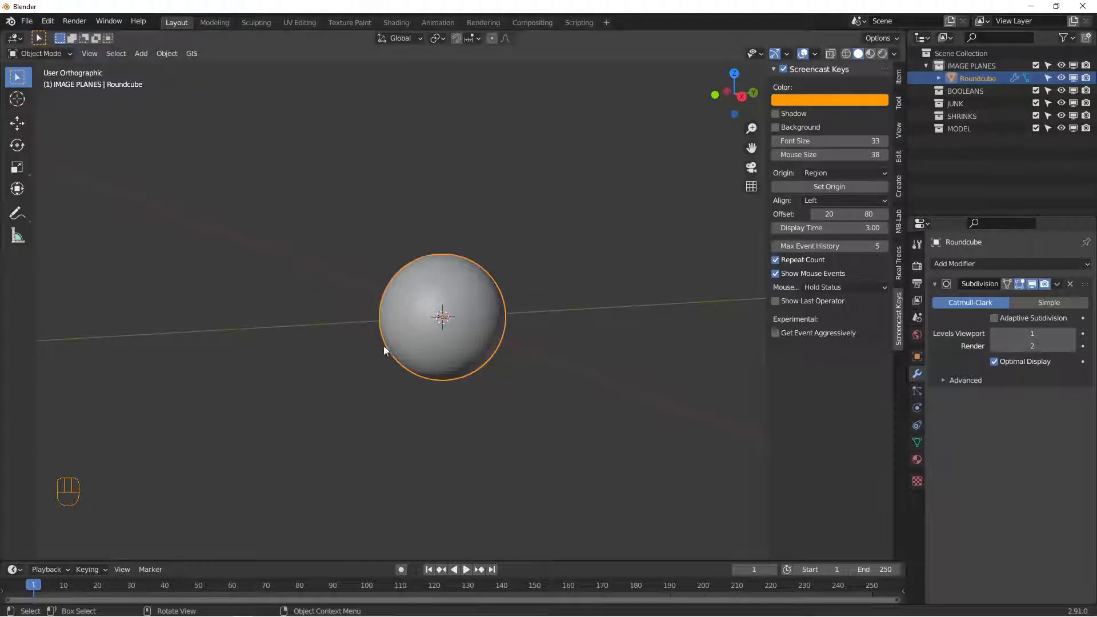
# - Select a random 15% of the sphere's vertices, scale them outward for a lumpy outline, then shade smooth
pyautogui.press('Tab')
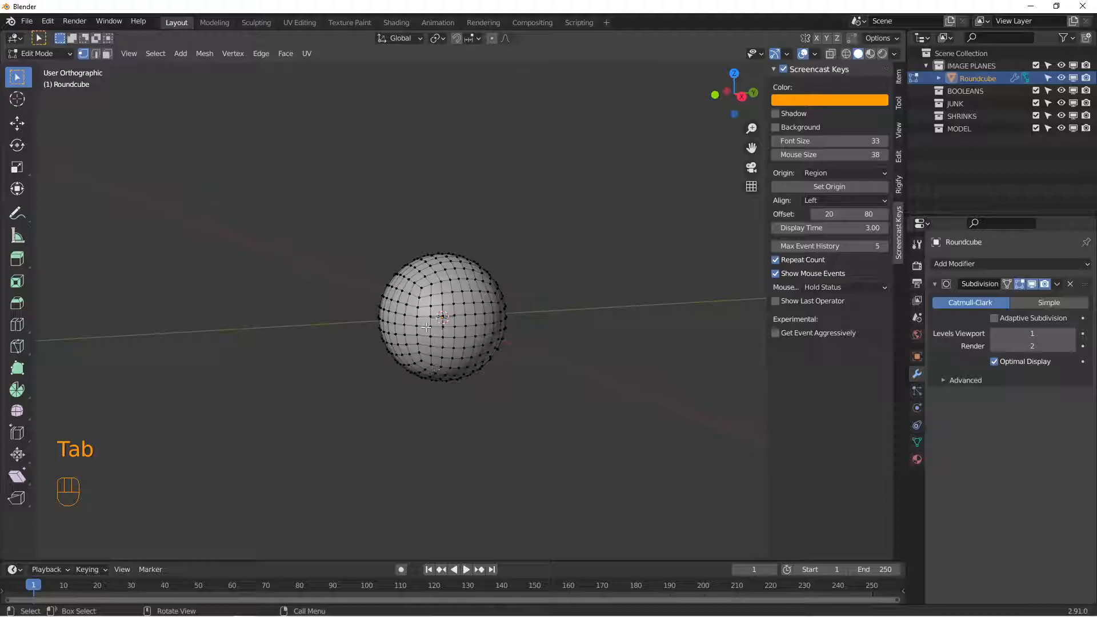
pyautogui.press('alt+a')
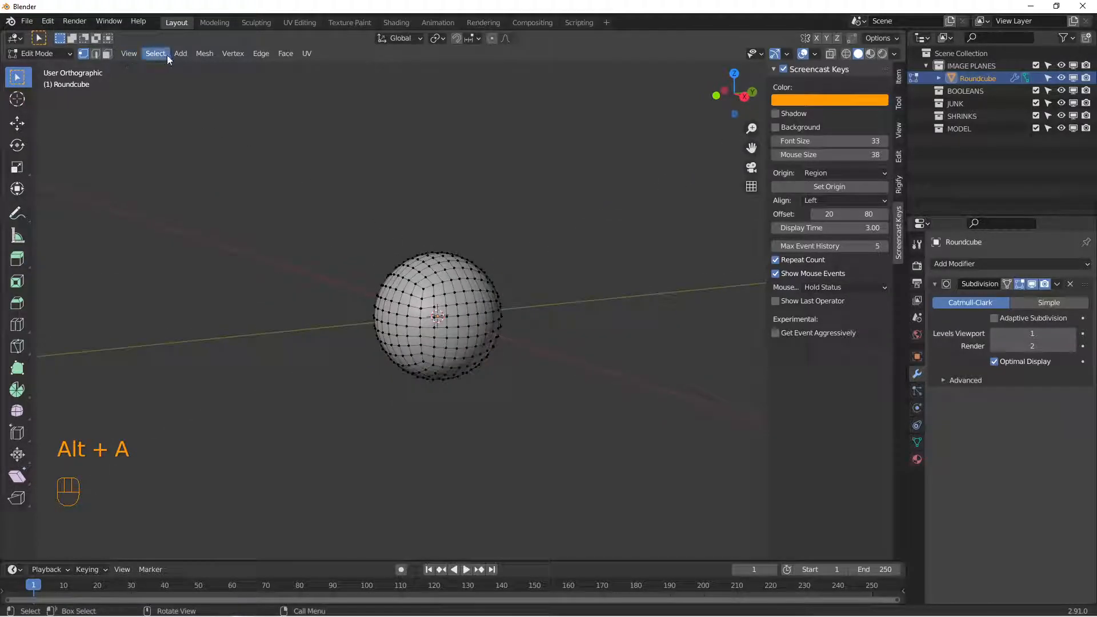
pyautogui.click(155, 54)
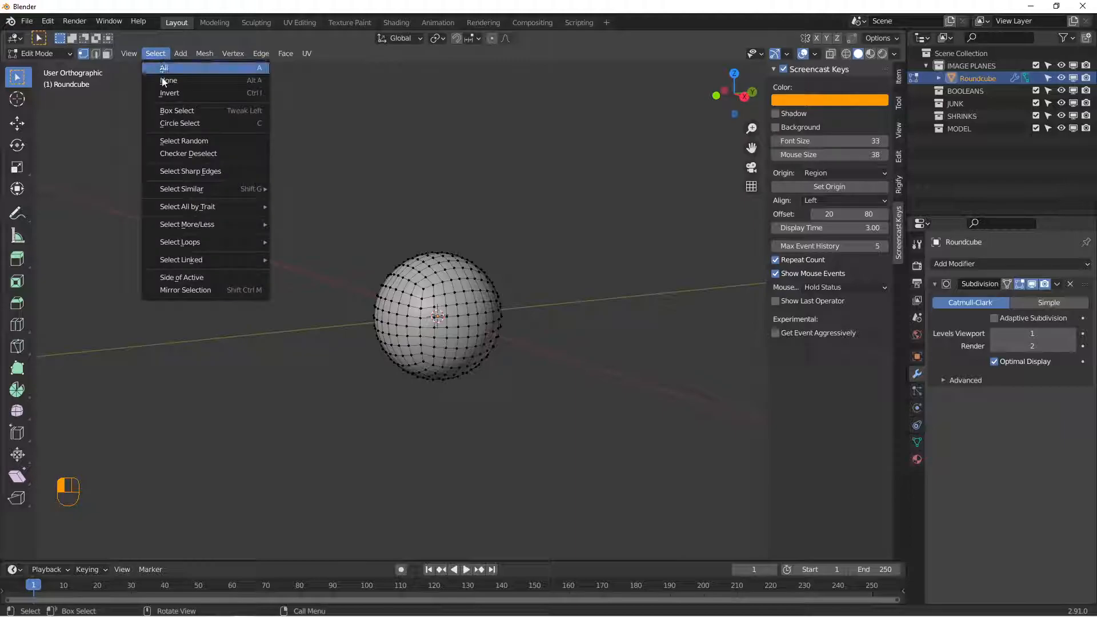
pyautogui.click(184, 141)
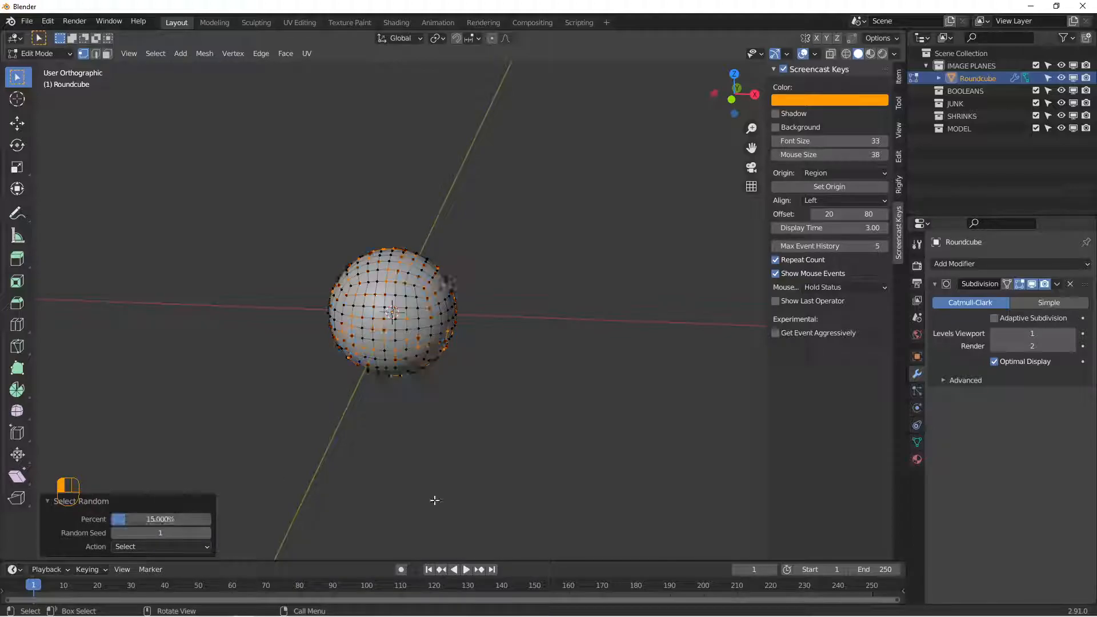
pyautogui.press('s')
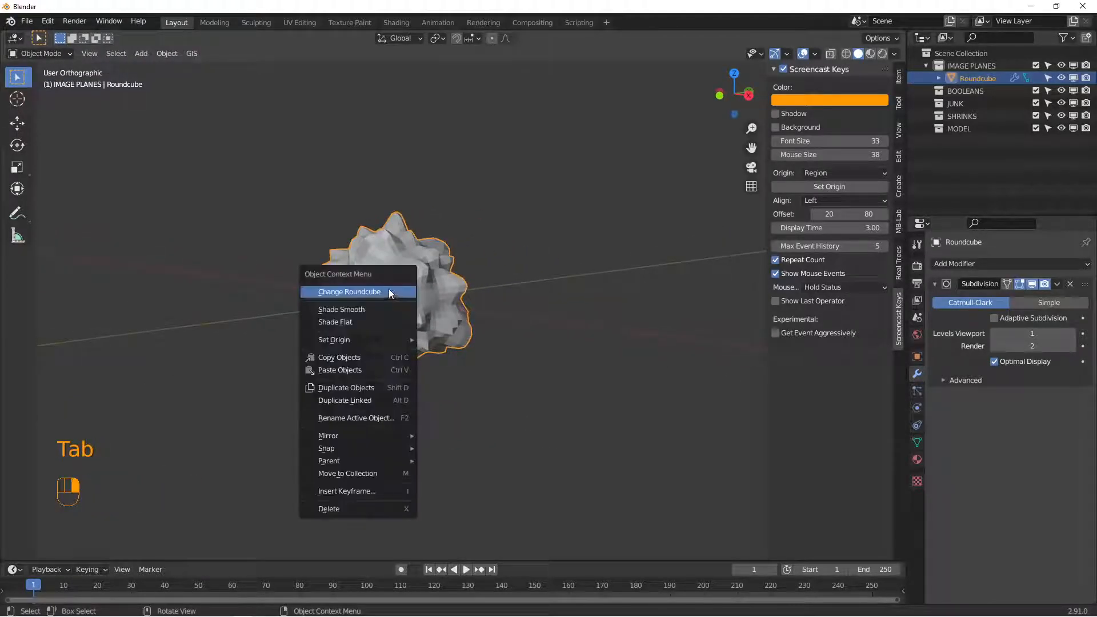
pyautogui.click(342, 309)
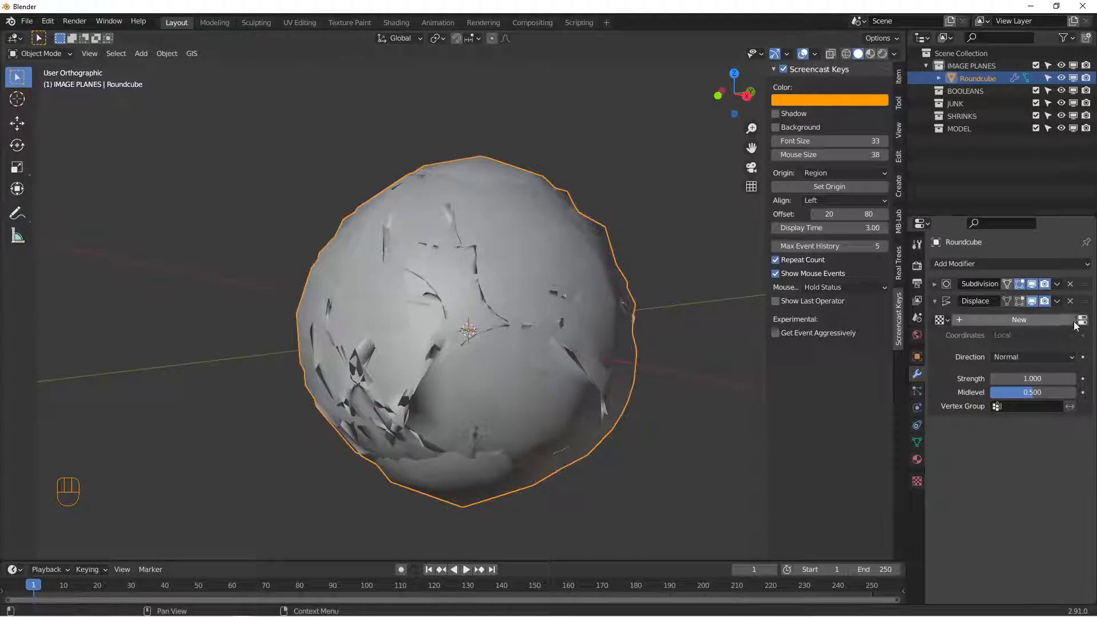
# - Name the Displace modifier's new texture FLAK NOISE and set its type to a procedural noise
pyautogui.click(1019, 319)
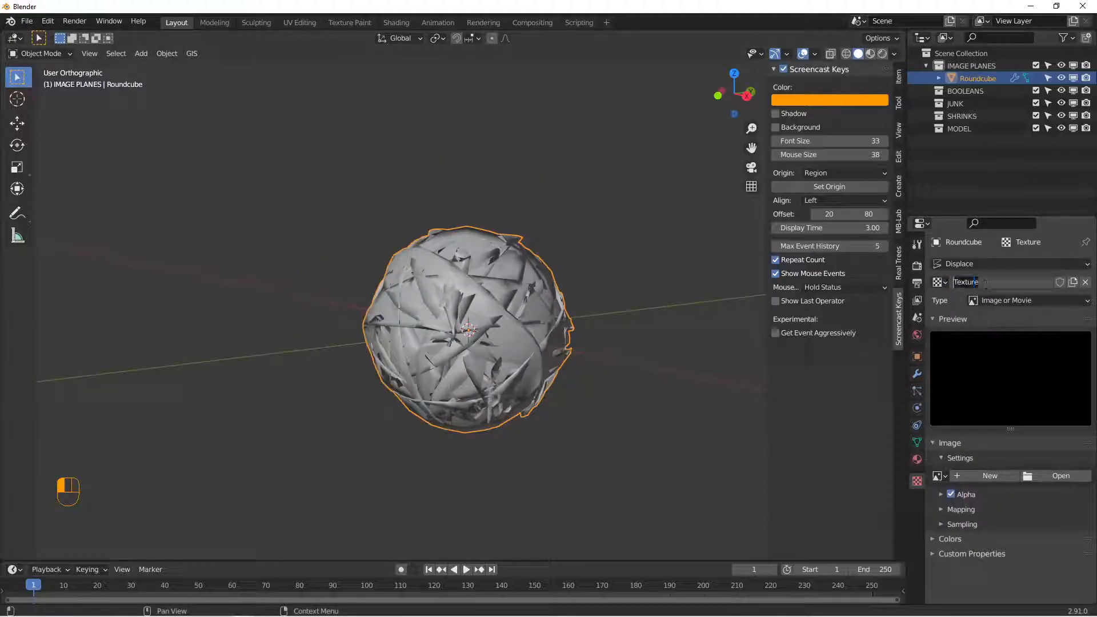
pyautogui.press('backspace')
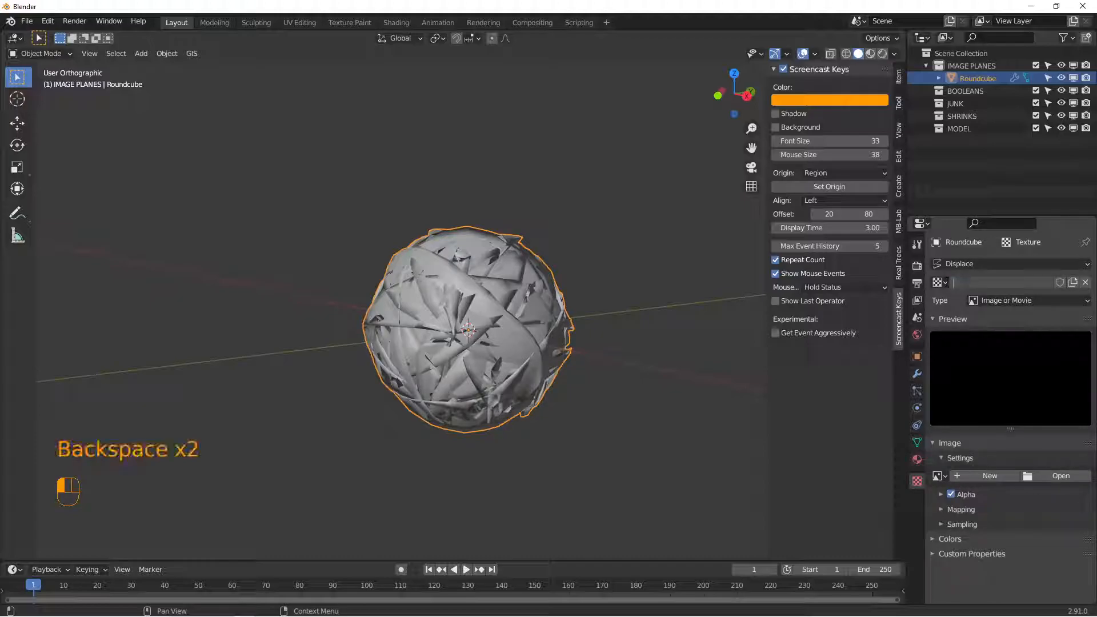
pyautogui.write('FLAK NO')
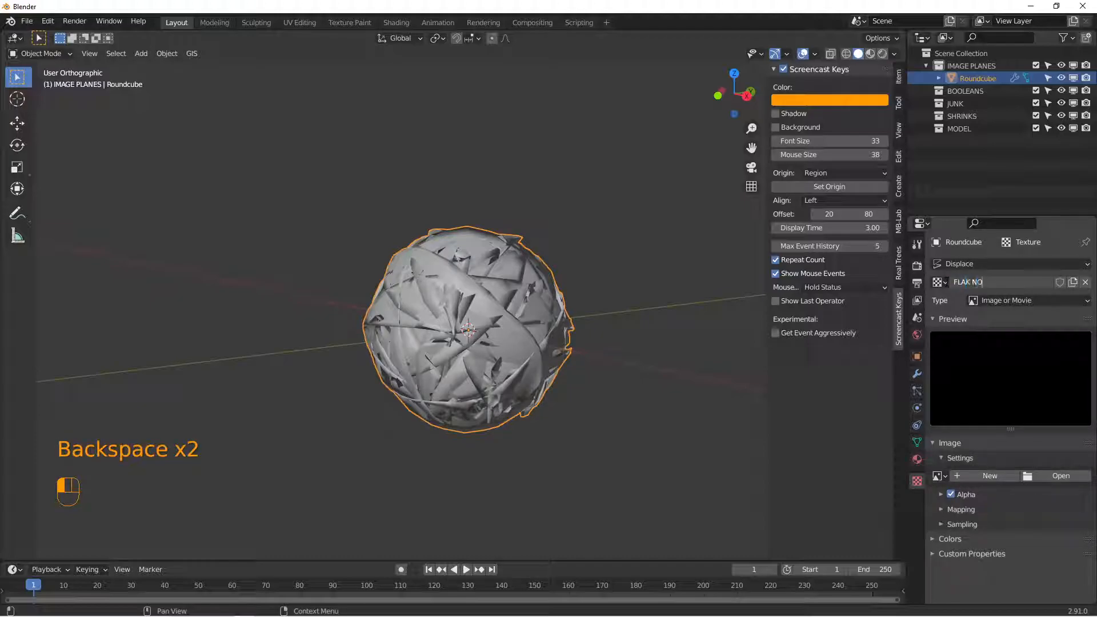
pyautogui.click(1025, 300)
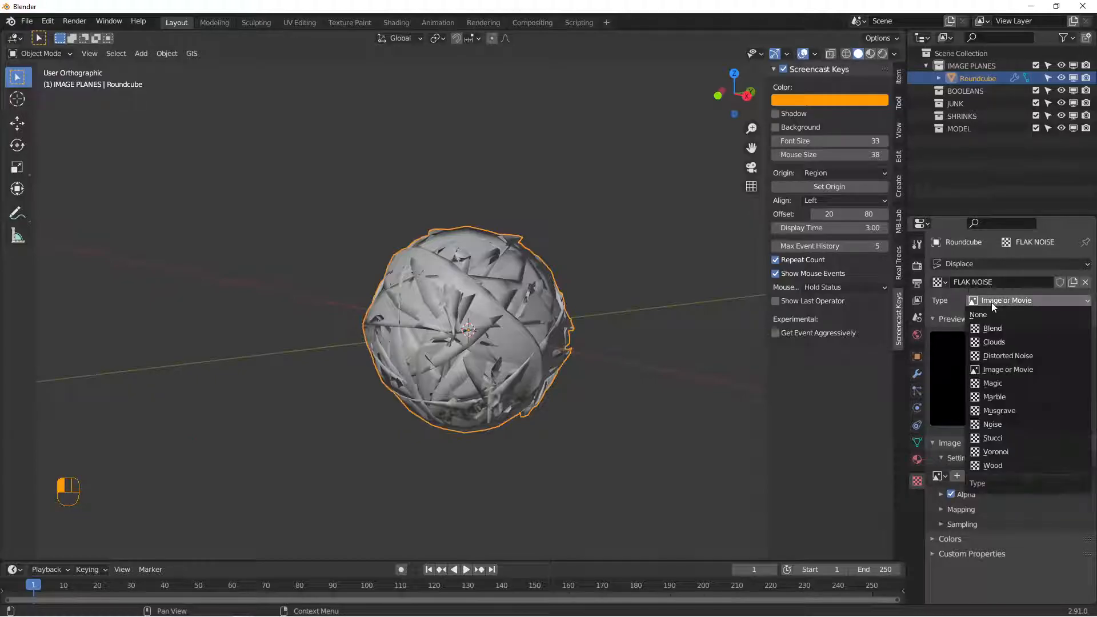
pyautogui.click(993, 342)
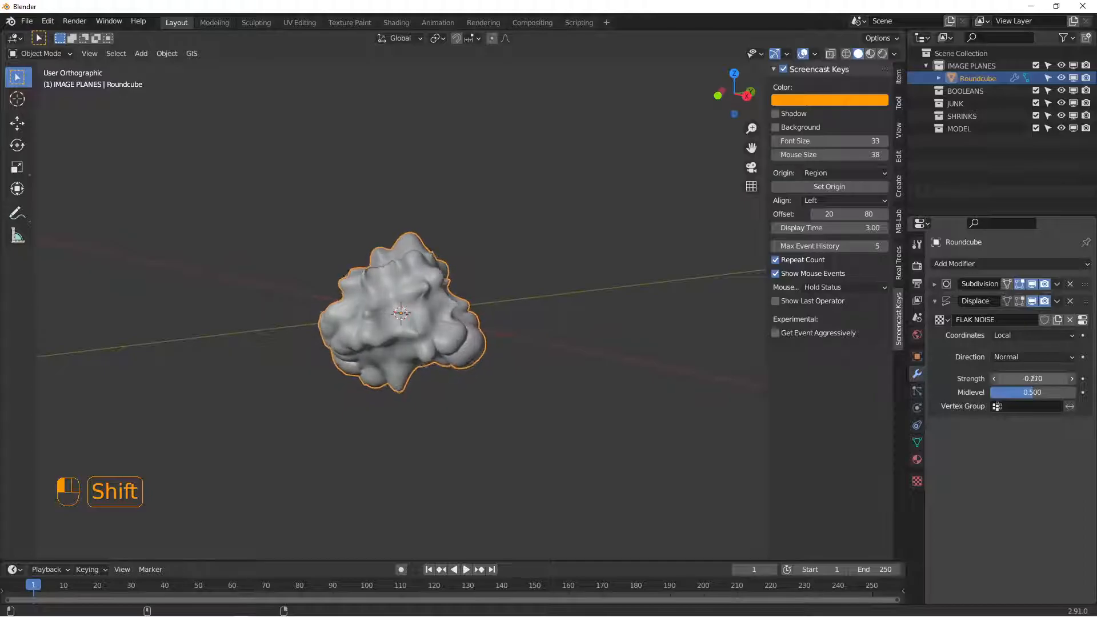
# - Scale selected vertices in Edit Mode into long spikes, then deselect everything
pyautogui.press('Tab')
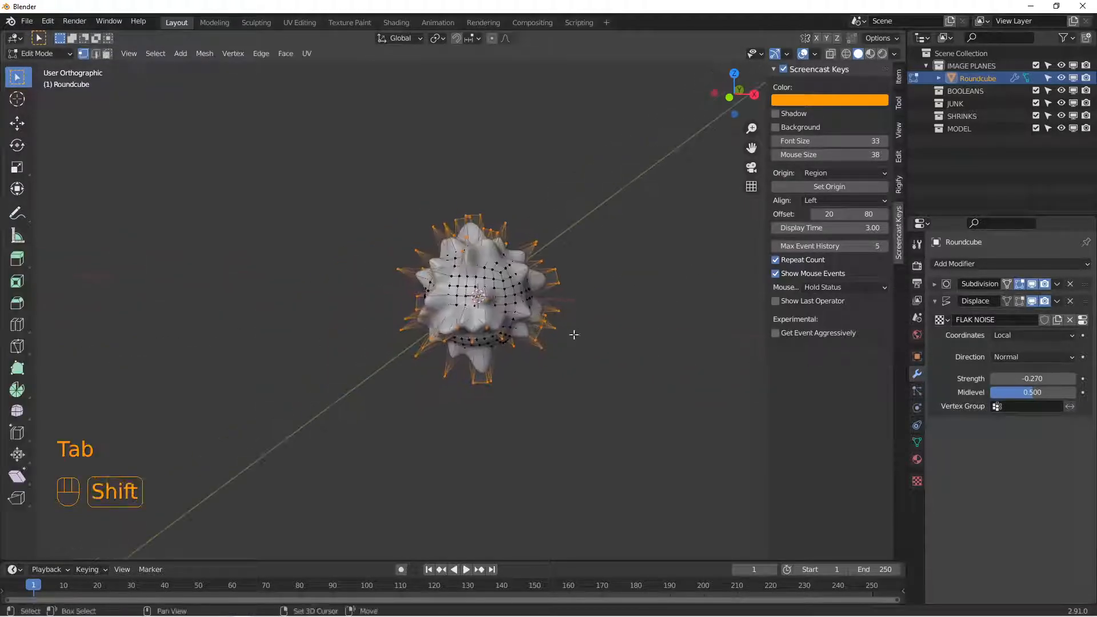
pyautogui.press('s')
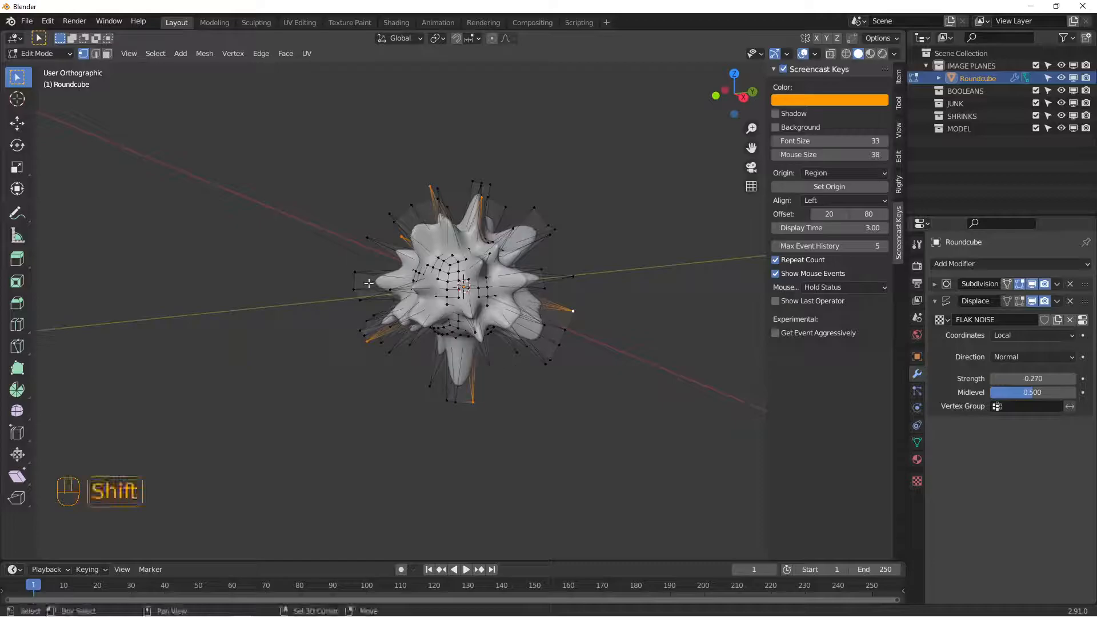
pyautogui.press('s')
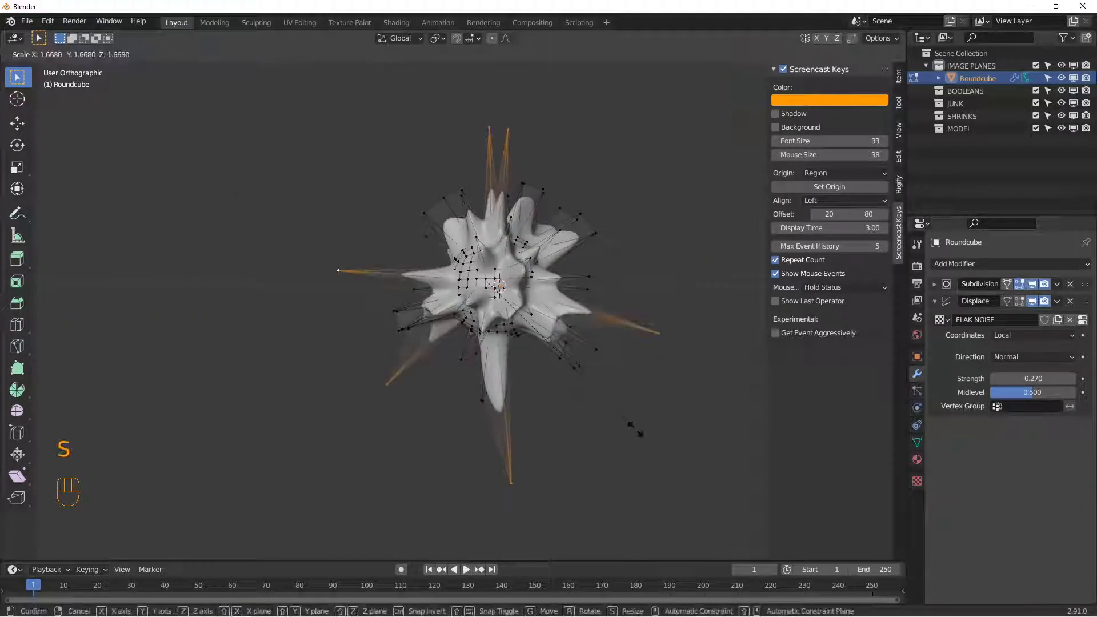
pyautogui.press('Tab')
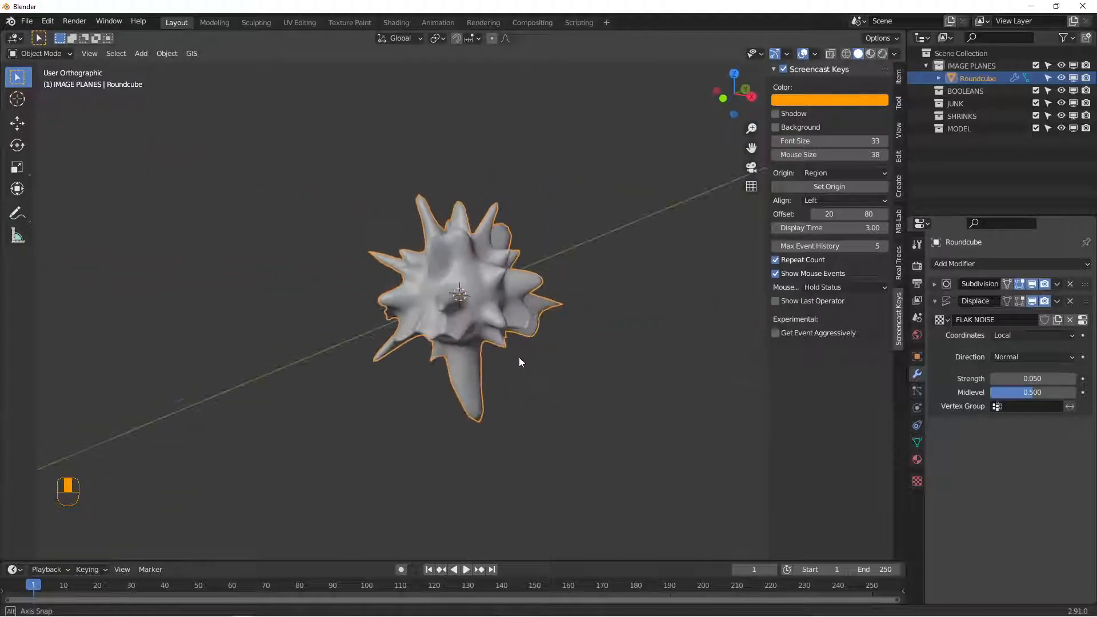
pyautogui.press('alt+a')
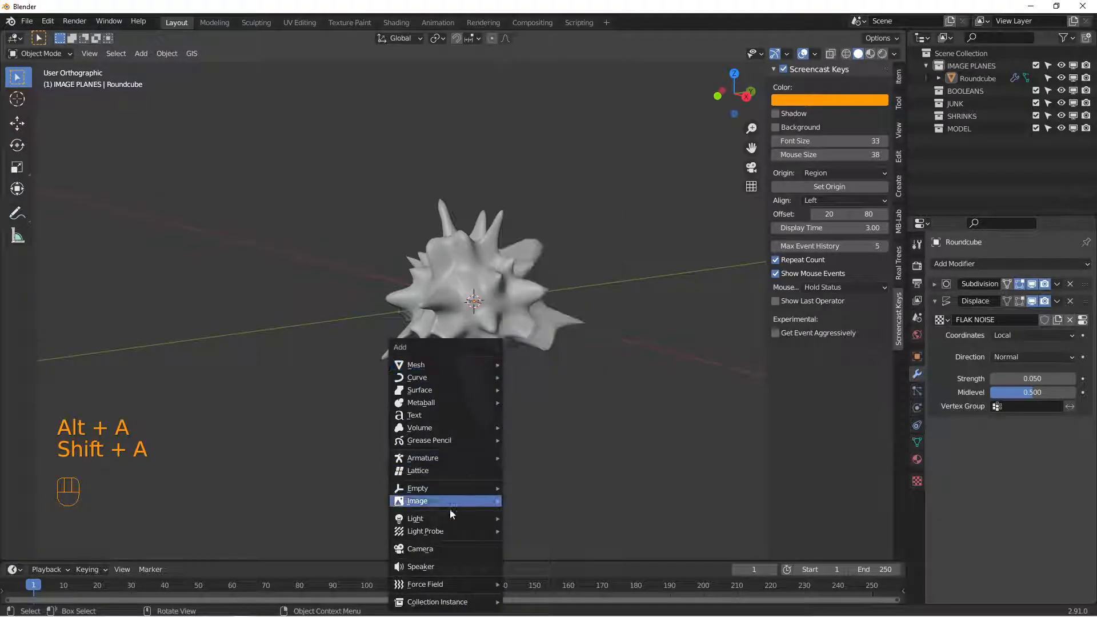
pyautogui.moveTo(420, 428)
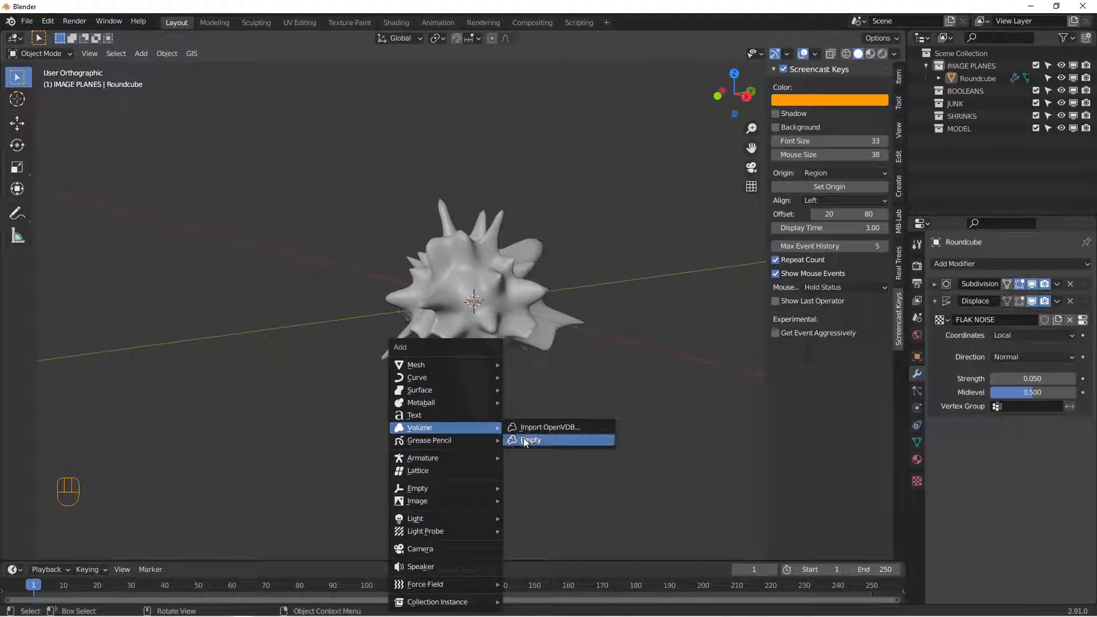
# - Add an empty Volume object and move Roundcube and Volume into the Scene Collection, removing old collections
pyautogui.click(531, 439)
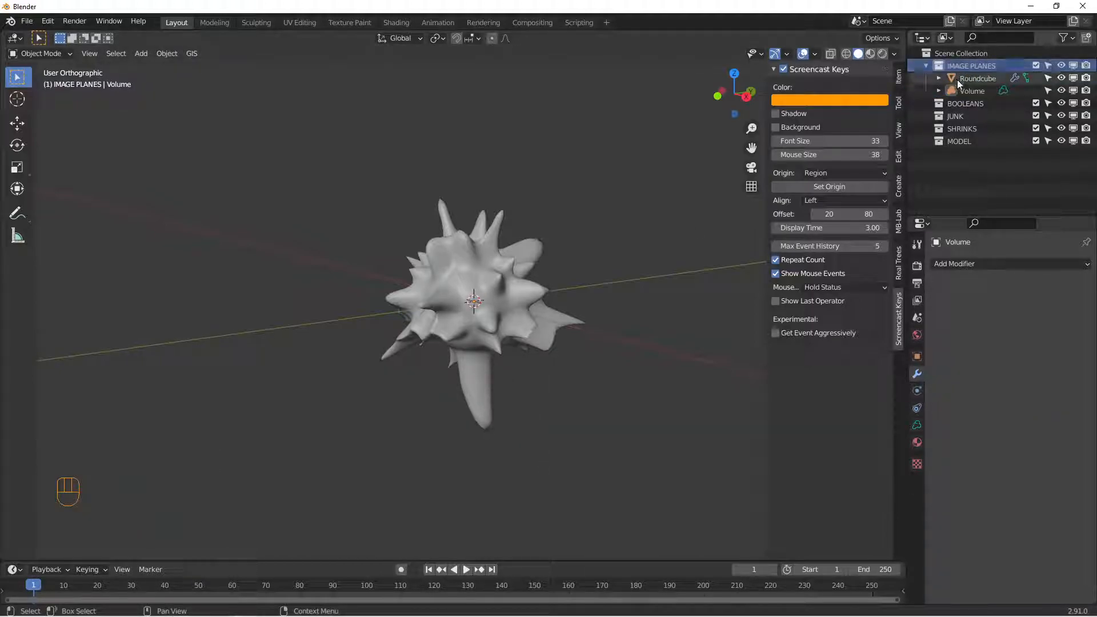
pyautogui.click(979, 78)
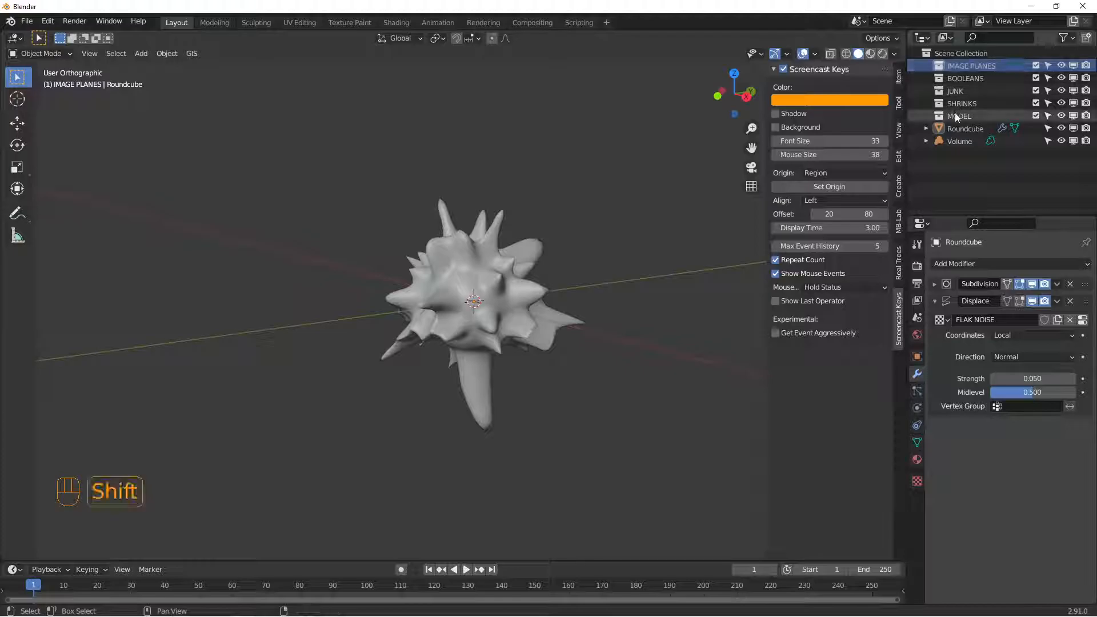
pyautogui.rightClick(960, 115)
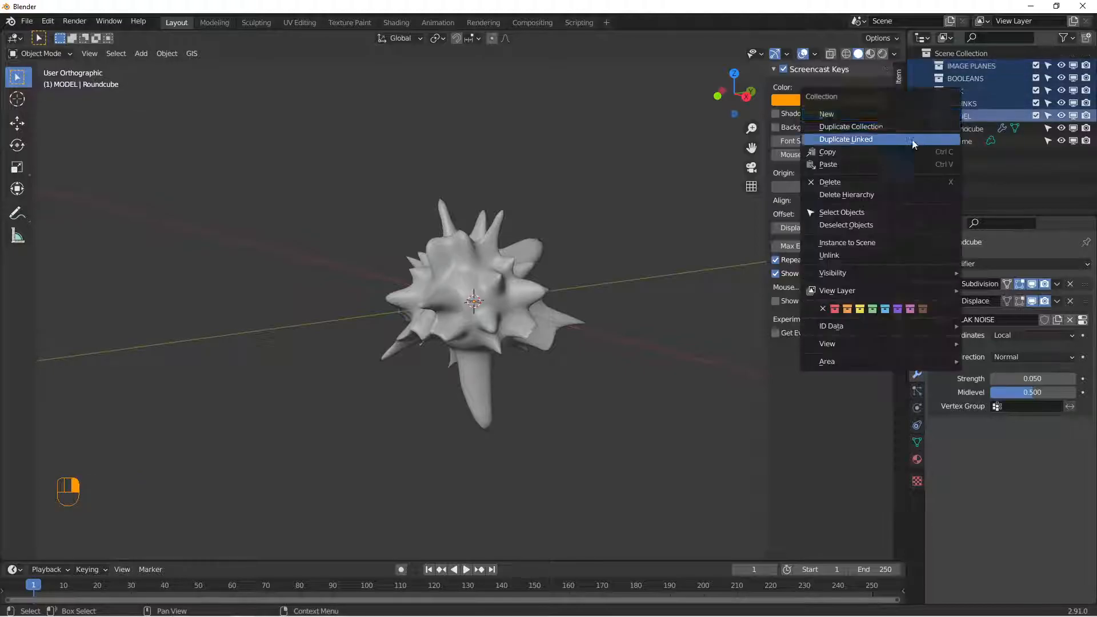
pyautogui.moveTo(853, 195)
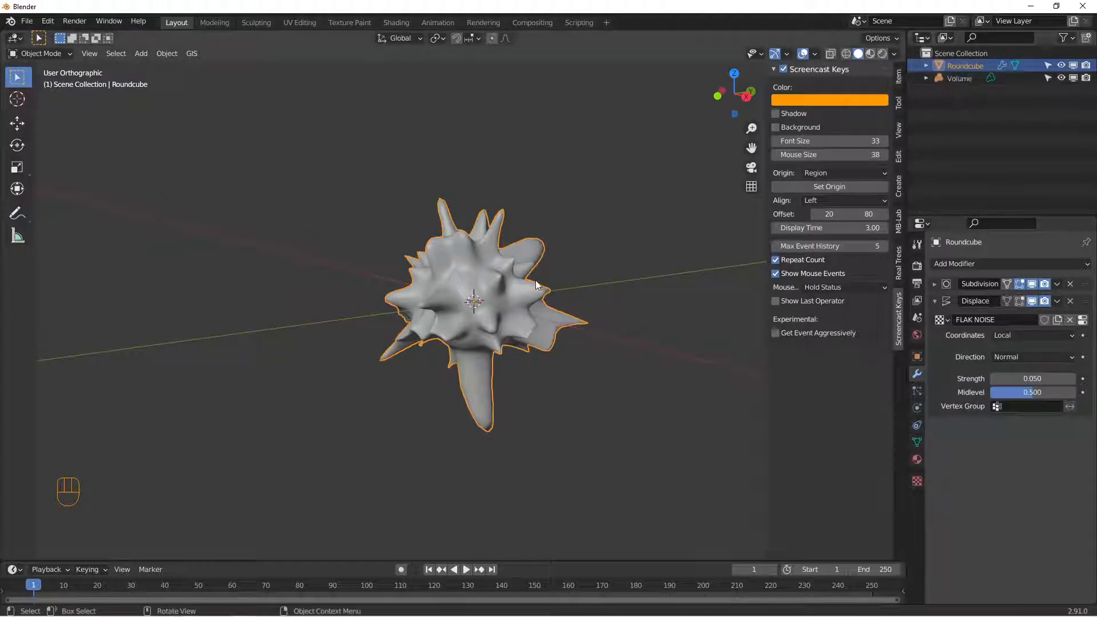
# - Give Volume a Mesh to Volume modifier sourced from Roundcube with Voxel Amount 128
pyautogui.click(960, 78)
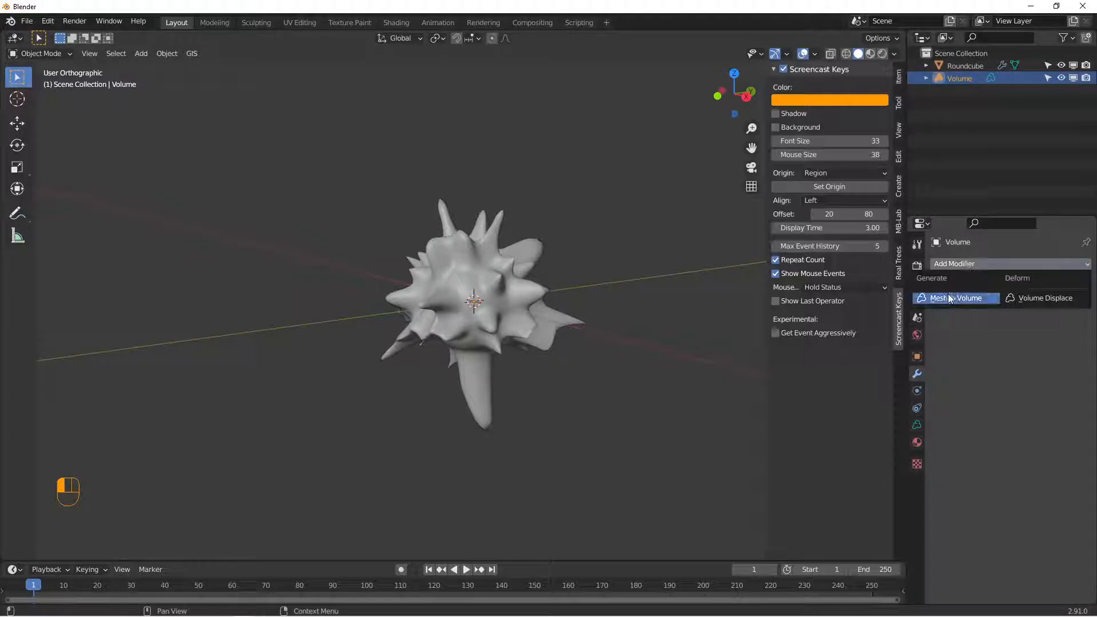
pyautogui.click(957, 297)
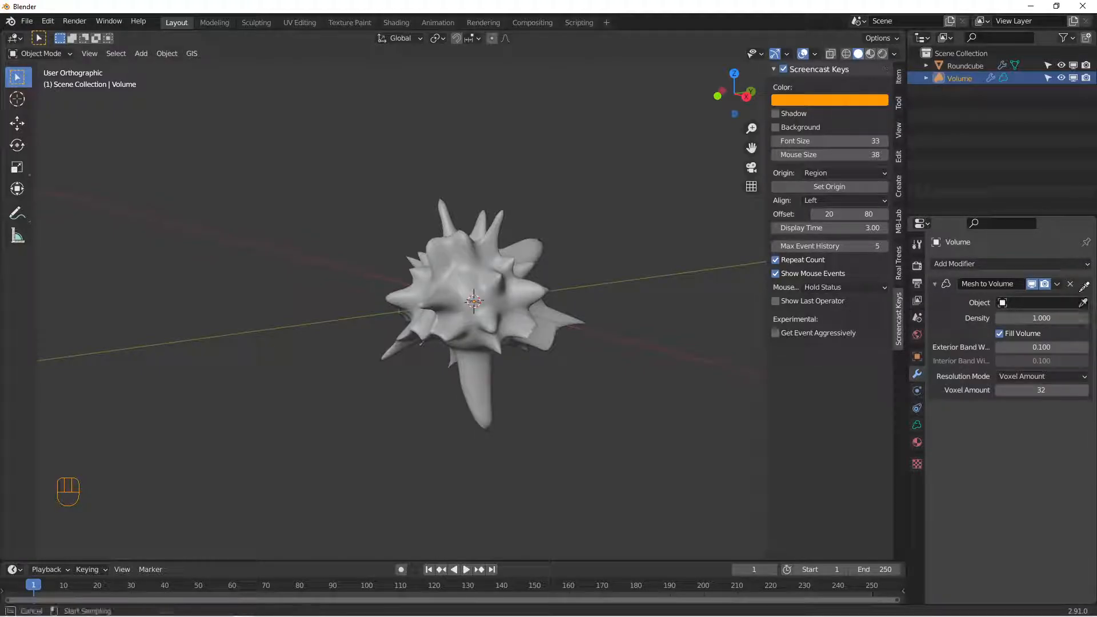
pyautogui.click(1036, 301)
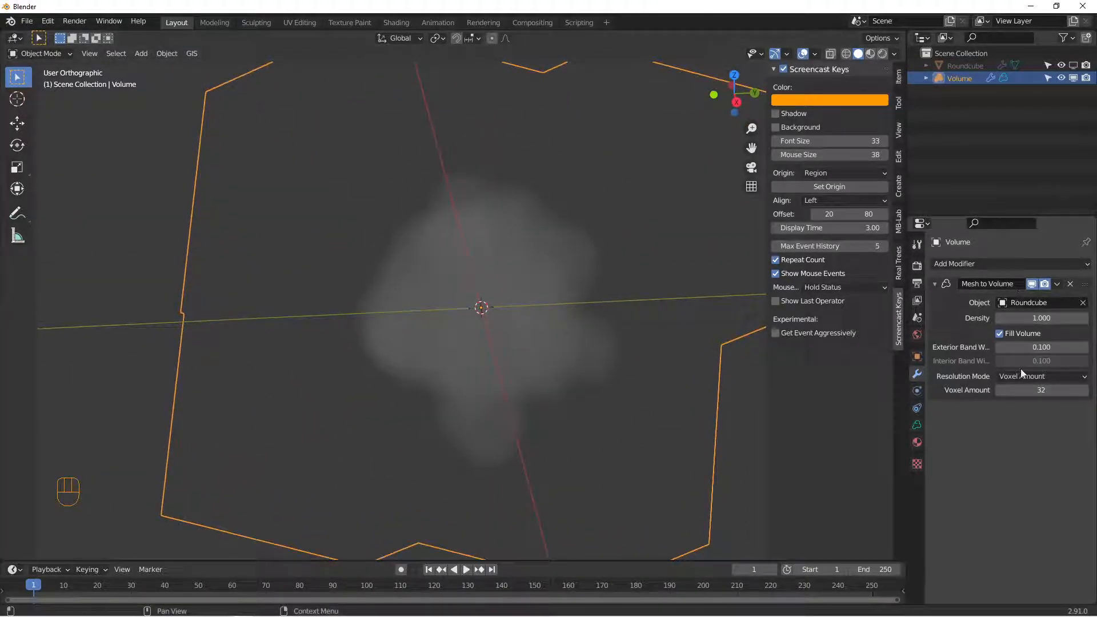
pyautogui.click(1041, 390)
pyautogui.write('128')
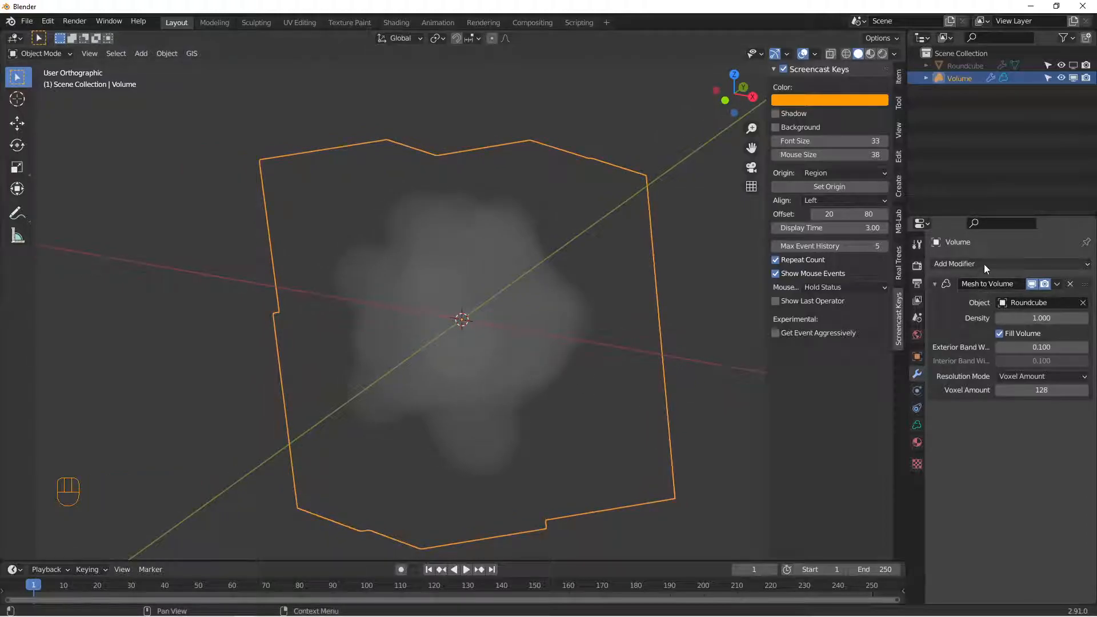
# - Add a Volume Displace modifier with a new FLAK NOISE texture and split off a rendered preview below
pyautogui.click(1008, 264)
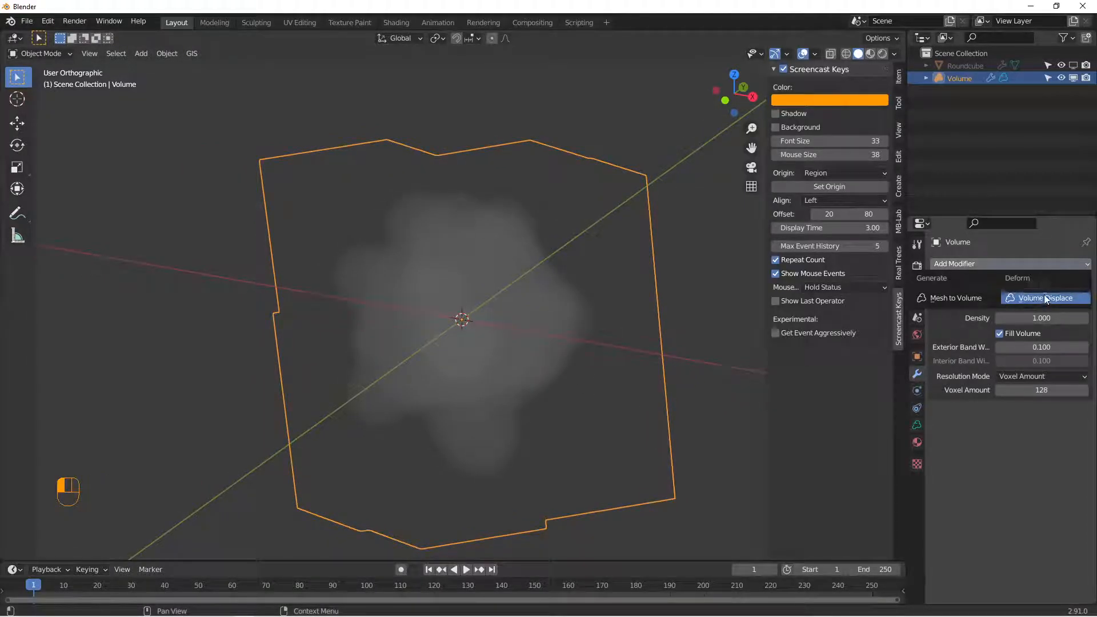
pyautogui.click(1043, 297)
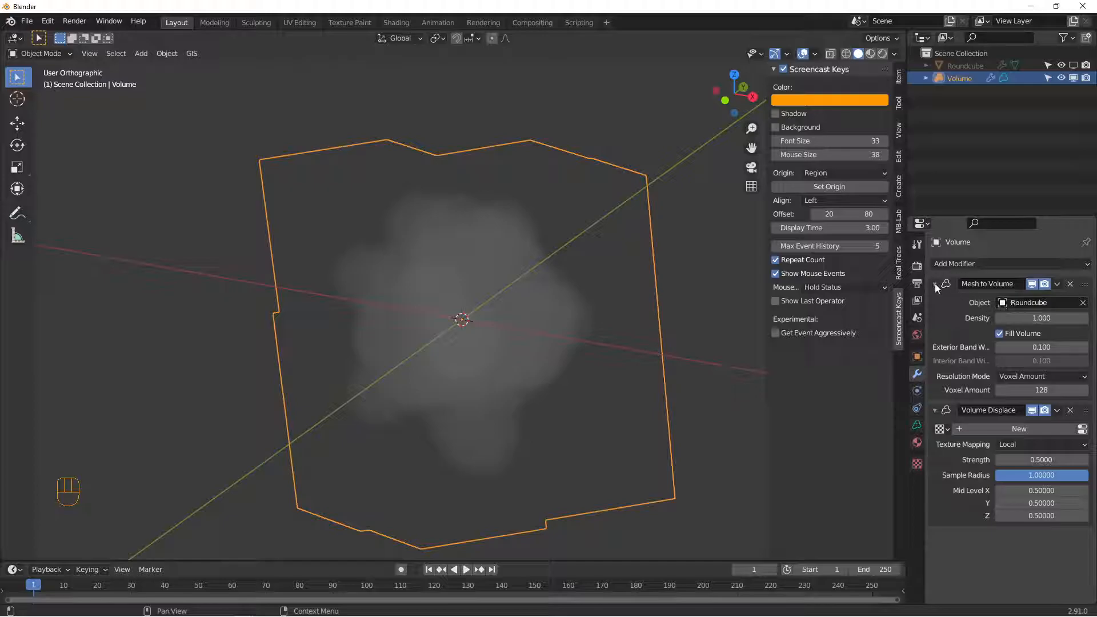
pyautogui.click(1019, 429)
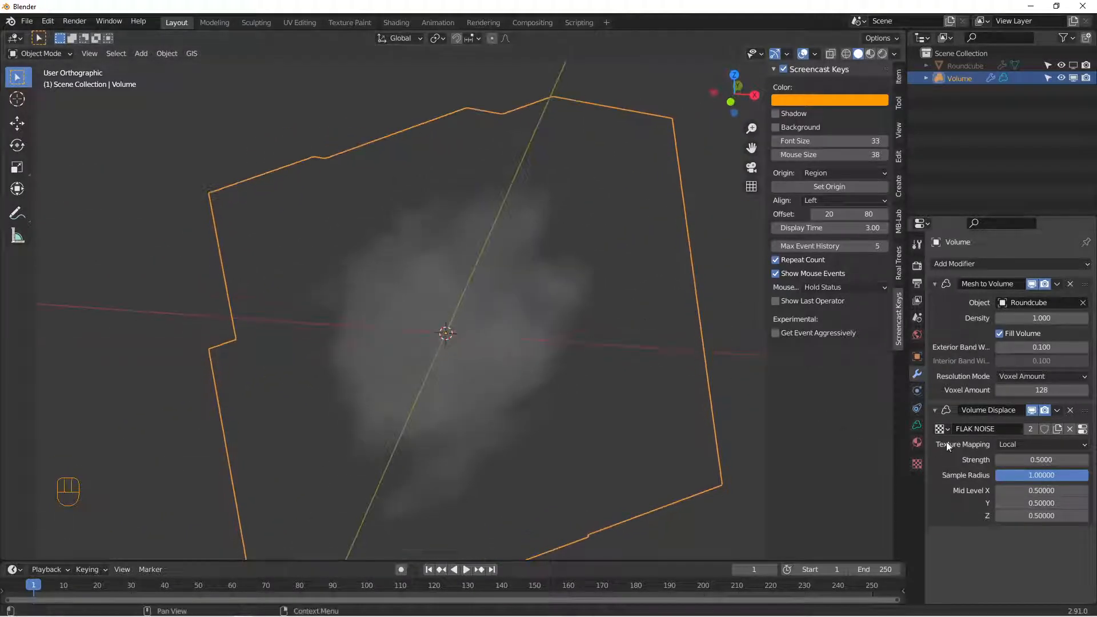
pyautogui.click(1033, 410)
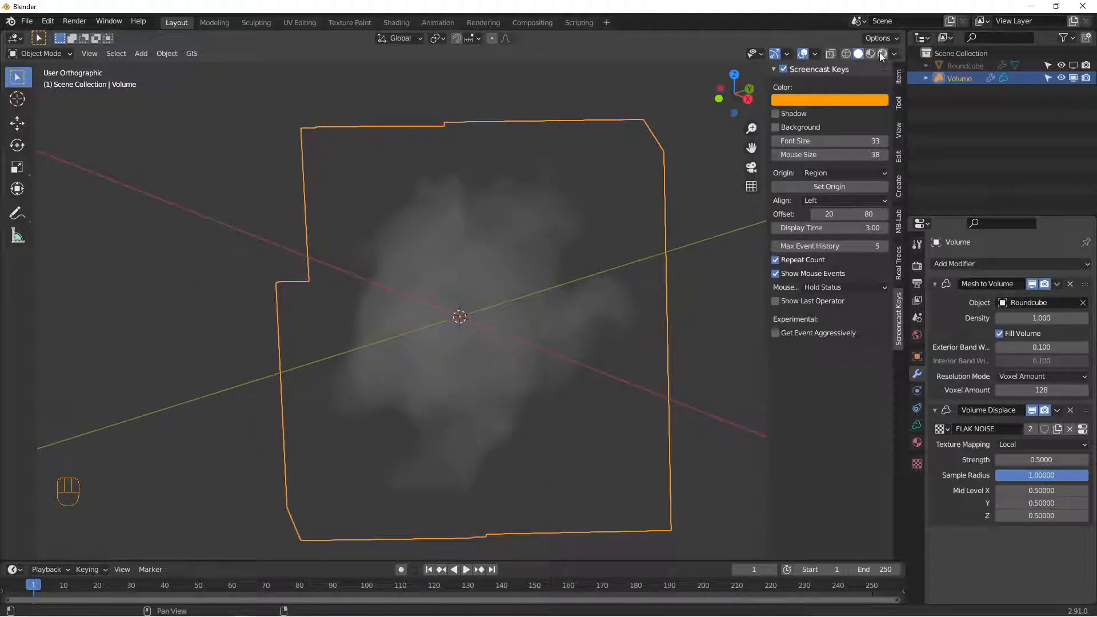
pyautogui.click(870, 53)
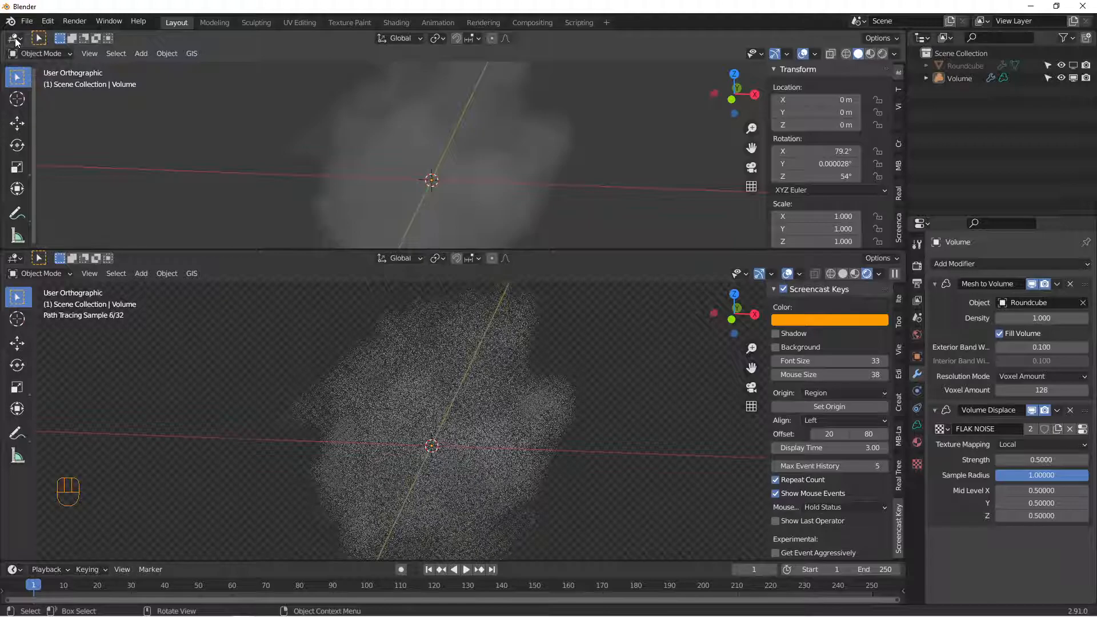
# - Switch the top area to the Shader Editor and create a volume material named FLAK with Principled Volume
pyautogui.click(14, 39)
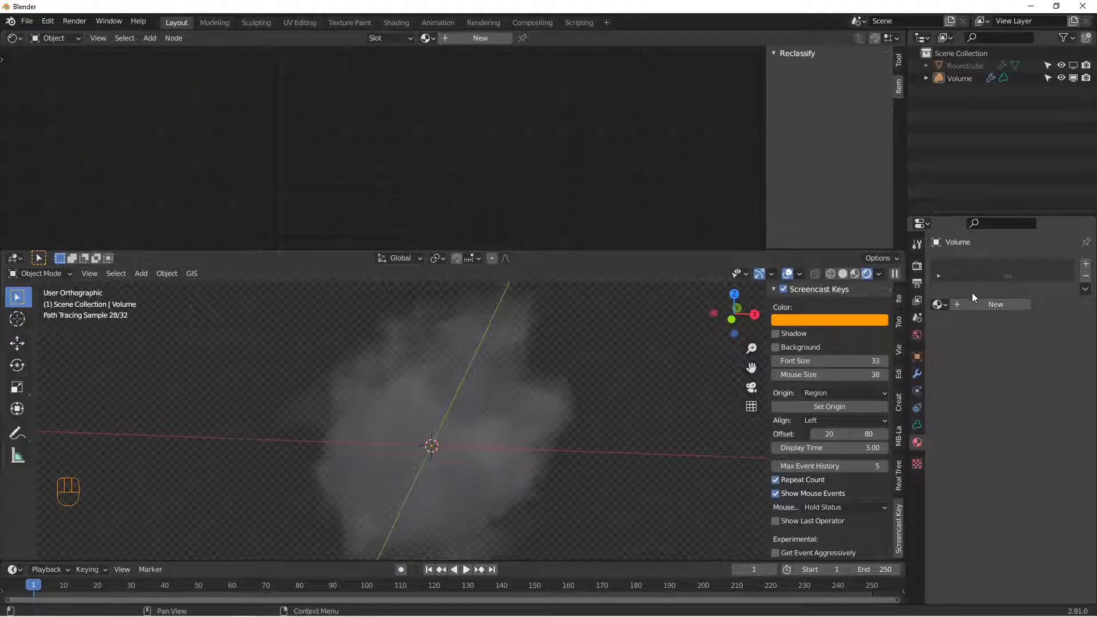
pyautogui.click(959, 78)
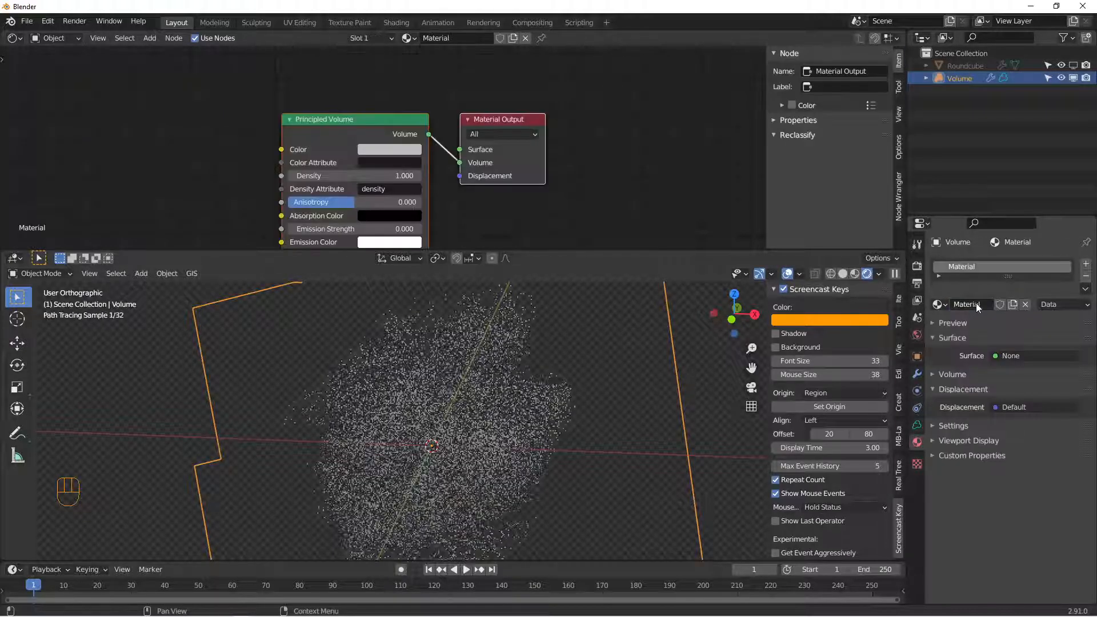
pyautogui.write('FLAK')
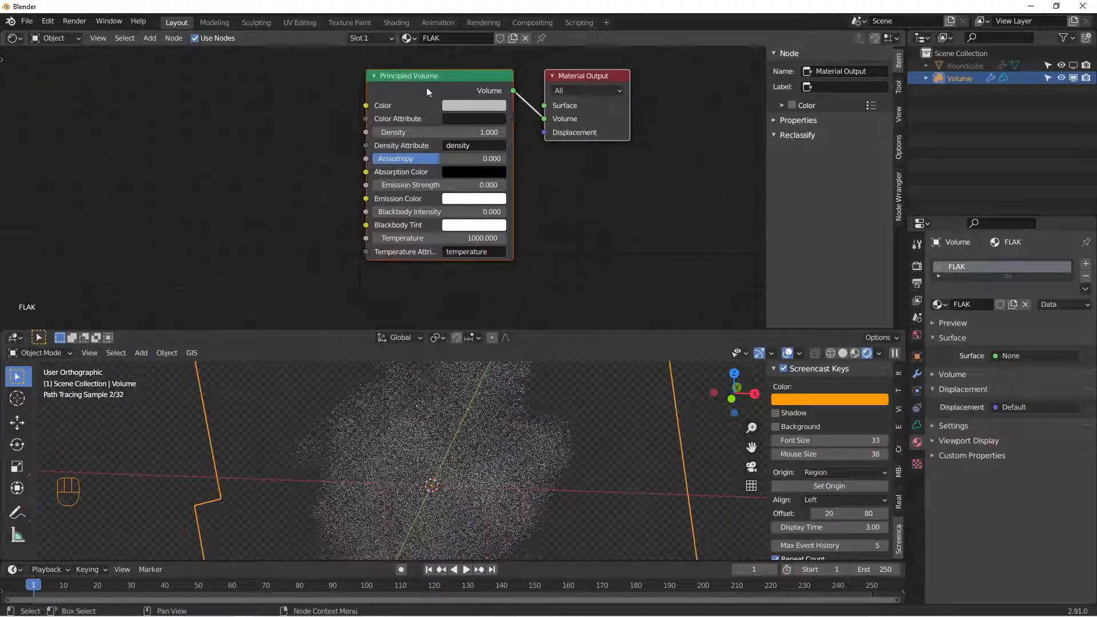
pyautogui.click(409, 75)
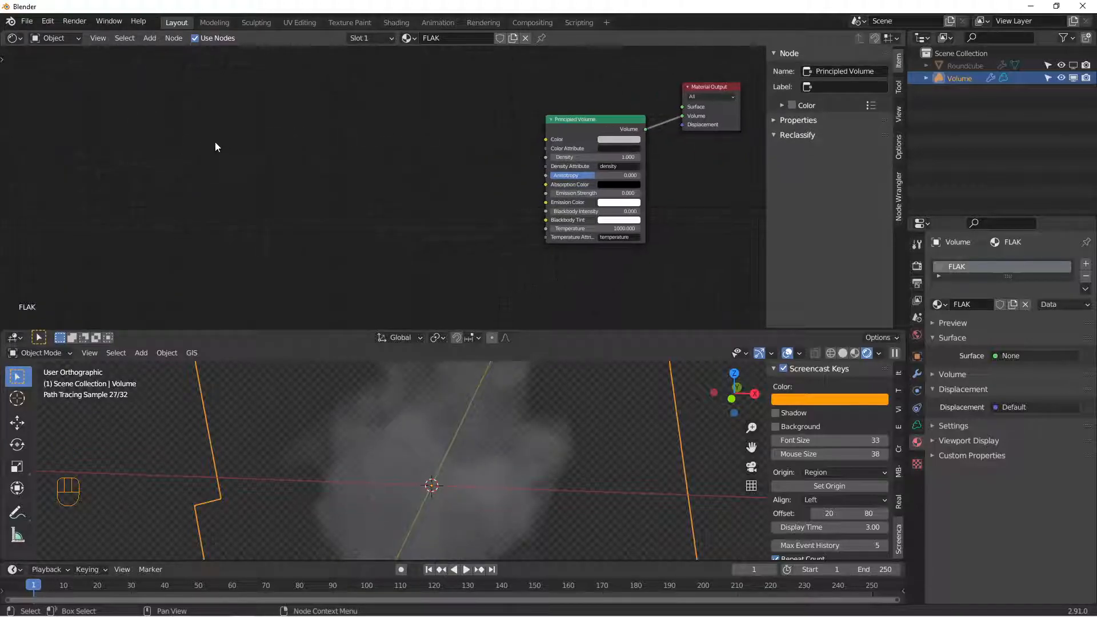
# - Chain a Noise Texture through a ColorRamp and a Multiply Math node into the Principled Volume density
pyautogui.press('shift+a')
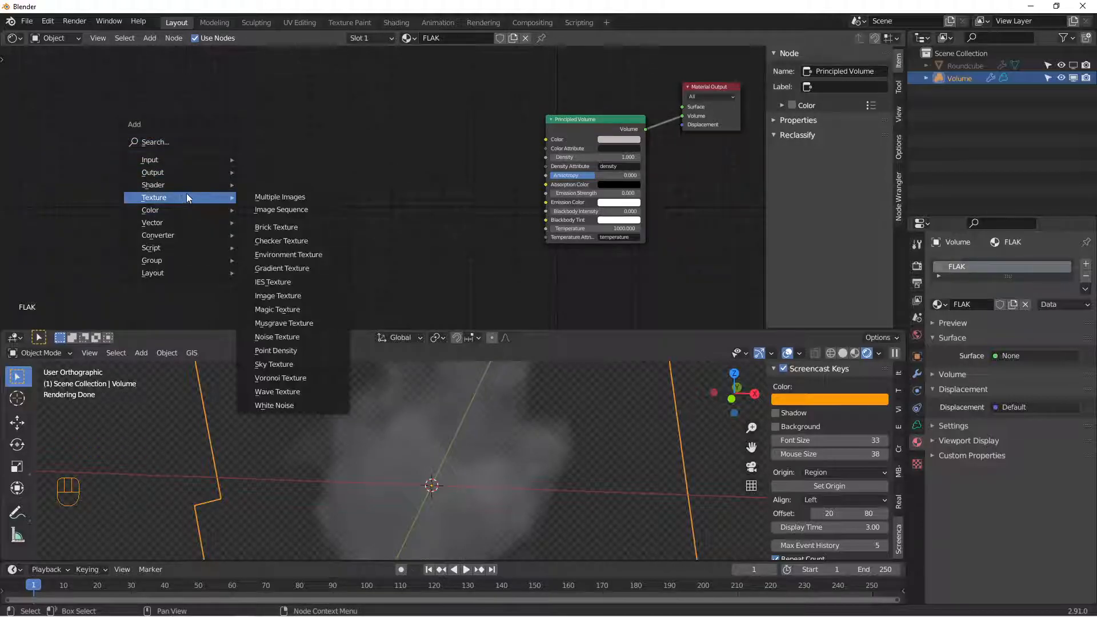
pyautogui.moveTo(276, 336)
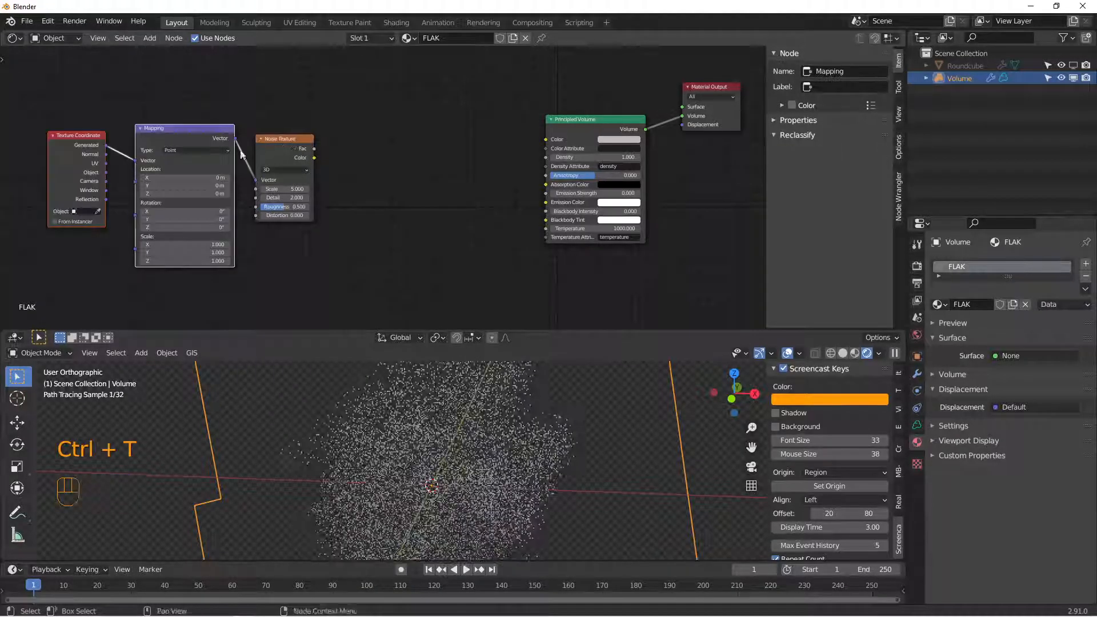
pyautogui.press('ctrl+x')
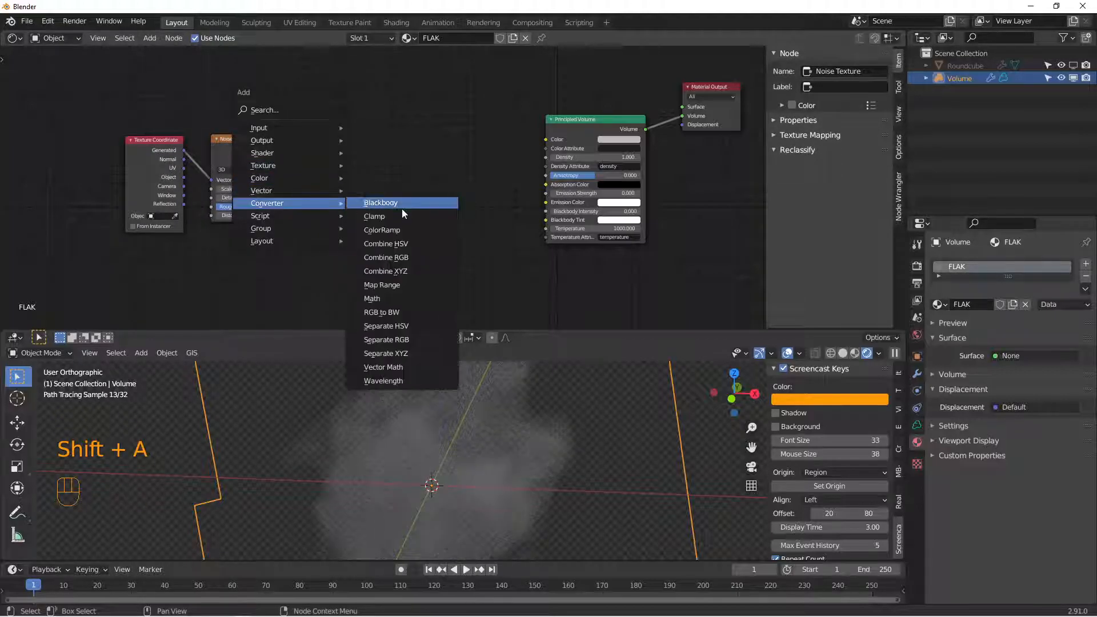
pyautogui.click(382, 230)
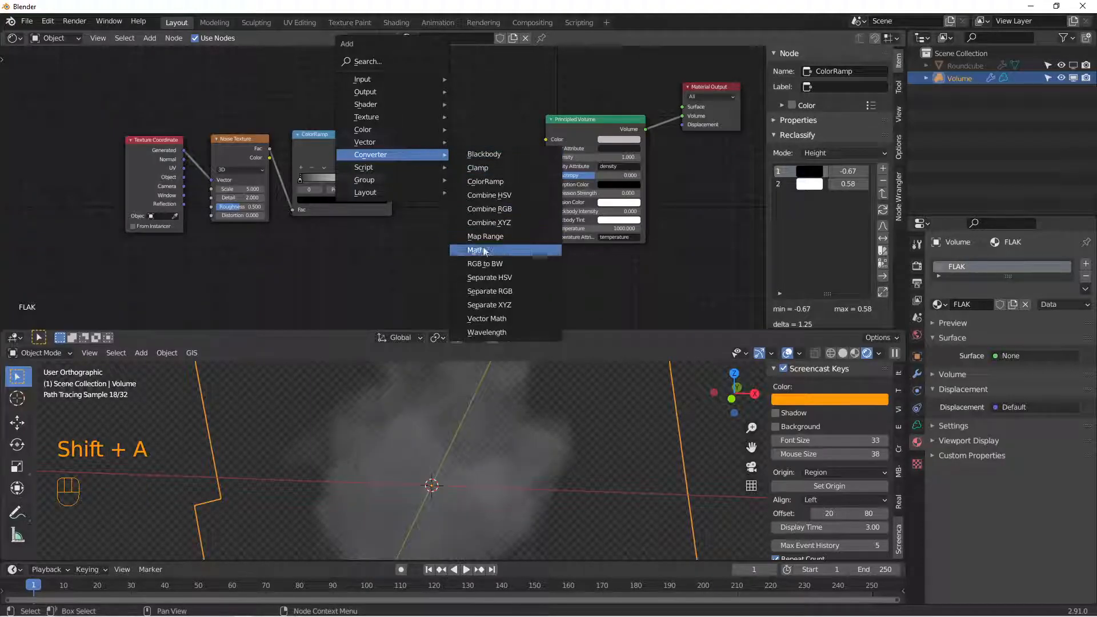
pyautogui.click(479, 250)
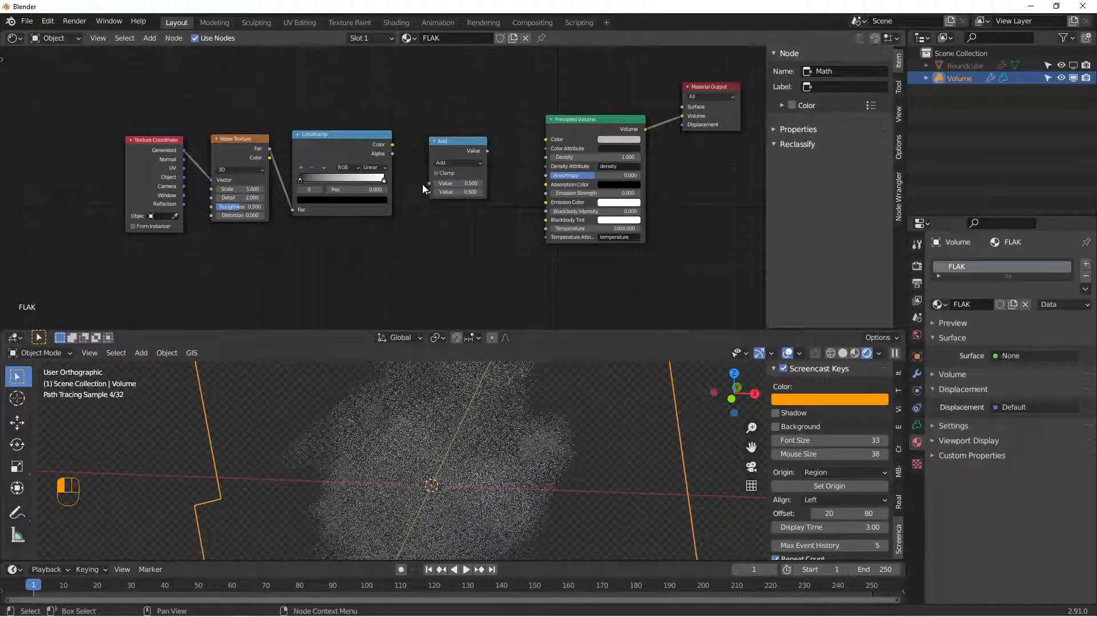
pyautogui.click(457, 163)
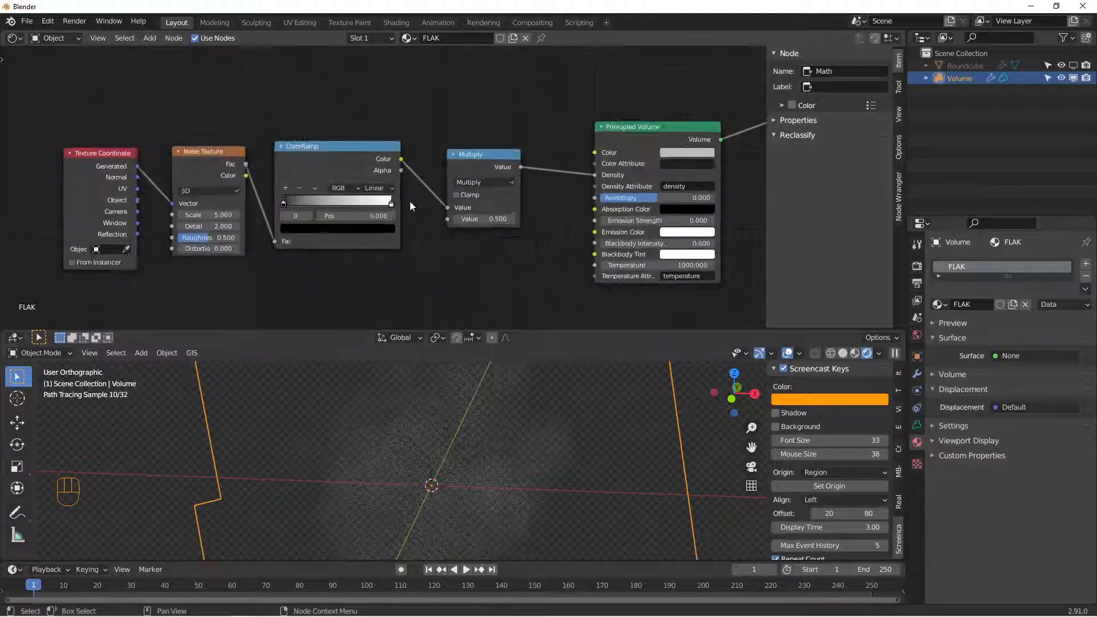
# - Tighten the ColorRamp's black and white stops inward and set the Noise Texture scale to 64
pyautogui.moveTo(284, 204); pyautogui.dragTo(307, 203)
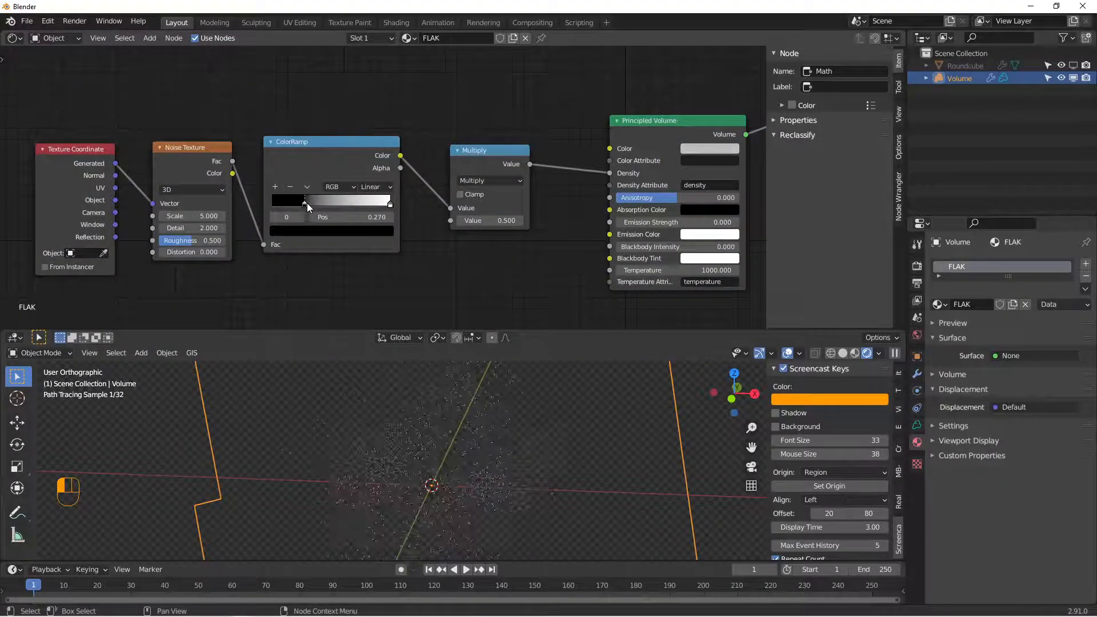
pyautogui.moveTo(306, 204); pyautogui.dragTo(291, 205)
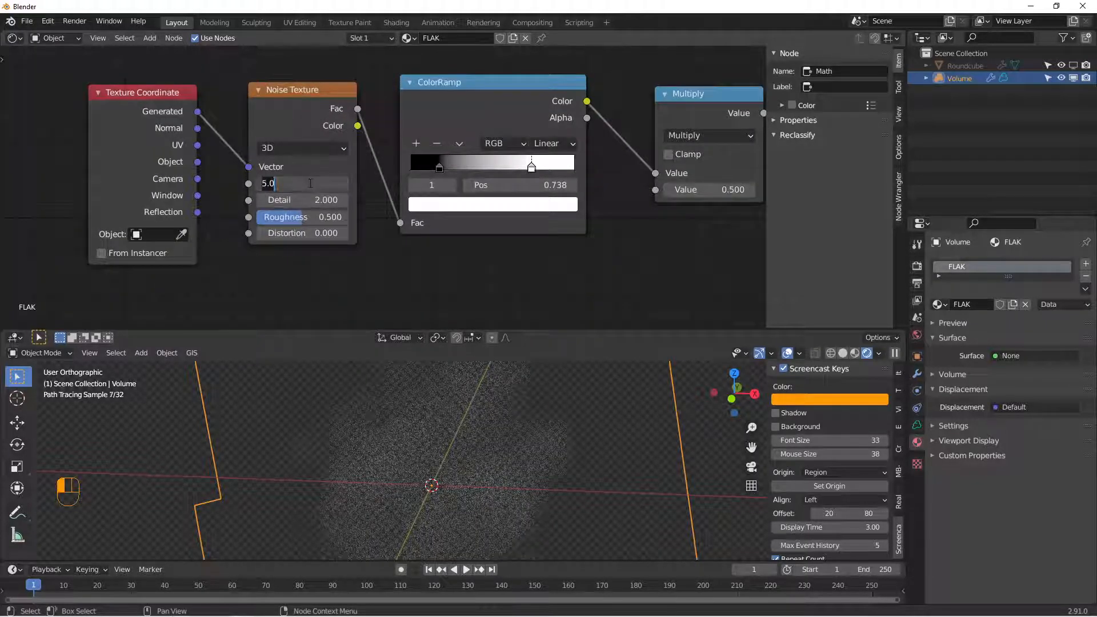
pyautogui.write('64')
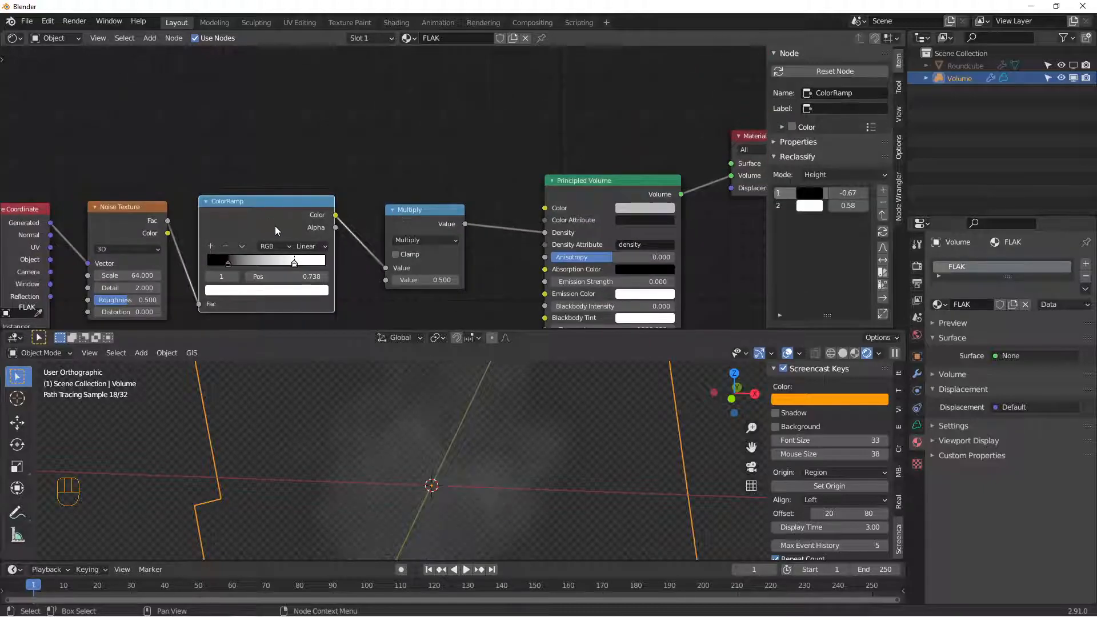
# - Duplicate the ColorRamp to drive the Principled Volume colour from the noise and recolour one stop
pyautogui.press('shift+d')
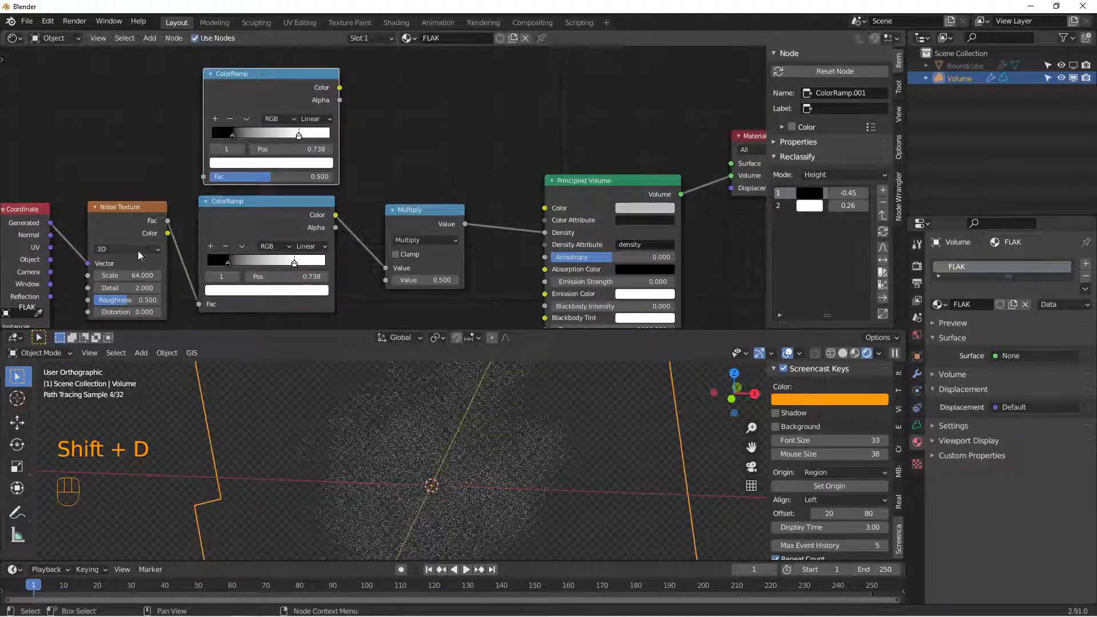
pyautogui.click(127, 207)
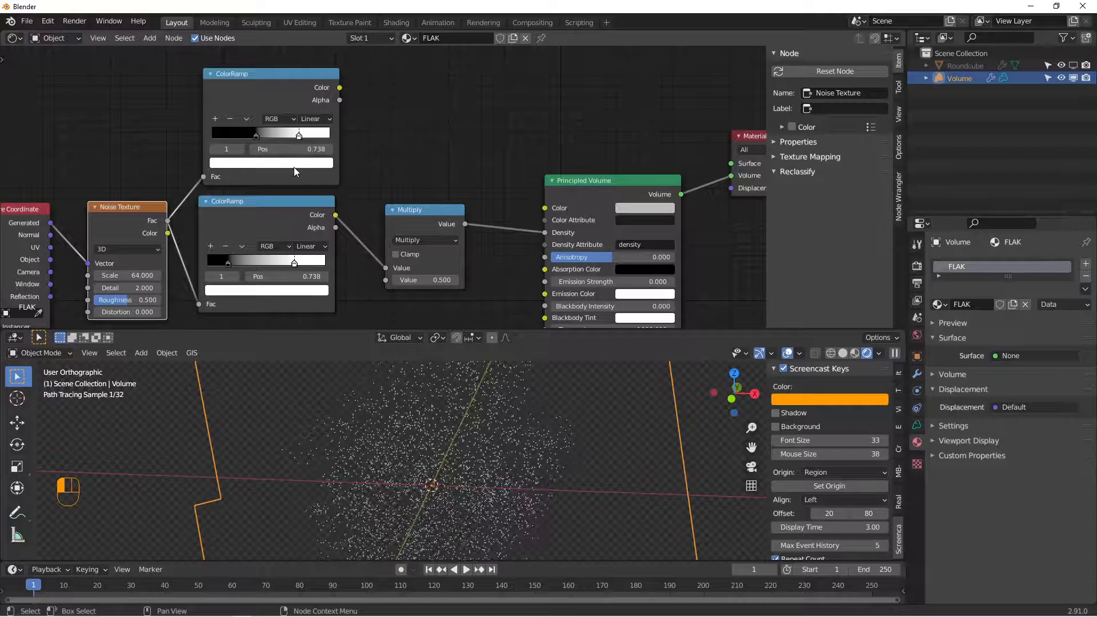
pyautogui.click(271, 162)
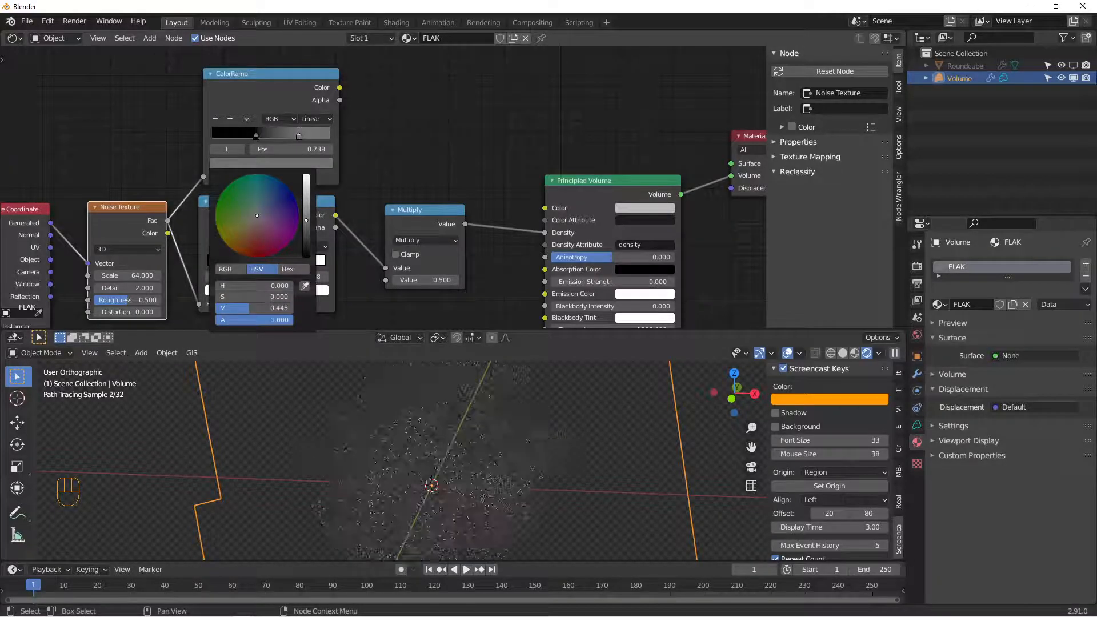
pyautogui.click(355, 75)
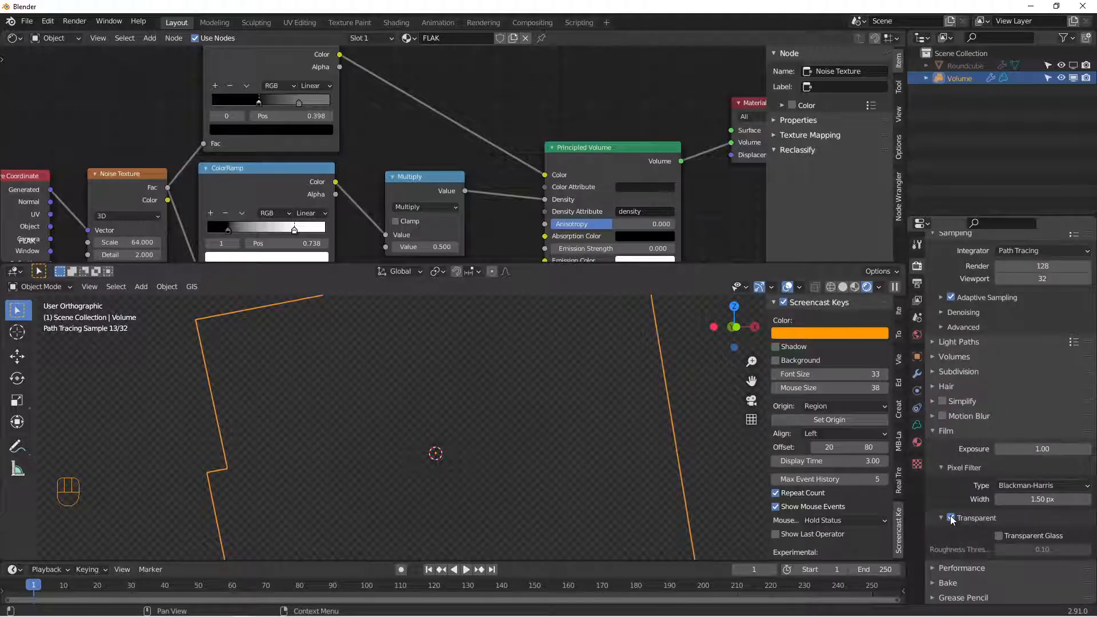
# - Turn off the transparent film, set density Multiply to 5 and Noise Scale 15, and move the ramp's white stop to about 0.775
pyautogui.click(951, 518)
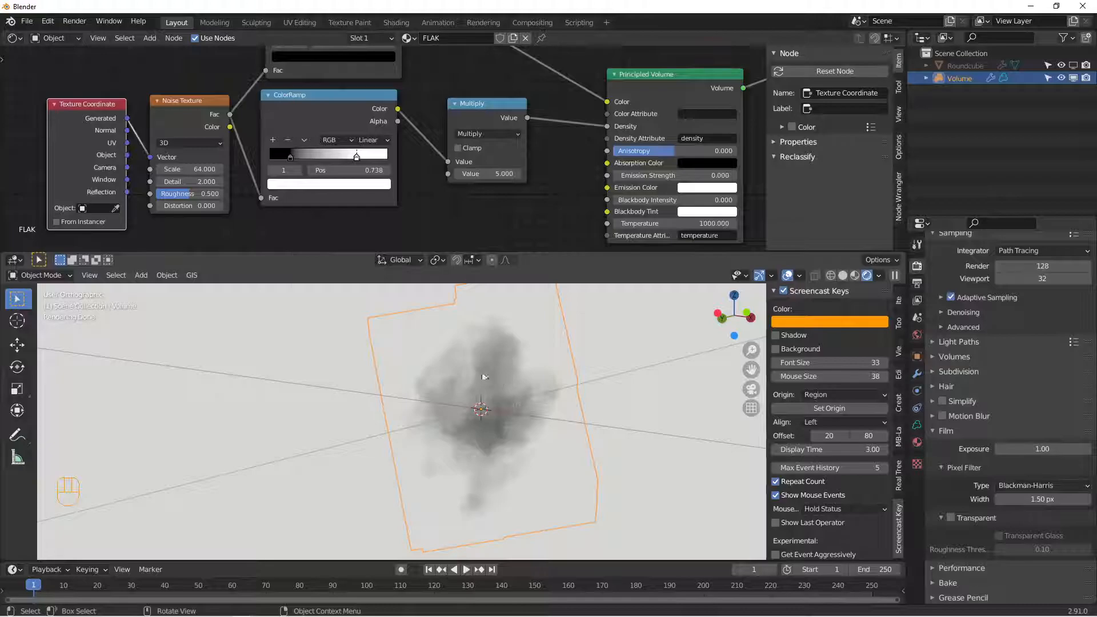
pyautogui.moveTo(196, 169); pyautogui.dragTo(168, 169)
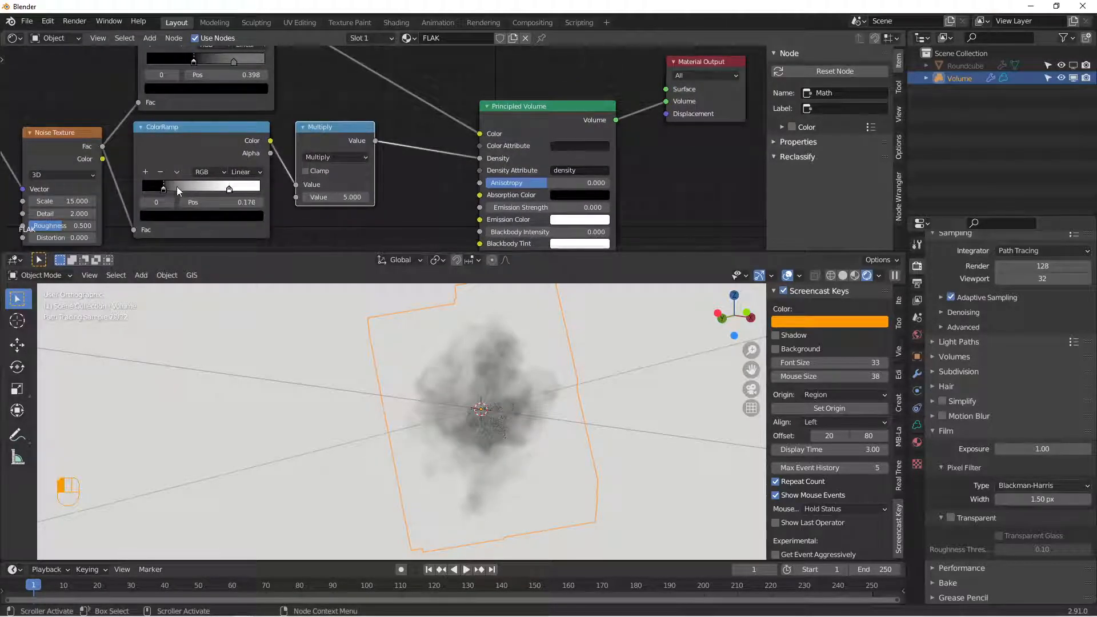
pyautogui.moveTo(163, 187); pyautogui.dragTo(184, 187)
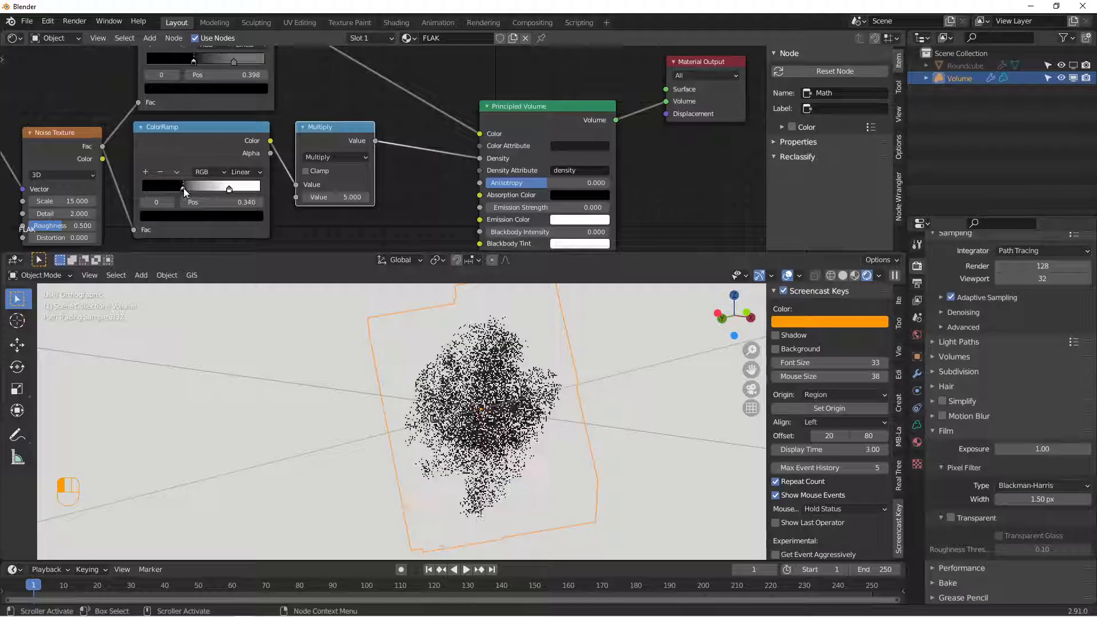
pyautogui.moveTo(184, 185); pyautogui.dragTo(234, 188)
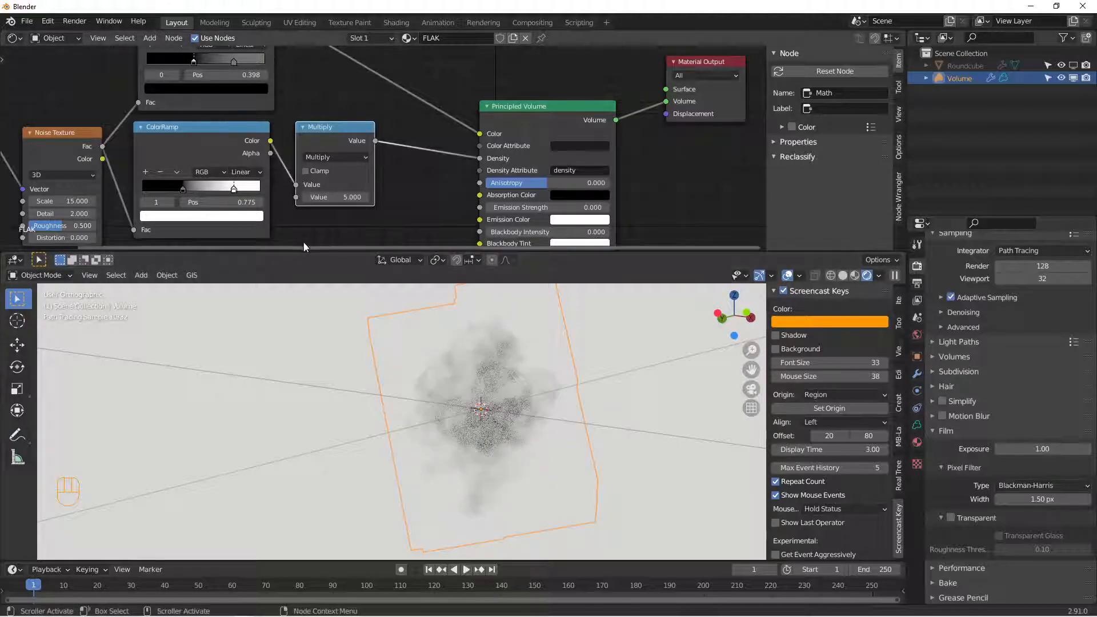
pyautogui.doubleClick(335, 198)
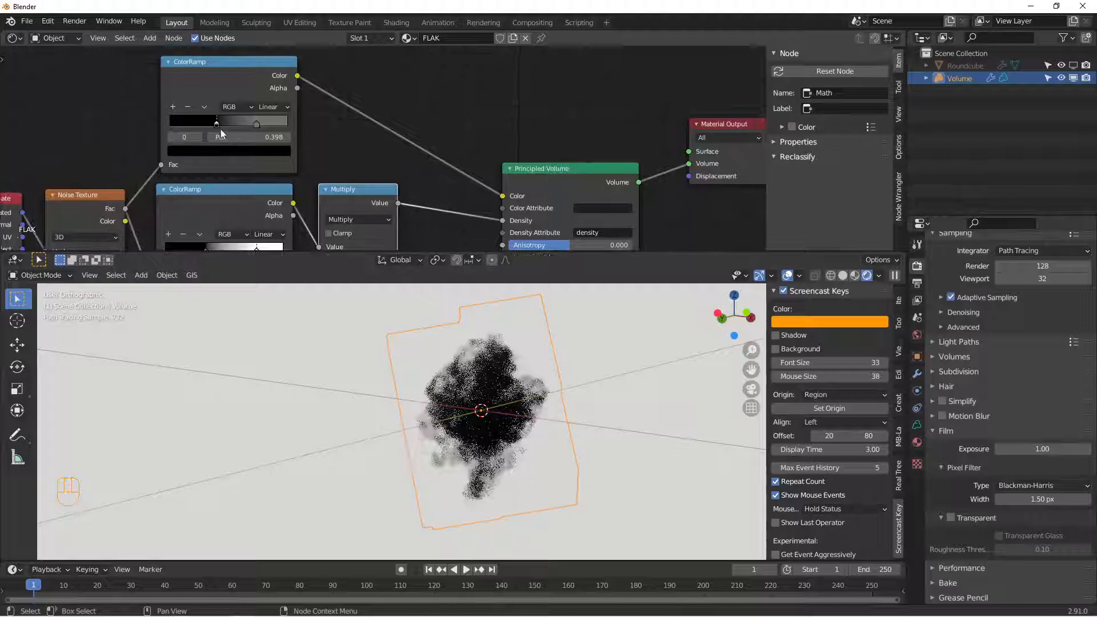
# - Adjust the density ramp's bright stop colour and slide it to position 0.906 for a softer smoke cloud
pyautogui.moveTo(217, 124); pyautogui.dragTo(256, 124)
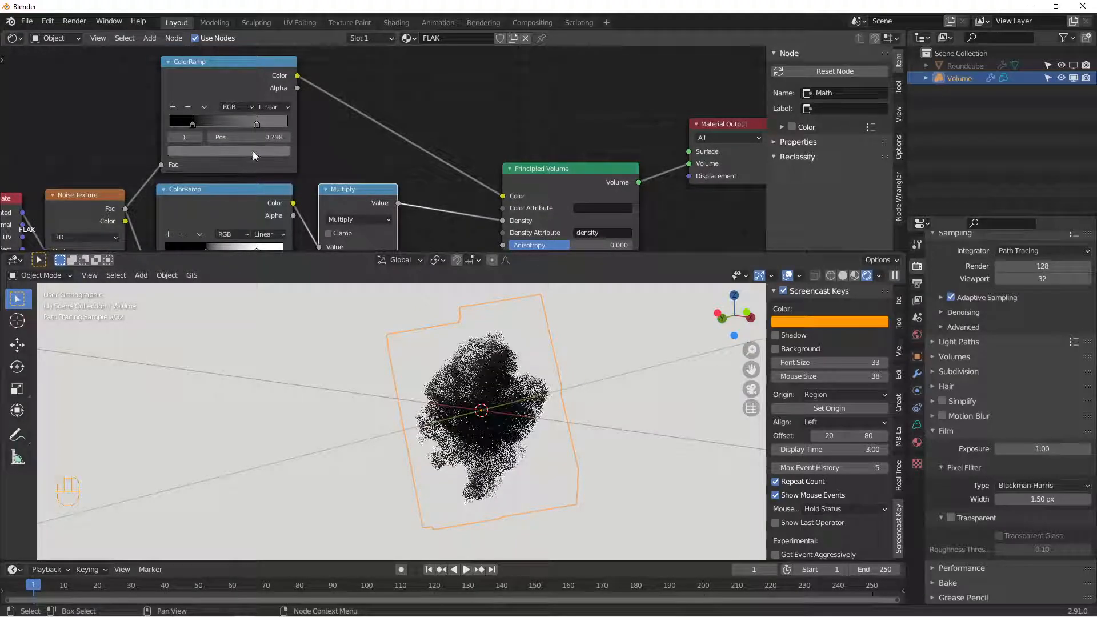
pyautogui.click(229, 148)
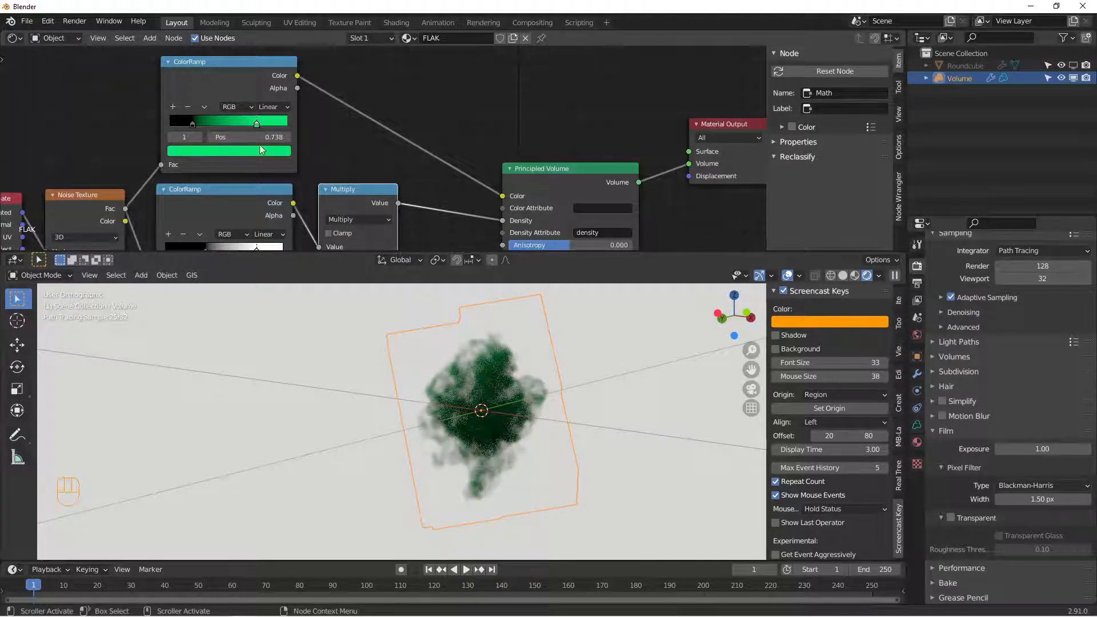
pyautogui.click(227, 151)
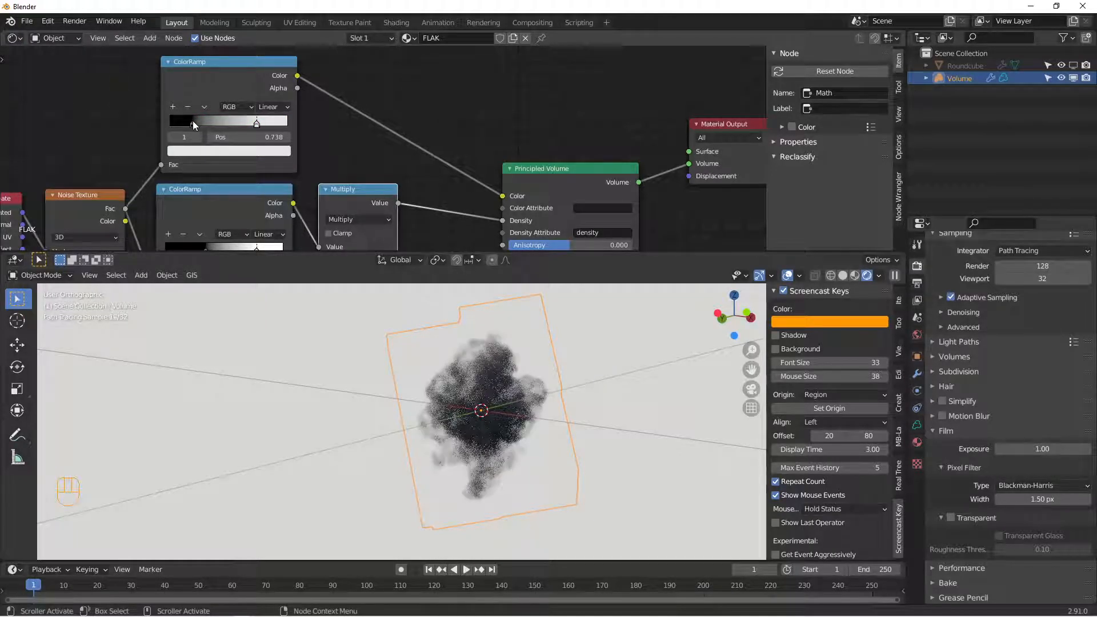
pyautogui.moveTo(256, 122); pyautogui.dragTo(266, 123)
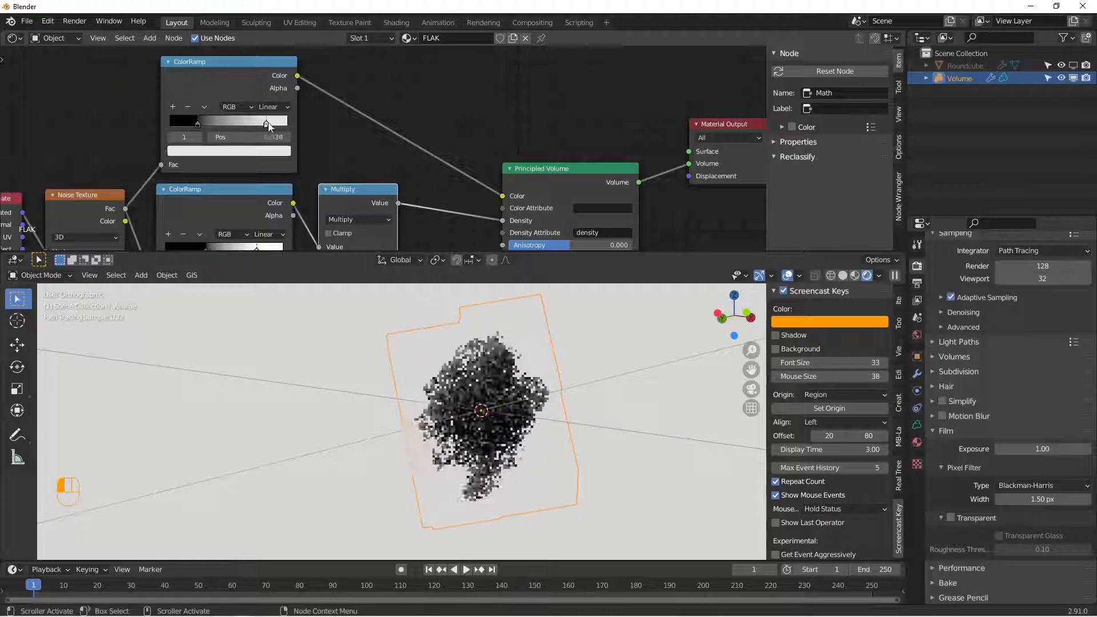
pyautogui.moveTo(267, 123); pyautogui.dragTo(277, 124)
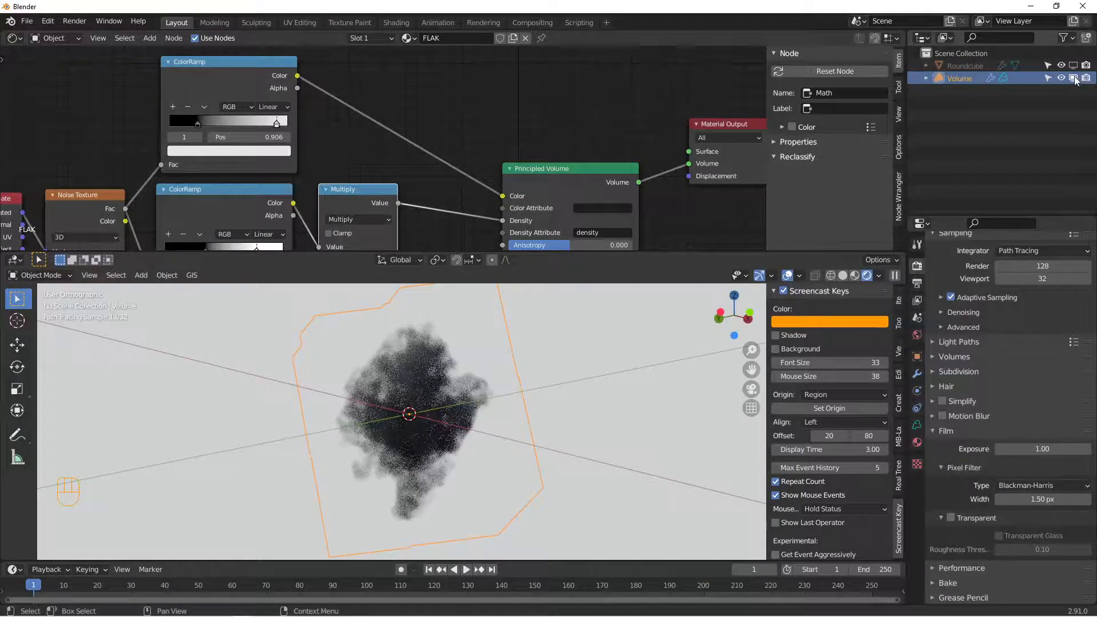
pyautogui.click(1072, 78)
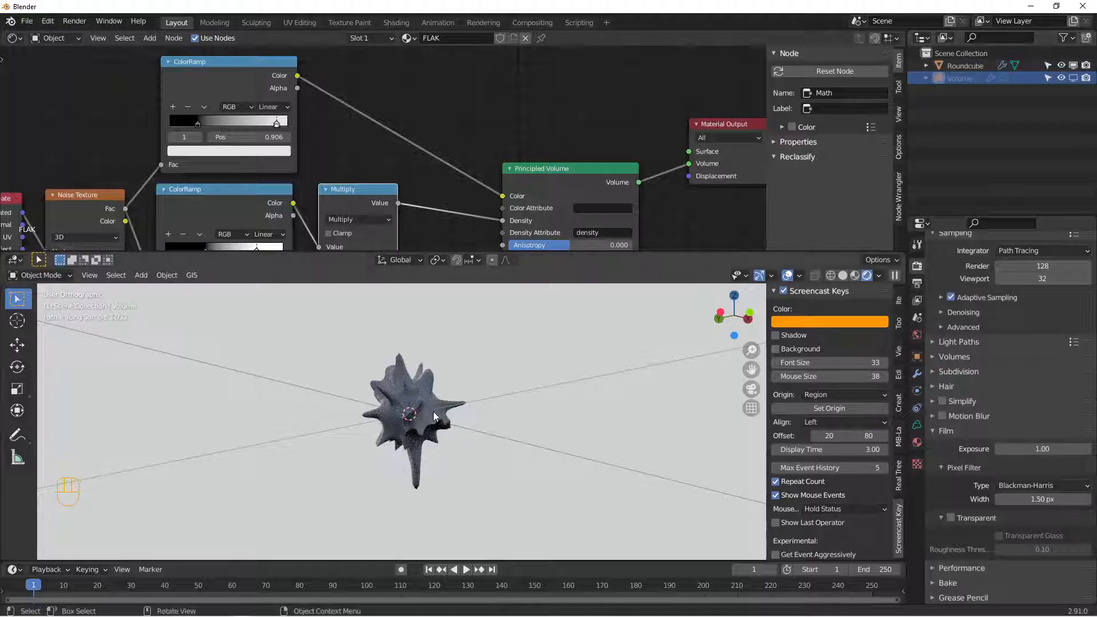
pyautogui.press('Tab')
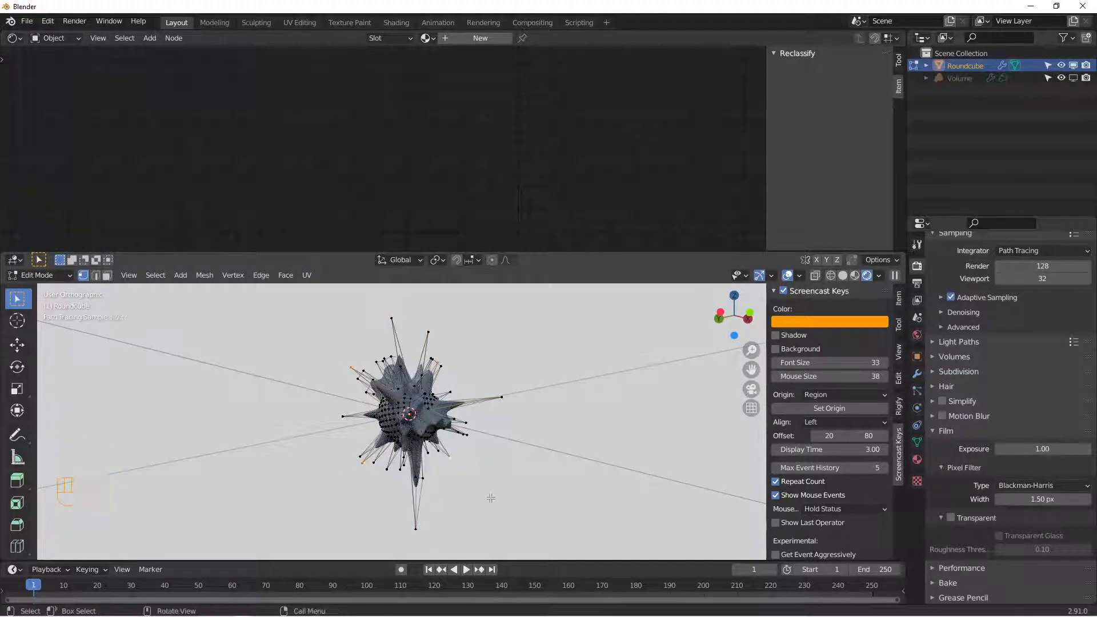
pyautogui.press('s')
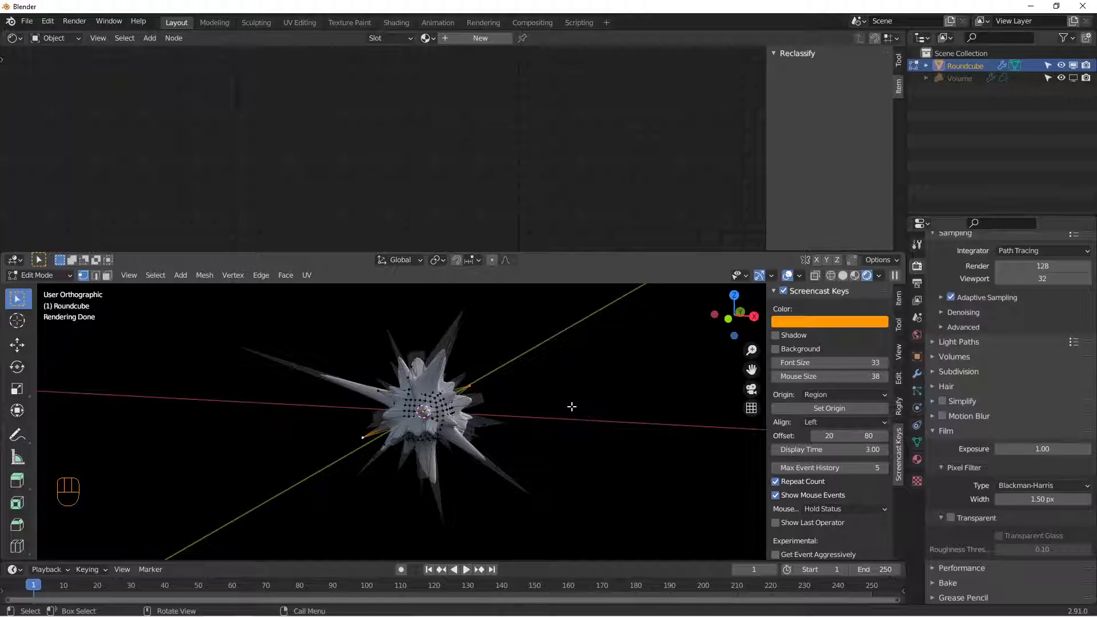
pyautogui.press('Tab')
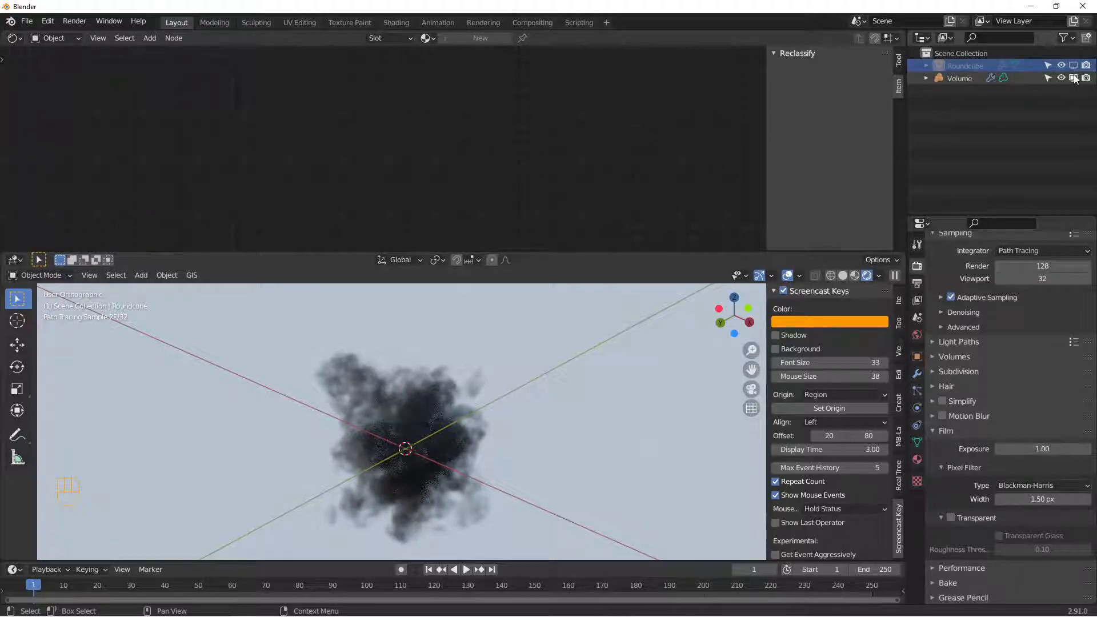
# - Unhide Roundcube, and in Edit Mode duplicate and rescale several face chunks into floating debris
pyautogui.click(1074, 78)
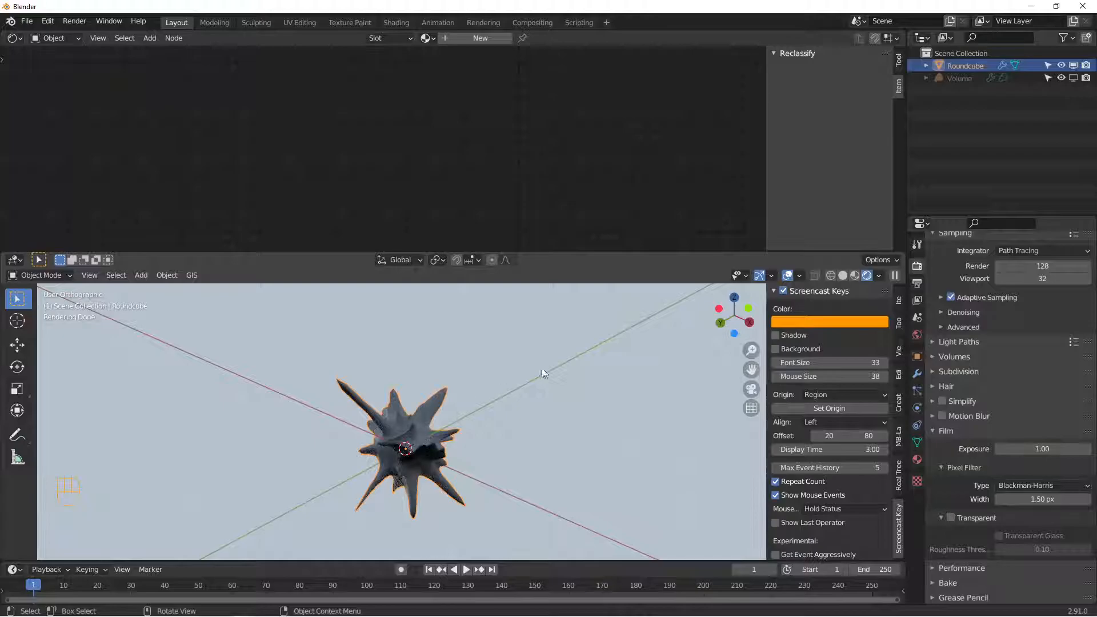
pyautogui.press('Tab')
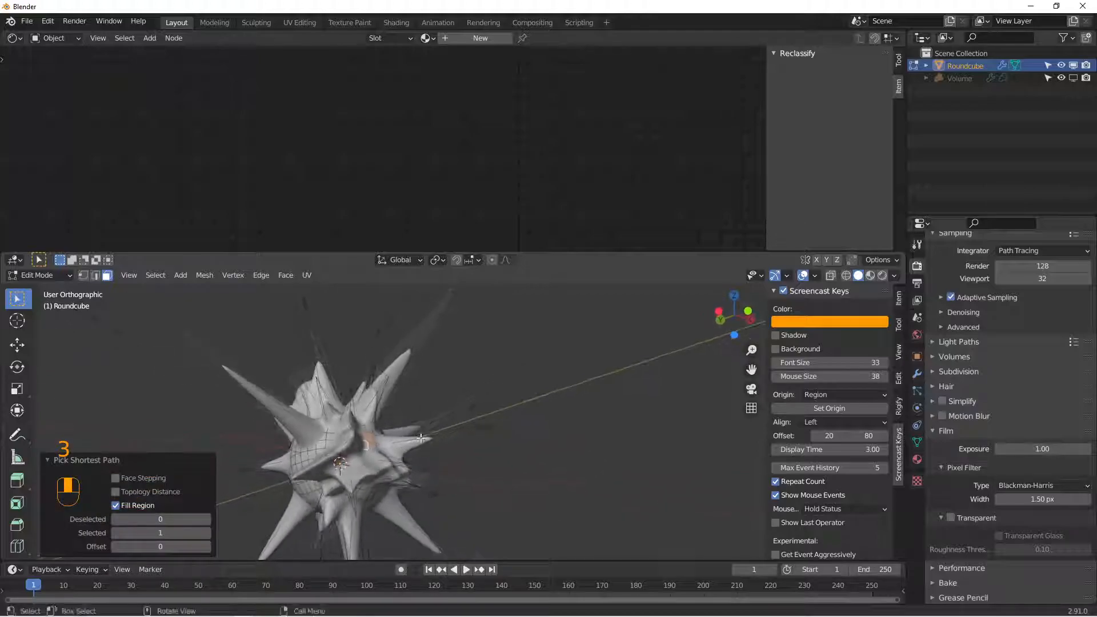
pyautogui.press('Shift+D')
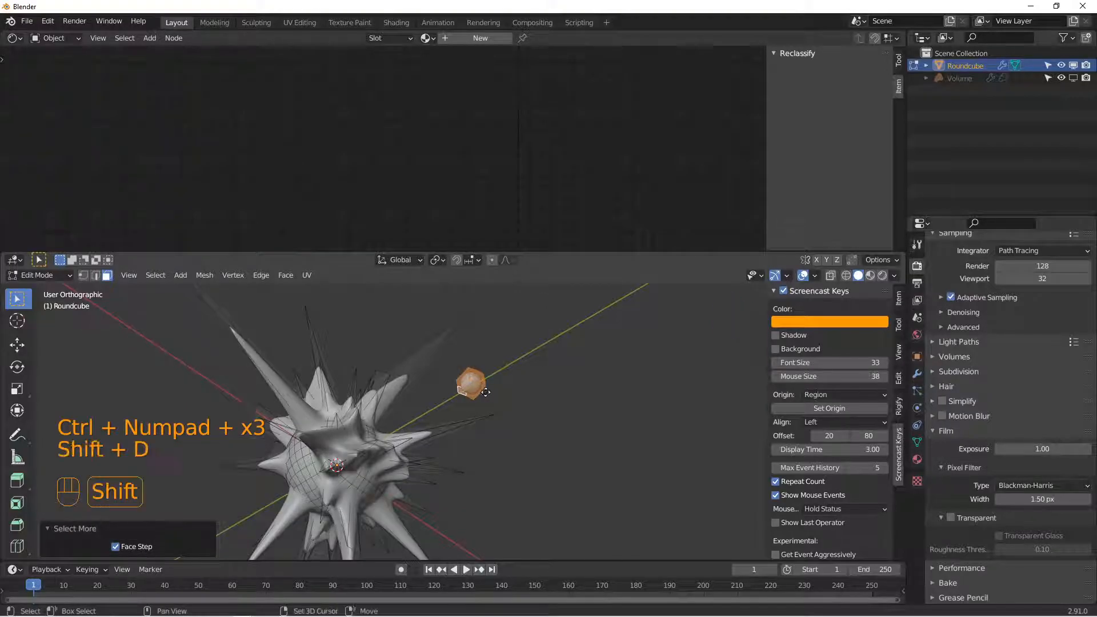
pyautogui.press('s')
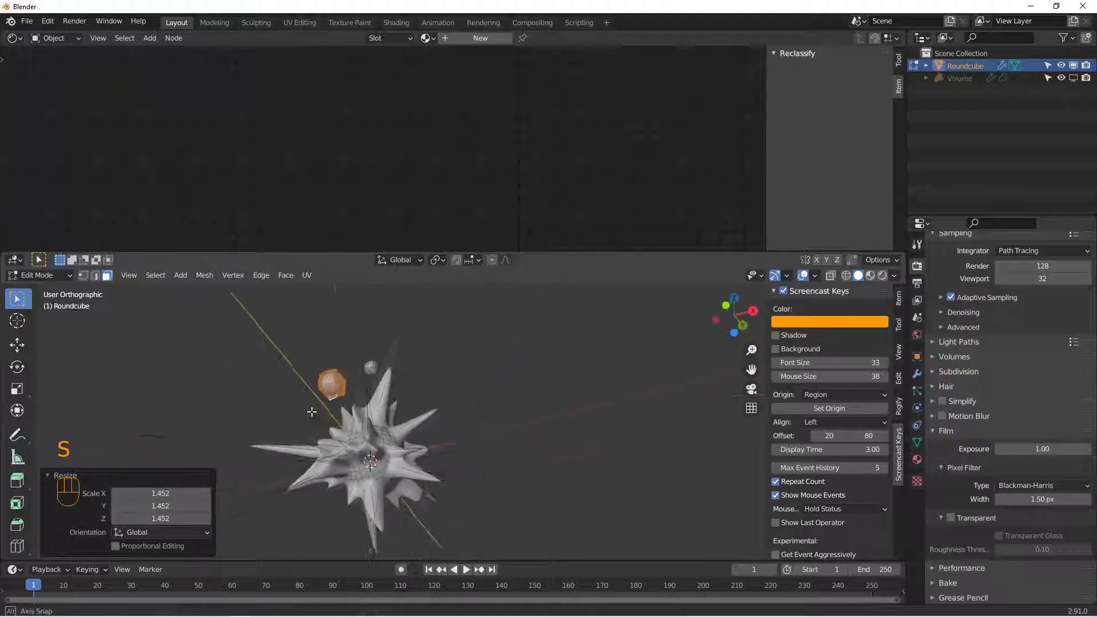
pyautogui.press('shift+d')
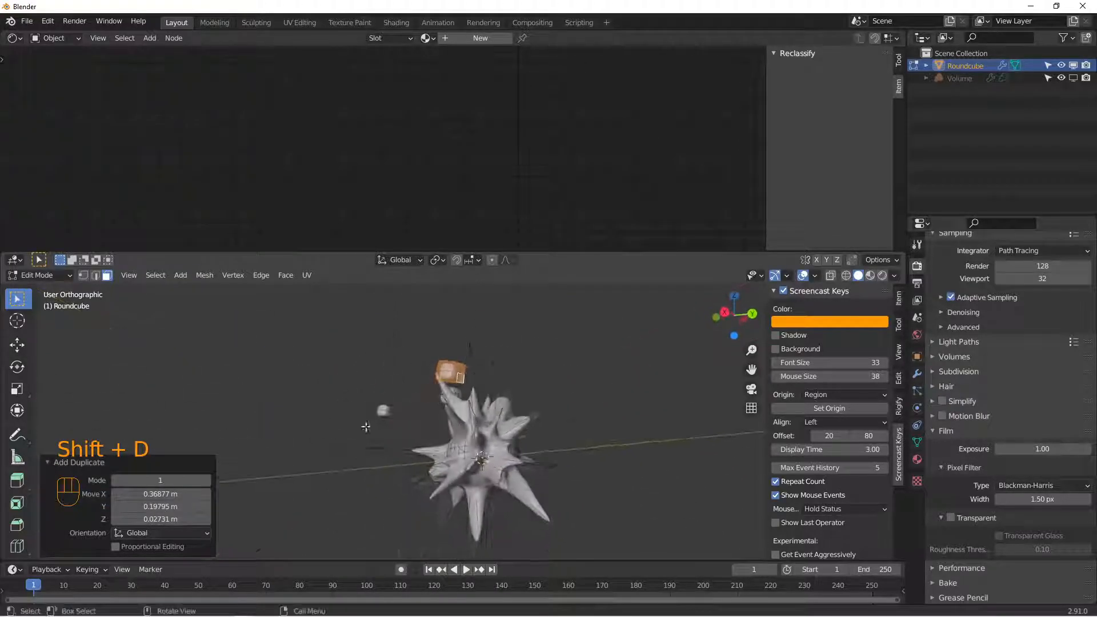
pyautogui.press('s')
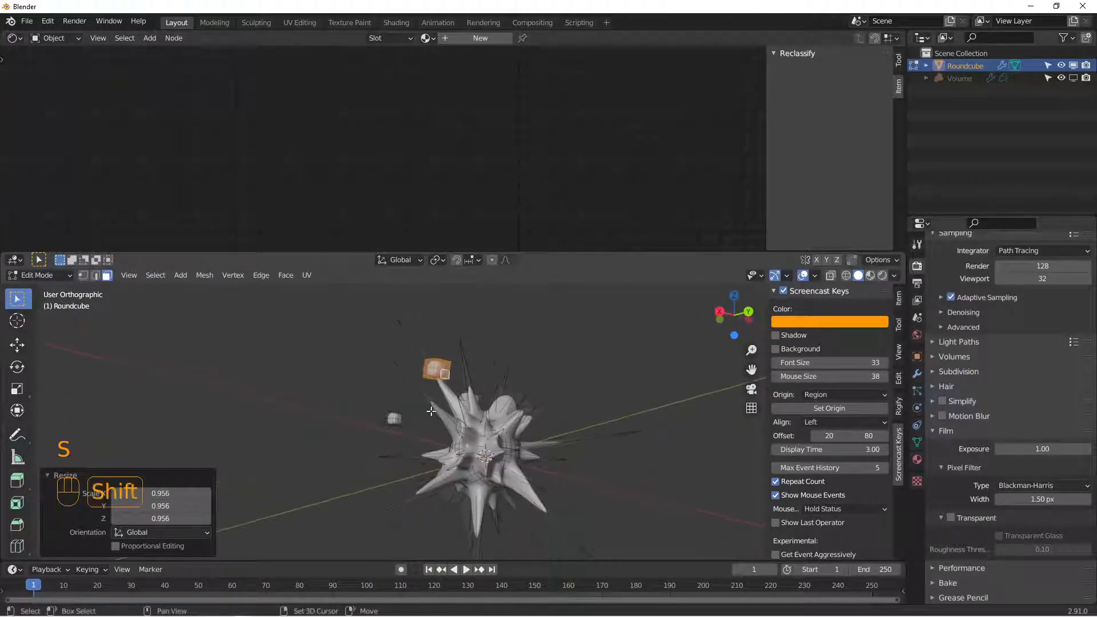
pyautogui.press('shift+s')
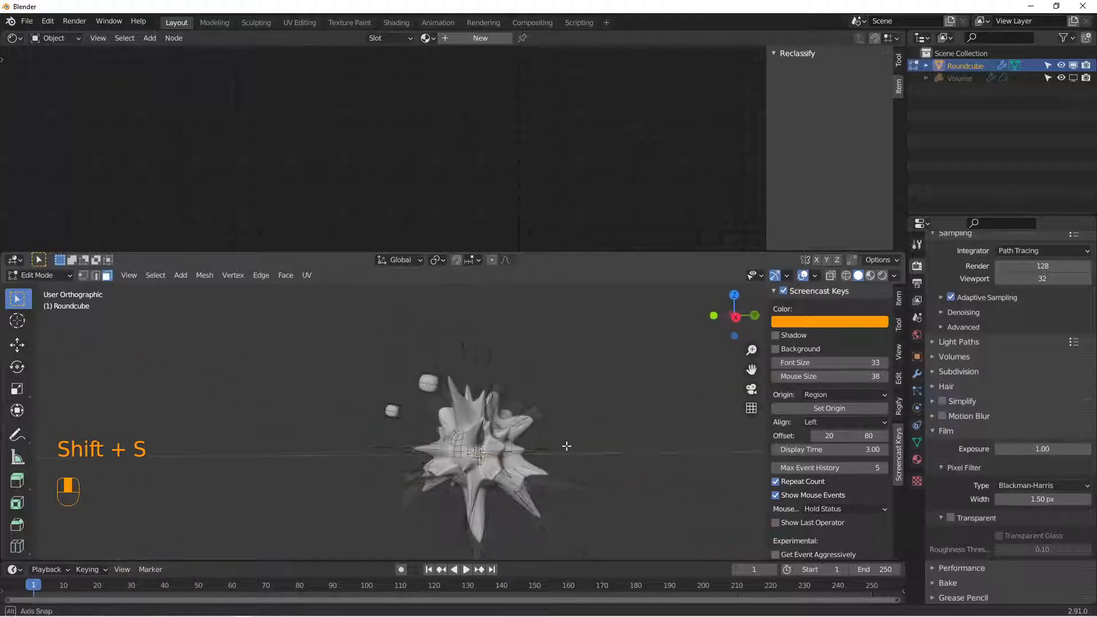
pyautogui.press('shift+d')
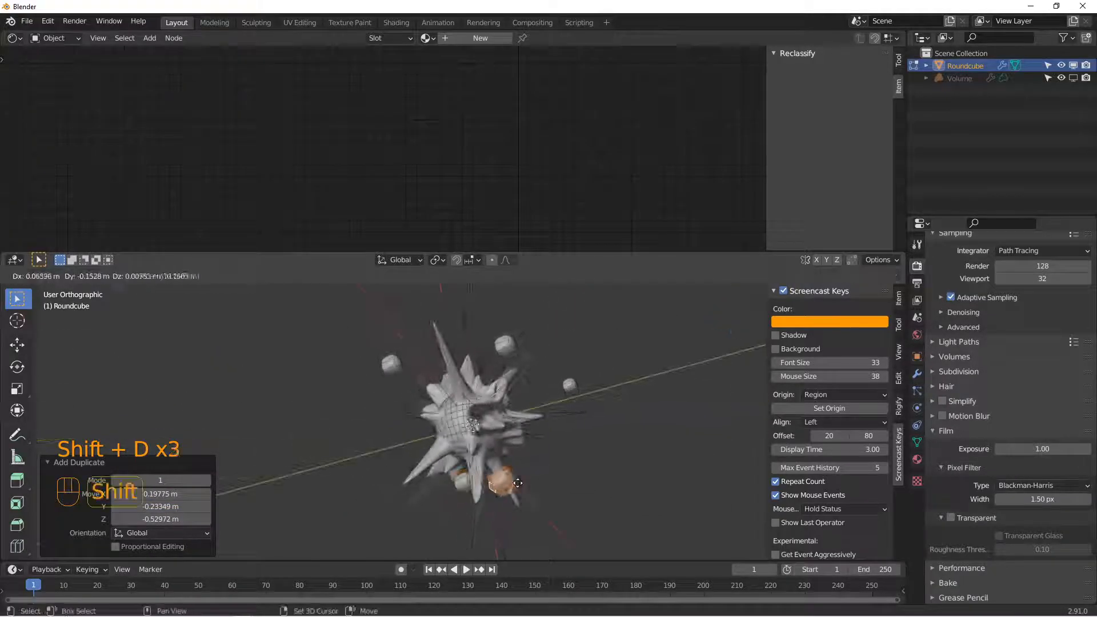
pyautogui.press('s')
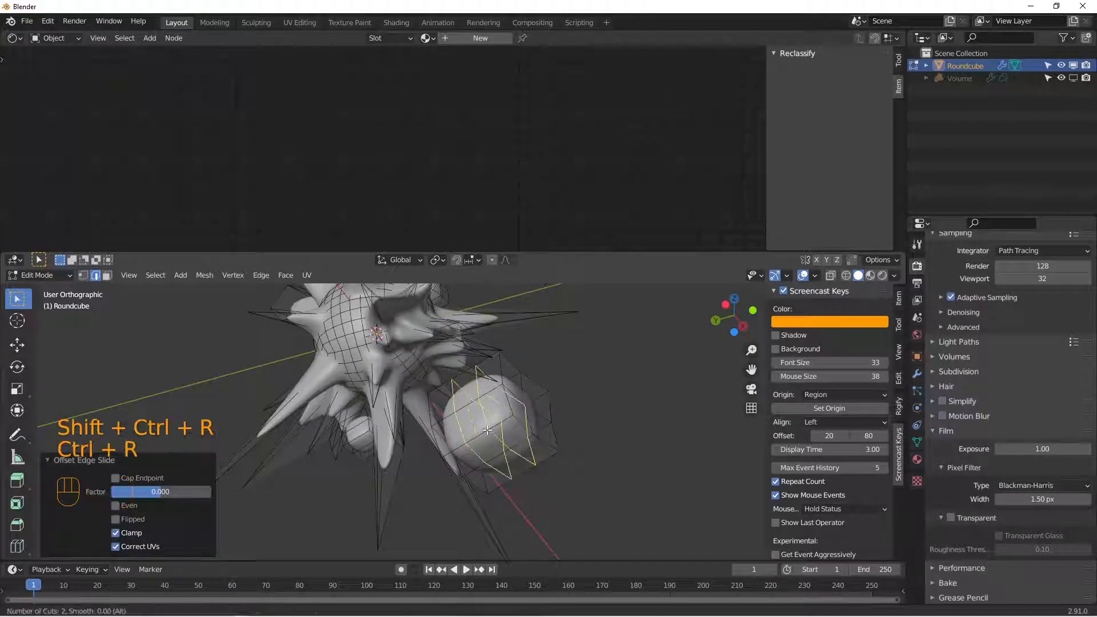
# - Check the debris in Object Mode, distort one chunk's vertices with Push/Pull, and leave Edit Mode
pyautogui.press('Tab')
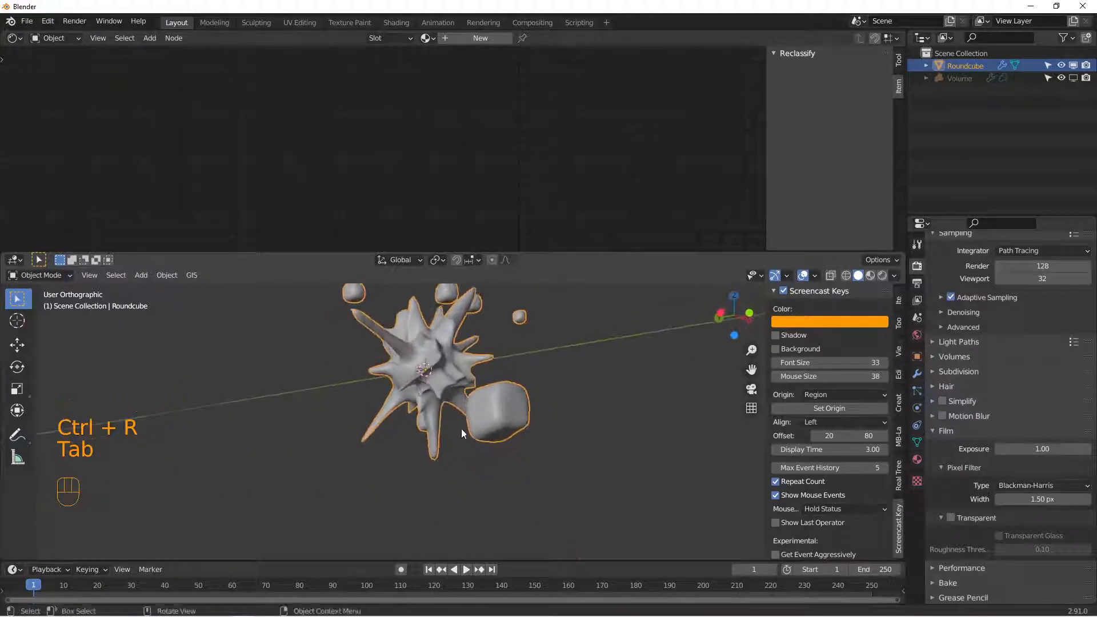
pyautogui.press('q')
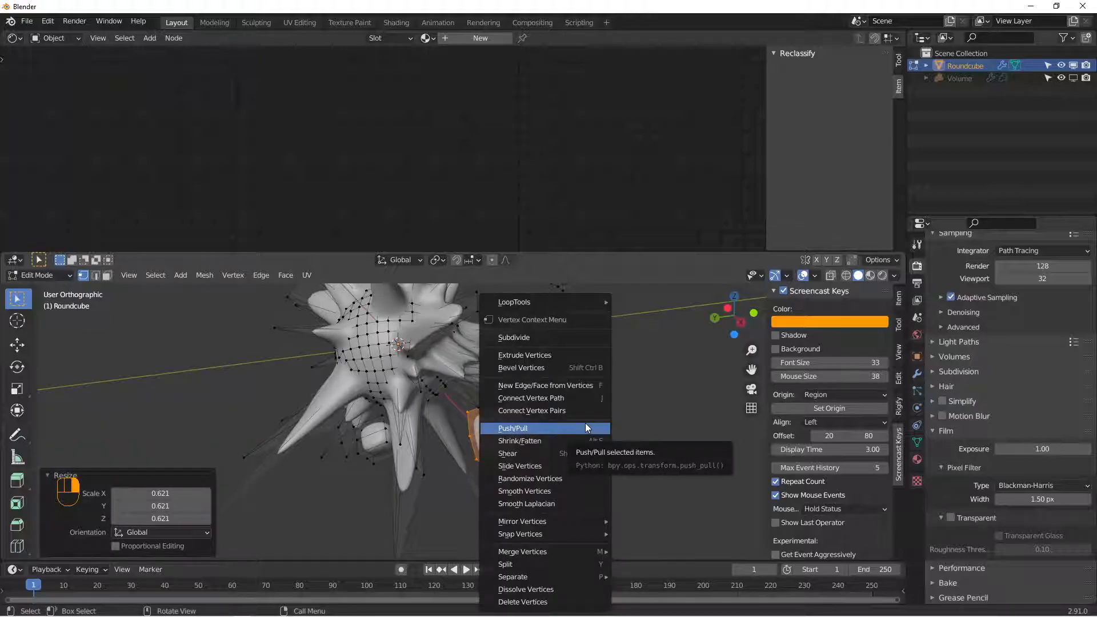
pyautogui.click(529, 478)
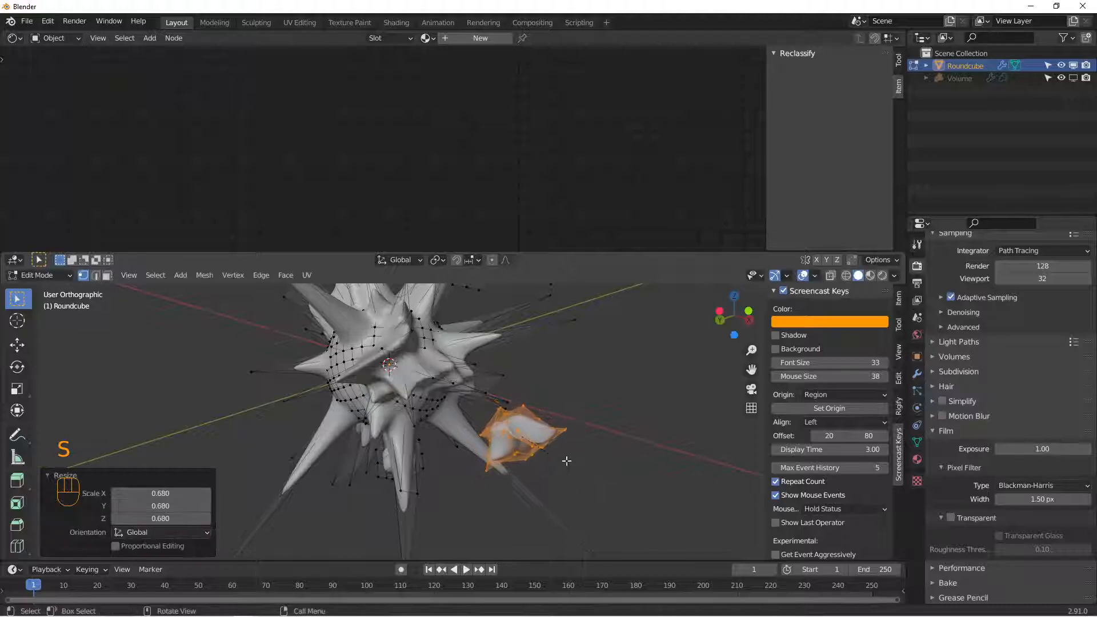
pyautogui.press('Tab')
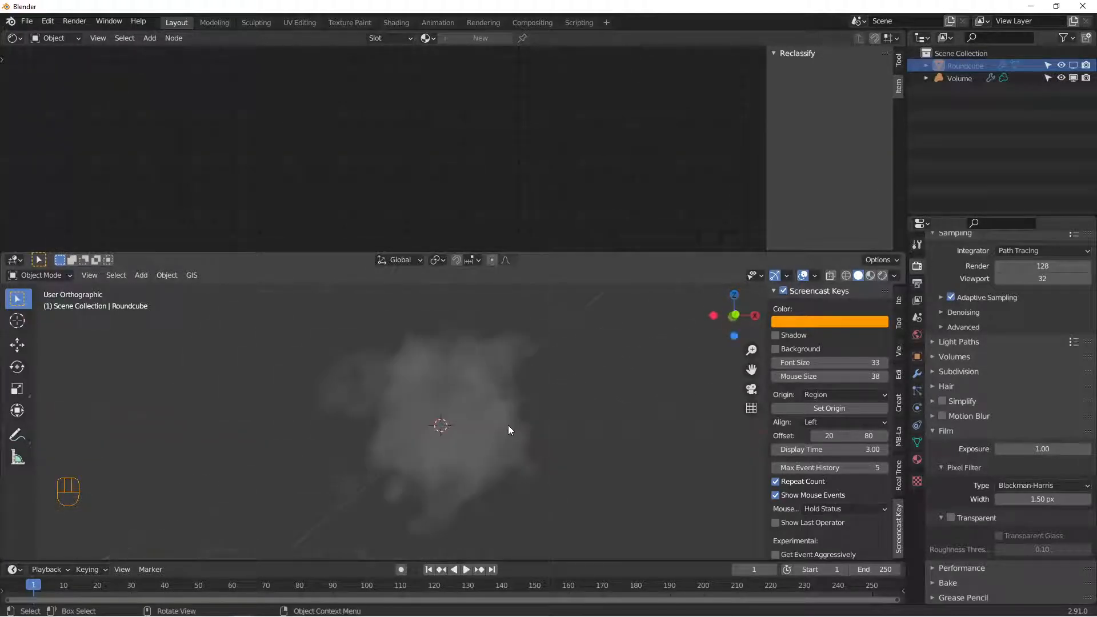
# - Switch the viewport to Rendered shading to preview the smoke cloud
pyautogui.click(868, 275)
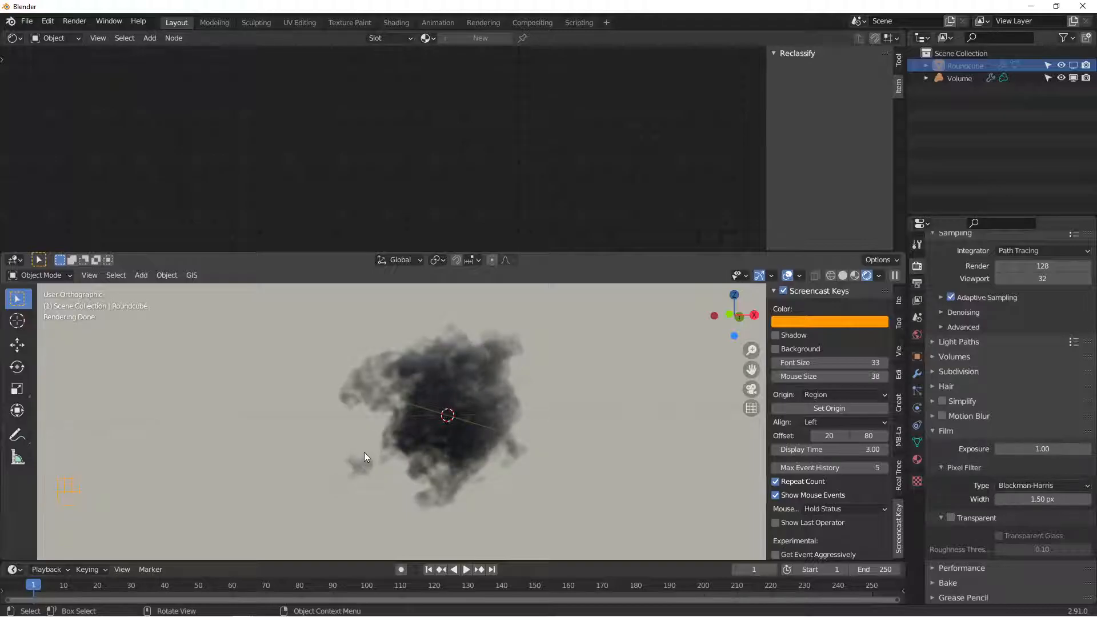
pyautogui.moveTo(369, 450)
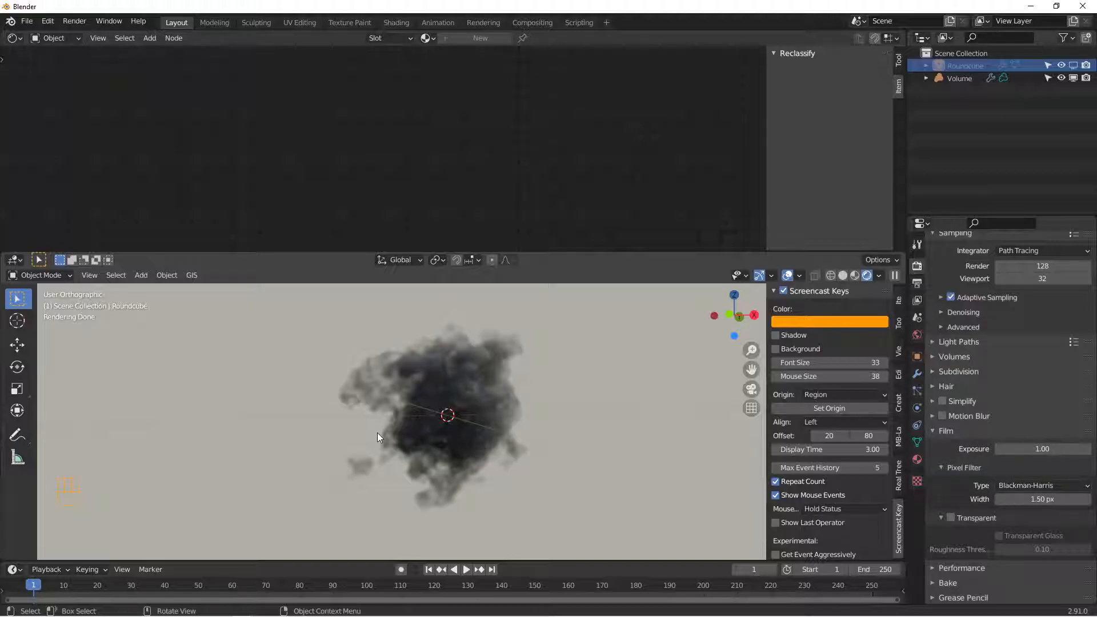
pyautogui.moveTo(384, 435)
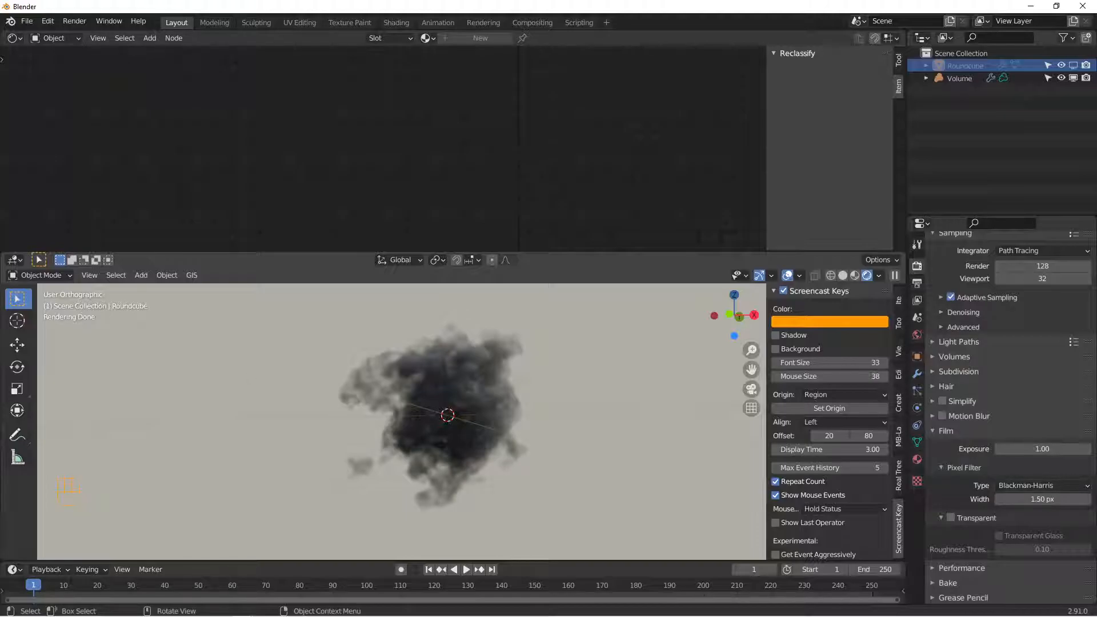
pyautogui.moveTo(515, 360)
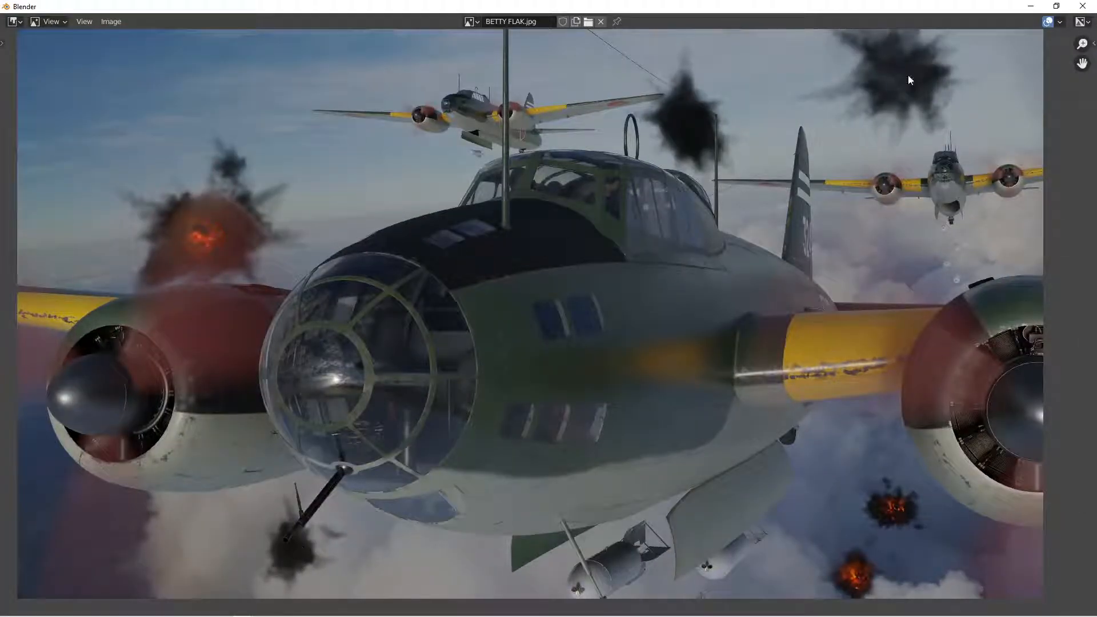
pyautogui.moveTo(205, 224)
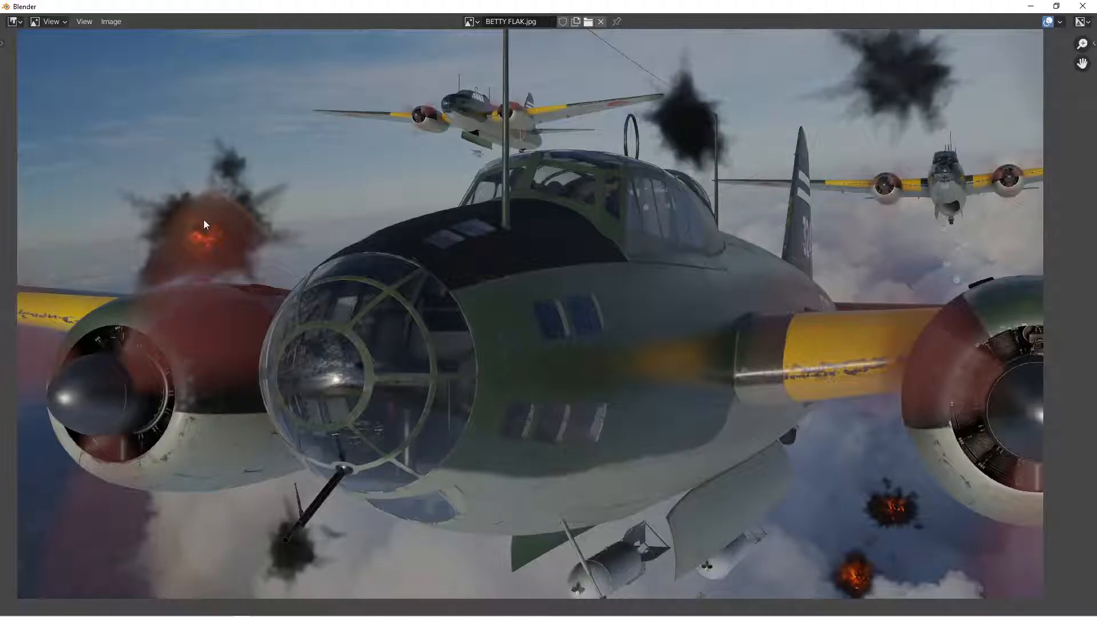
pyautogui.moveTo(608, 70)
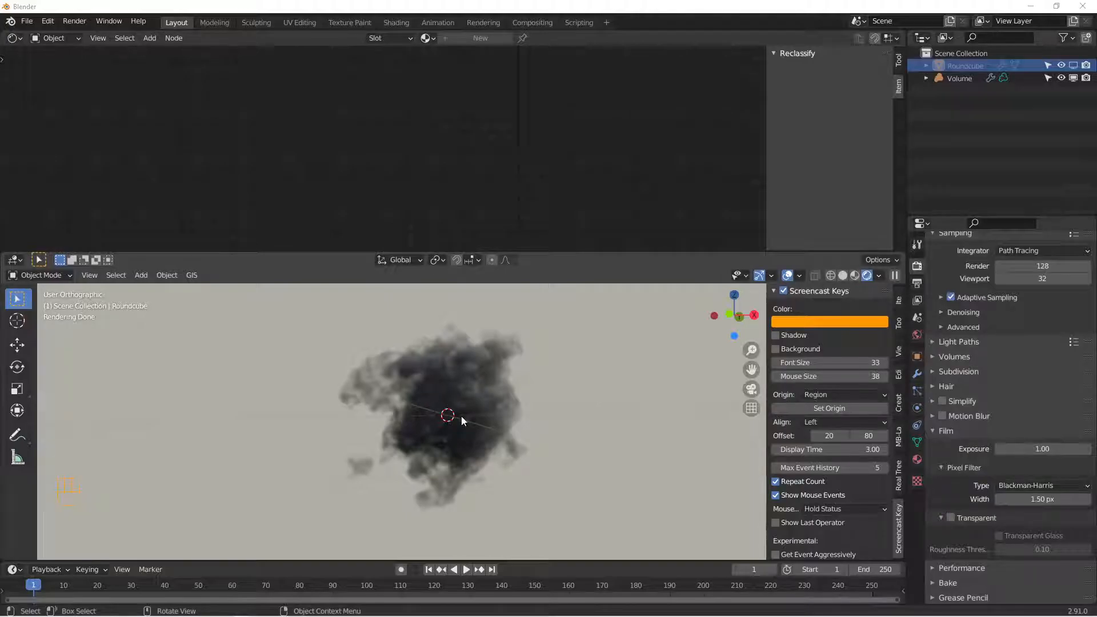
# - Add a red point light inside the smoke and duplicate it as an orange Point.001 at 12.5 W
pyautogui.press('shift+a')
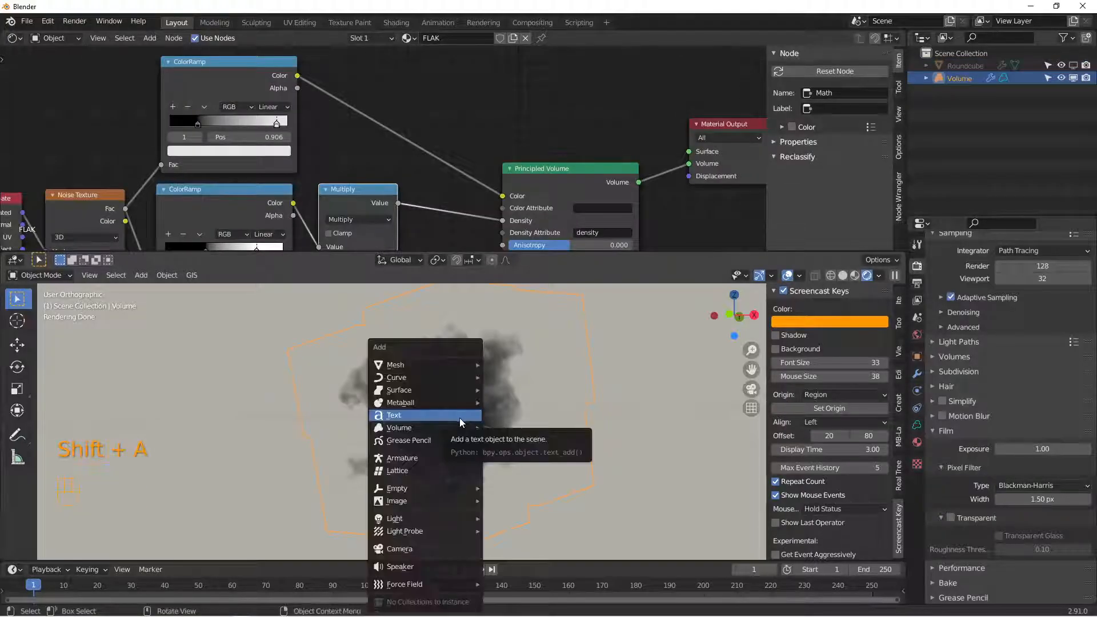
pyautogui.moveTo(395, 518)
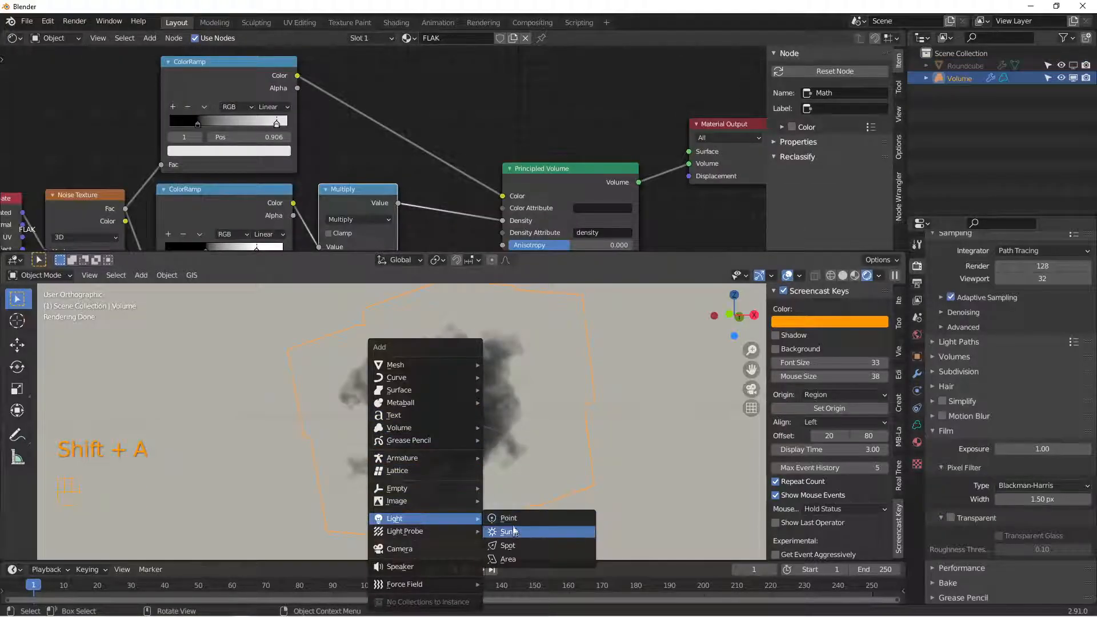
pyautogui.click(509, 519)
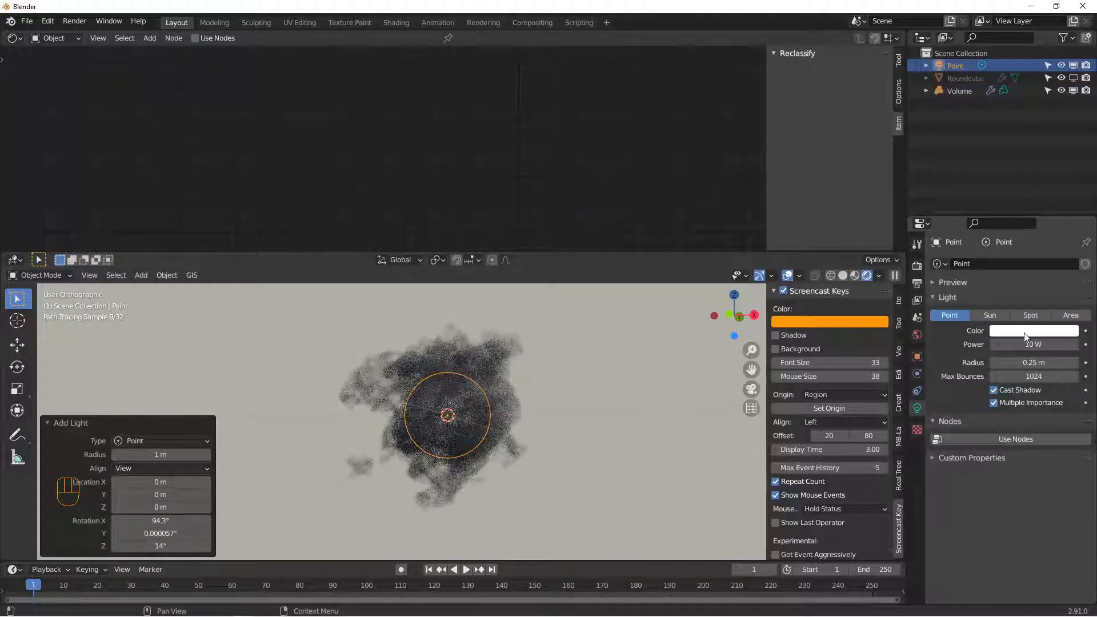
pyautogui.click(1040, 330)
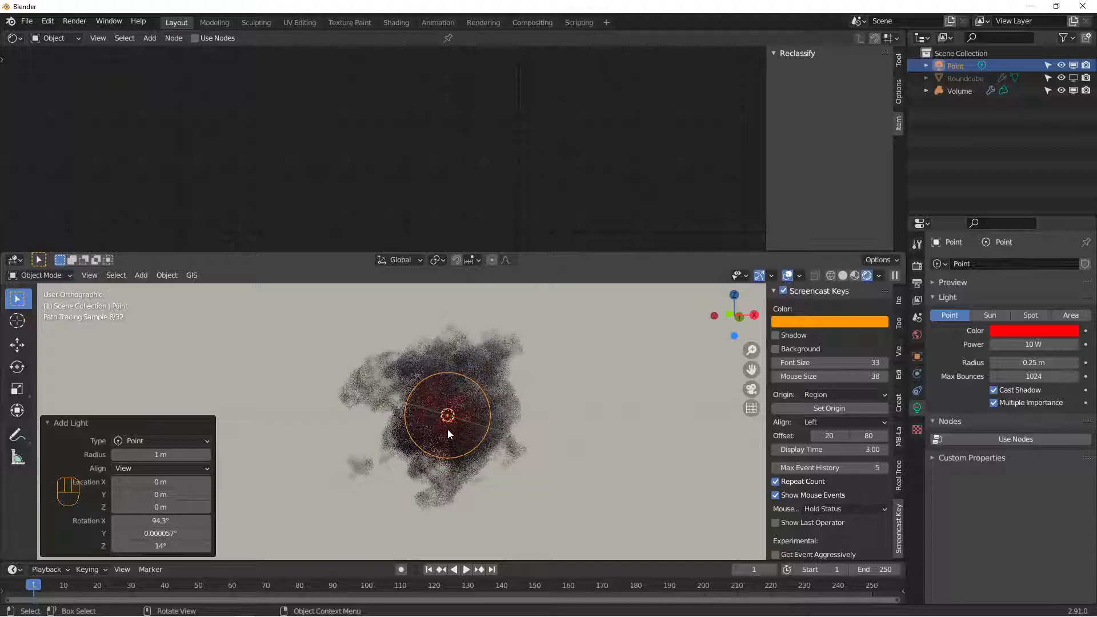
pyautogui.press('shift+d')
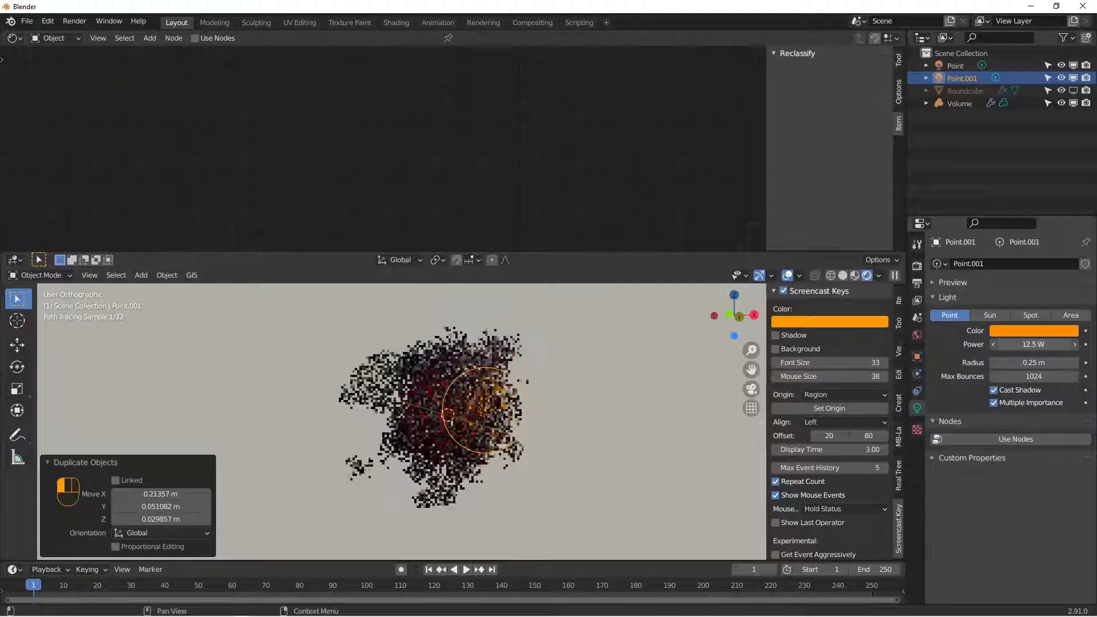
# - Move the duplicated Point.001 light to a new spot inside the smoke
pyautogui.press('g')
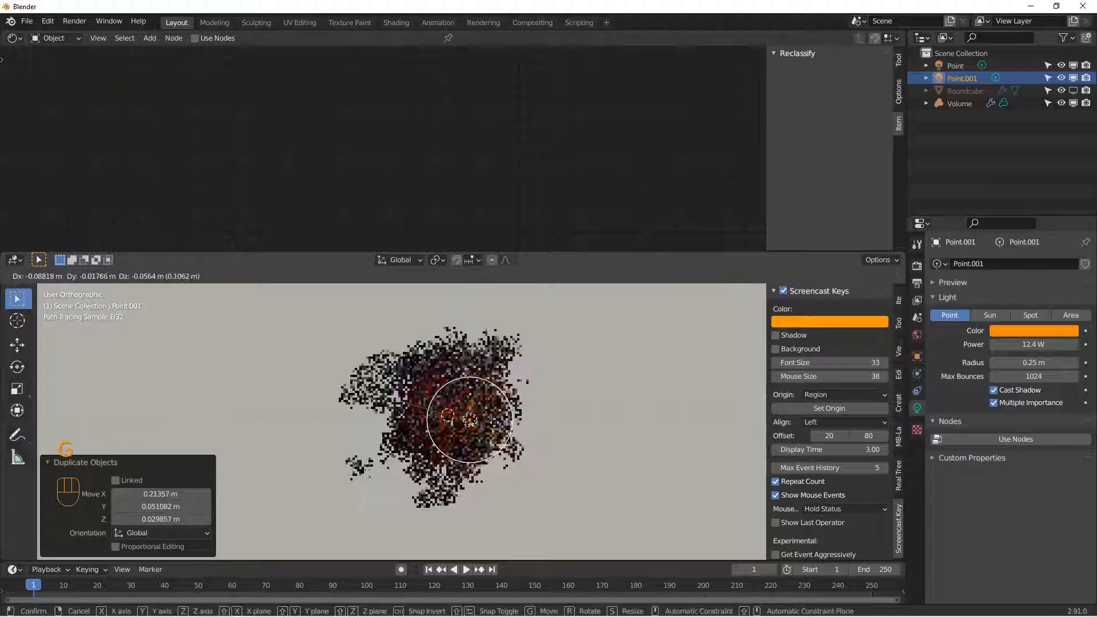
pyautogui.click(469, 420)
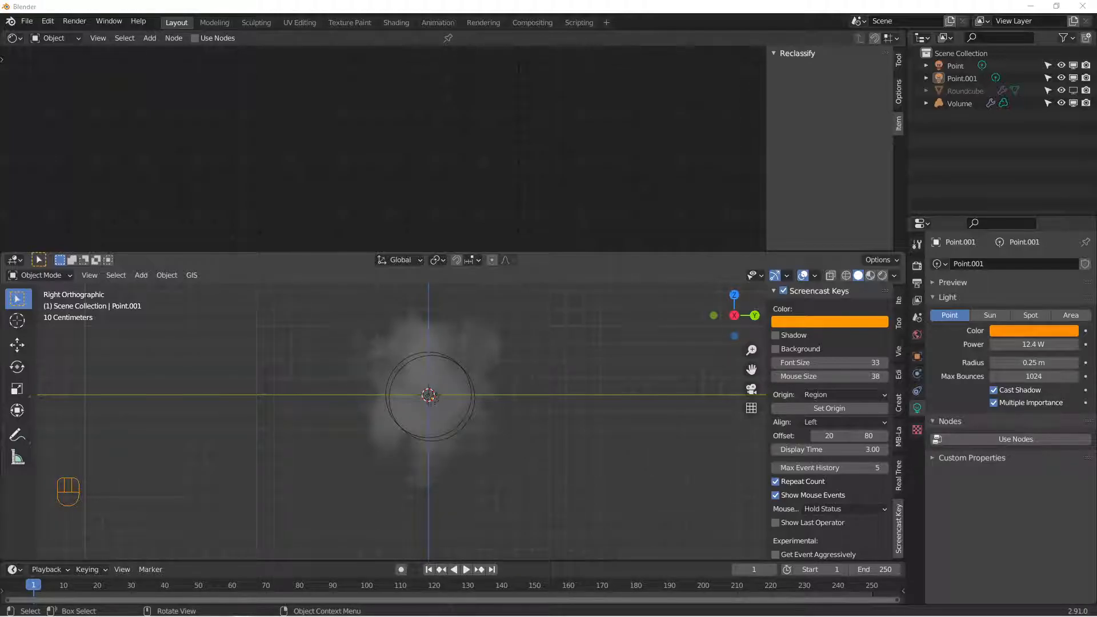
pyautogui.moveTo(17, 298)
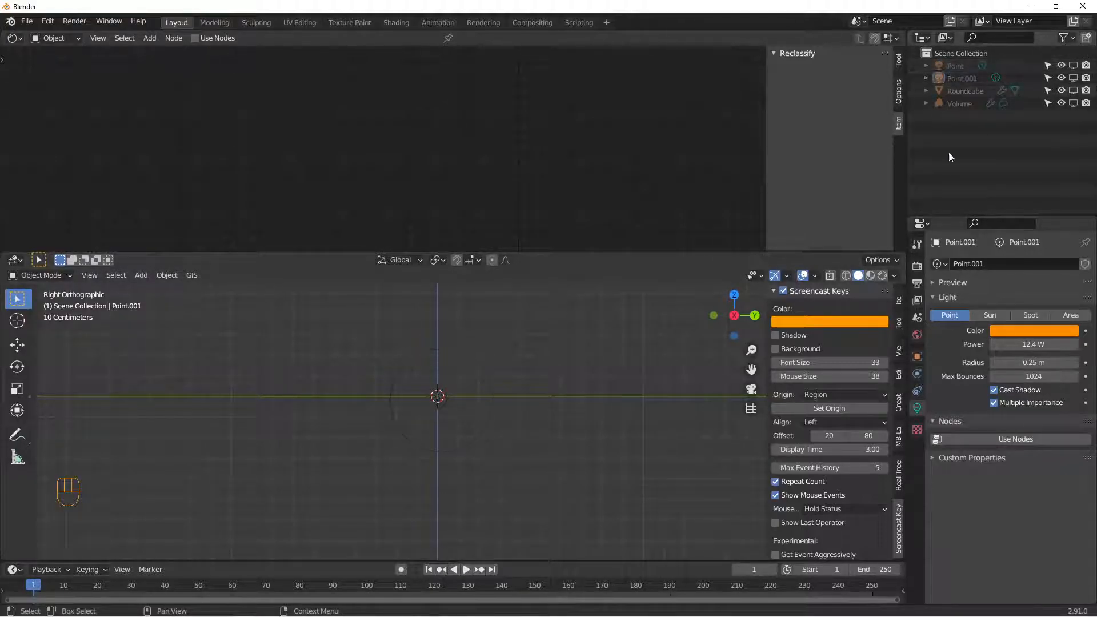
# - Add a small Roundcube.001 and give it a Displace modifier driven by the FLAK NOISE texture
pyautogui.press('shift+a')
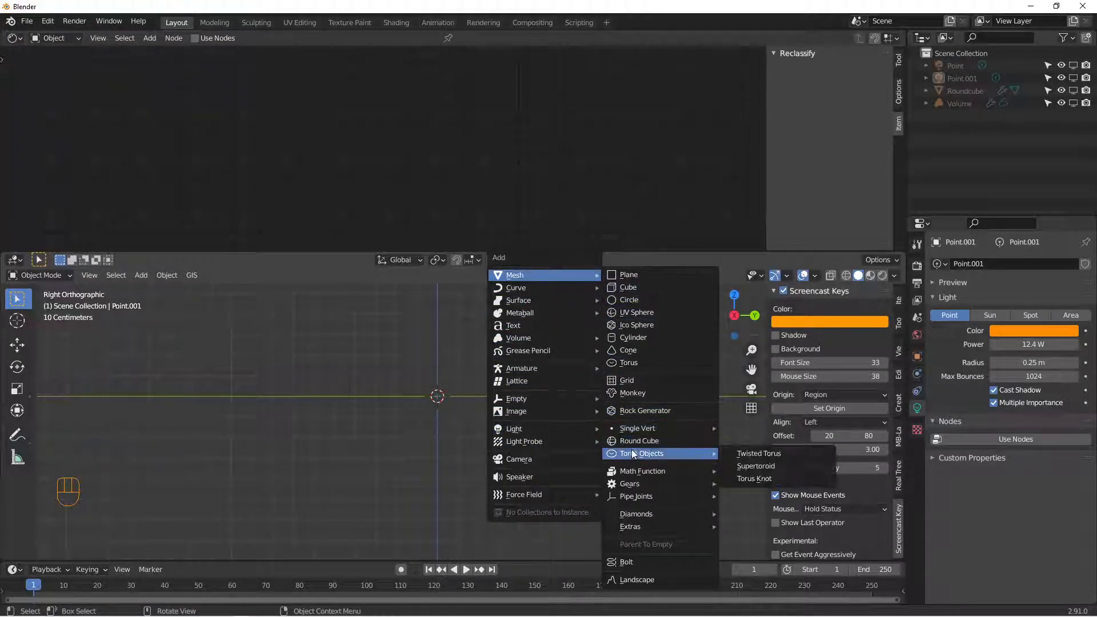
pyautogui.click(639, 441)
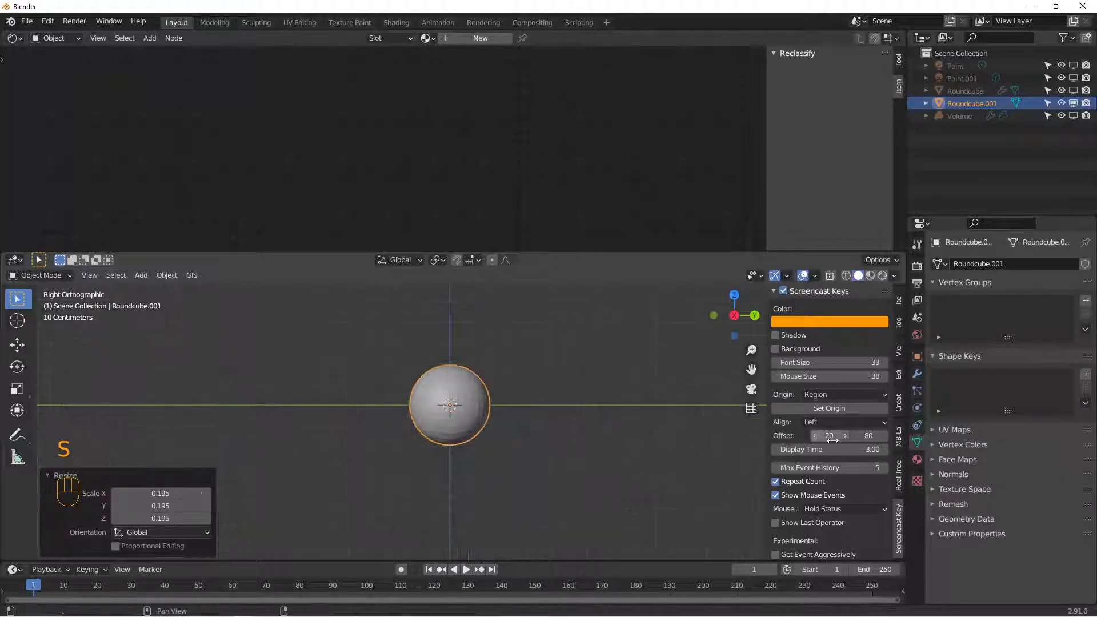
pyautogui.click(954, 263)
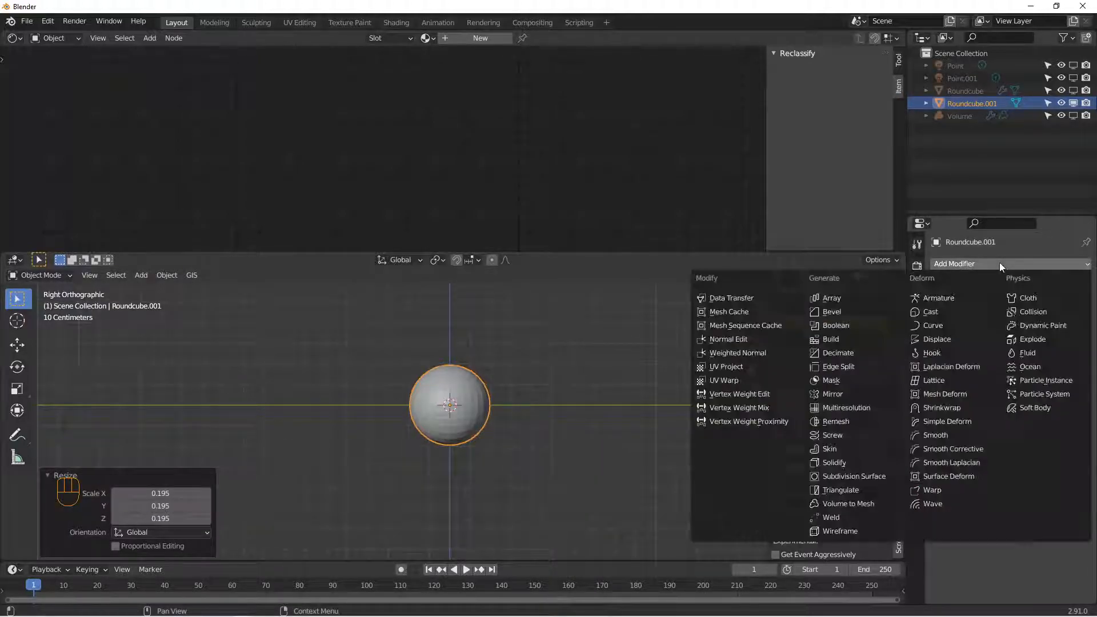
pyautogui.moveTo(948, 422)
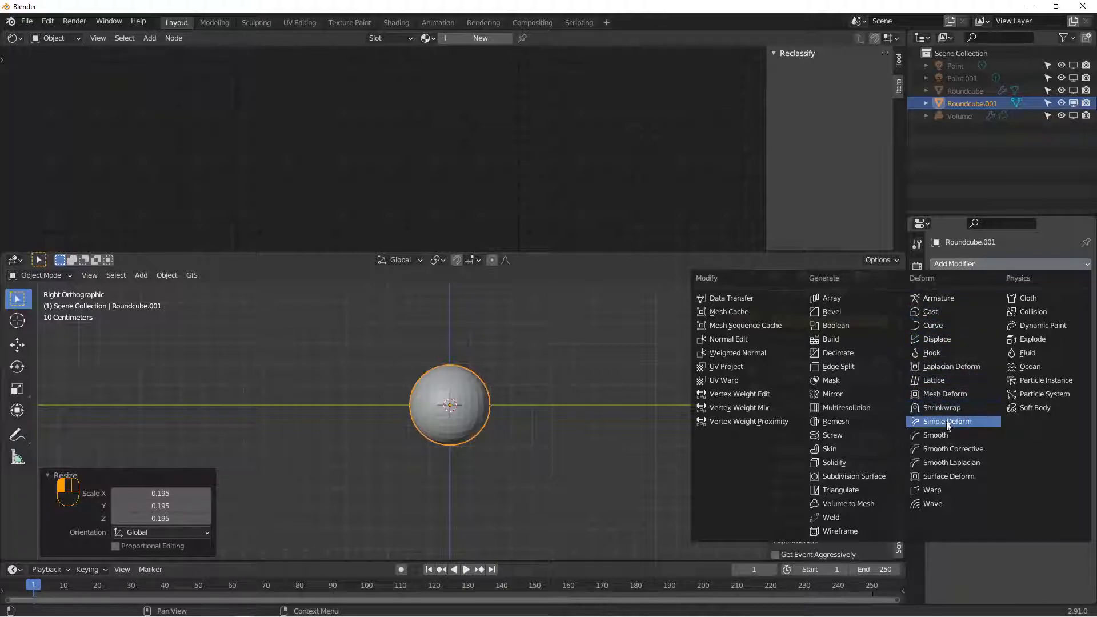
pyautogui.click(937, 339)
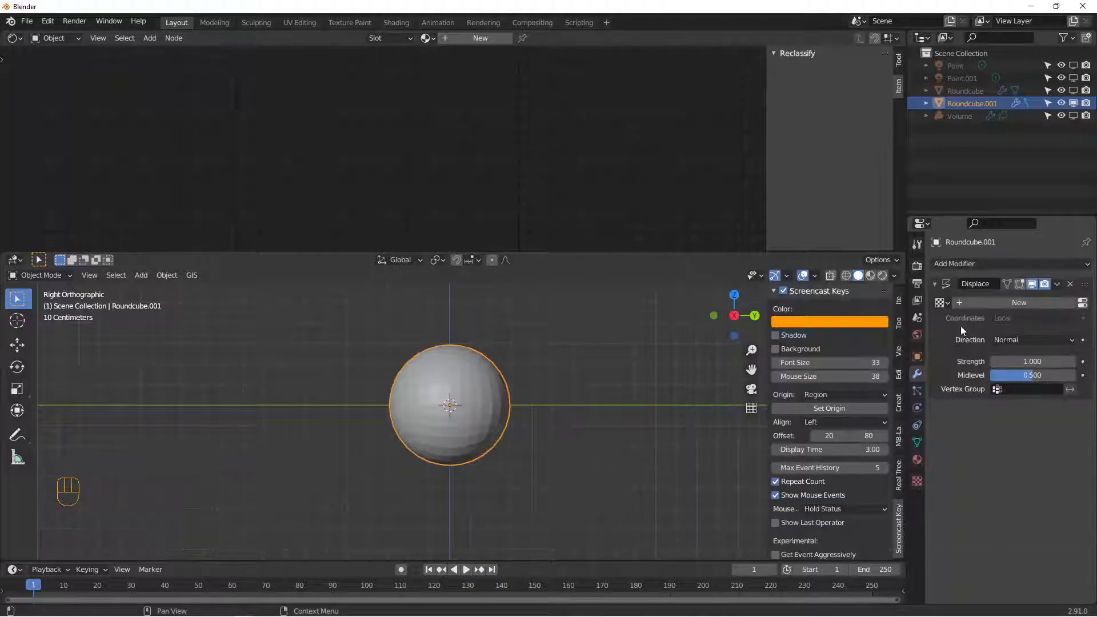
pyautogui.click(1018, 302)
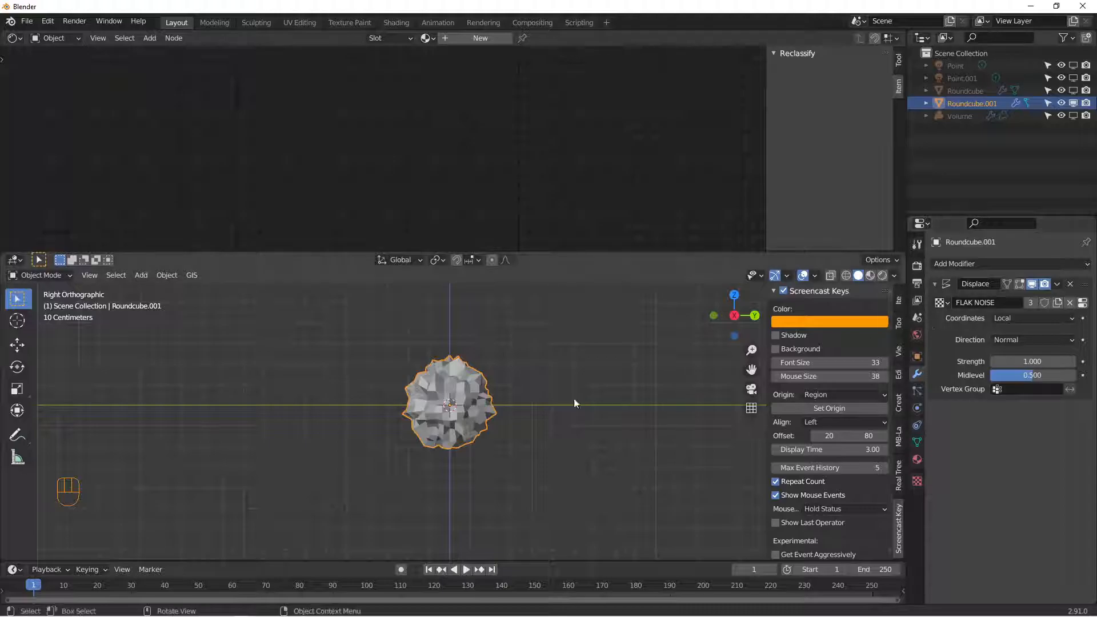
# - Shade the round cube smooth, collapse its Subdivision modifier, and scale it into a jagged core
pyautogui.rightClick(450, 405)
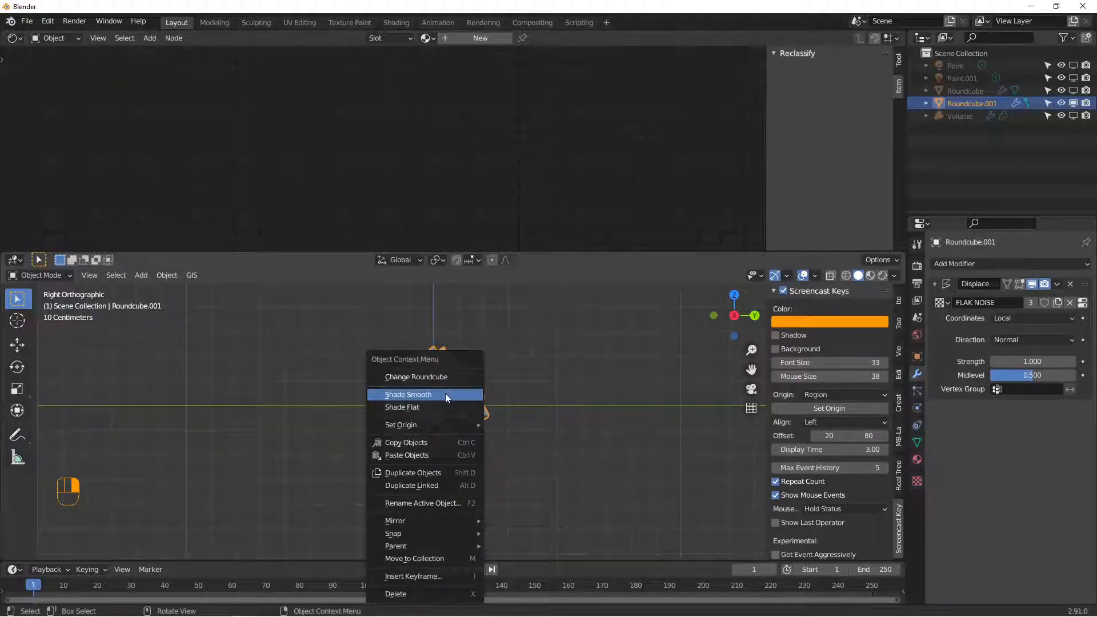
pyautogui.click(1008, 264)
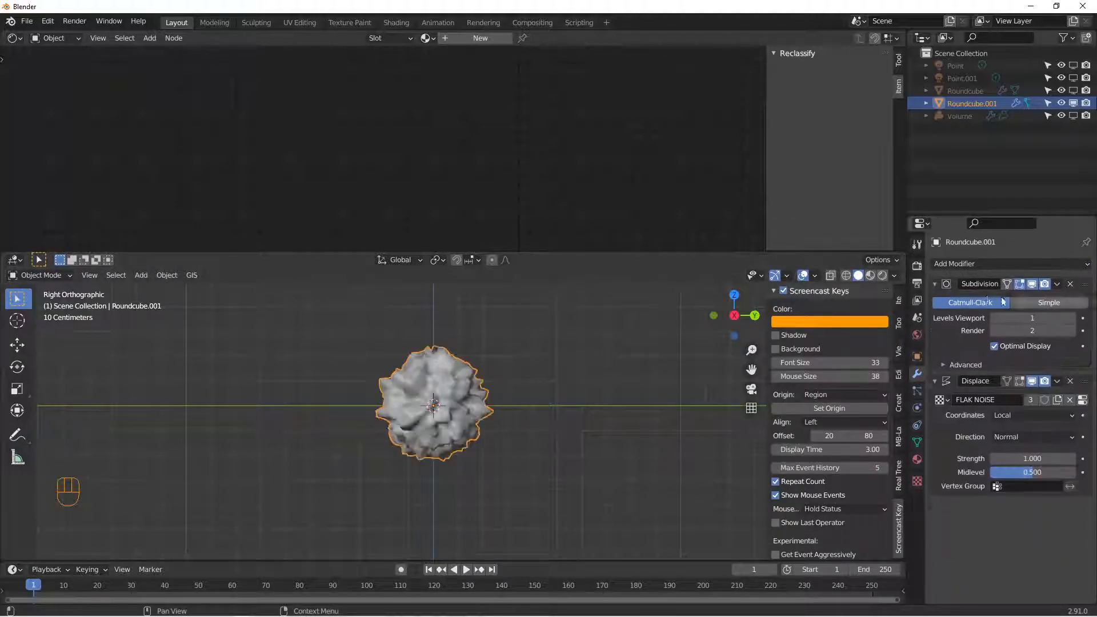
pyautogui.click(935, 284)
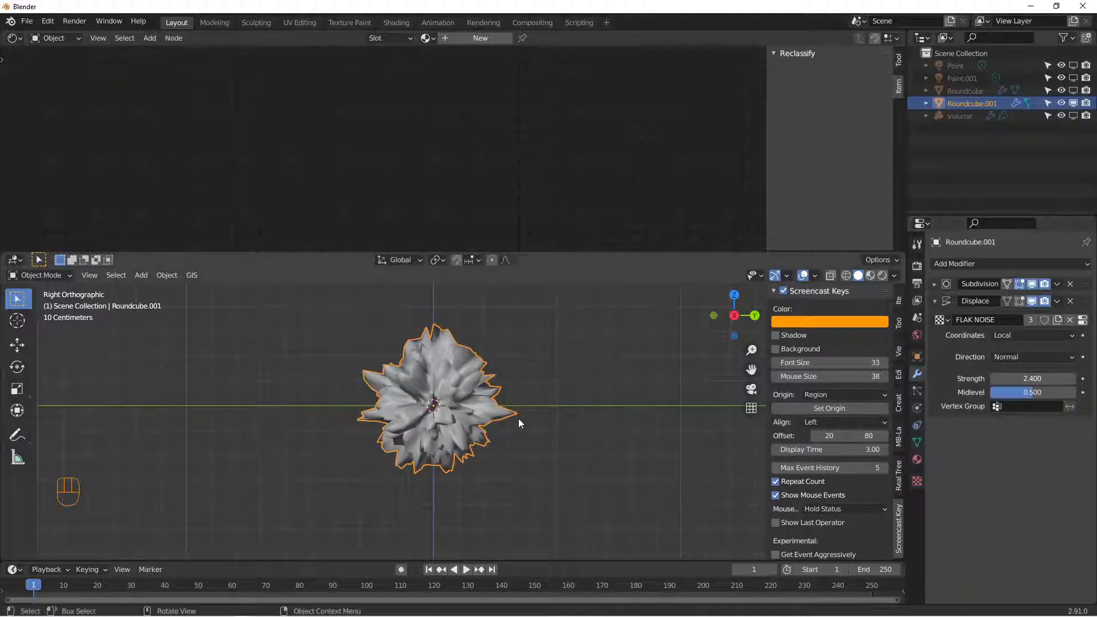
pyautogui.press('s')
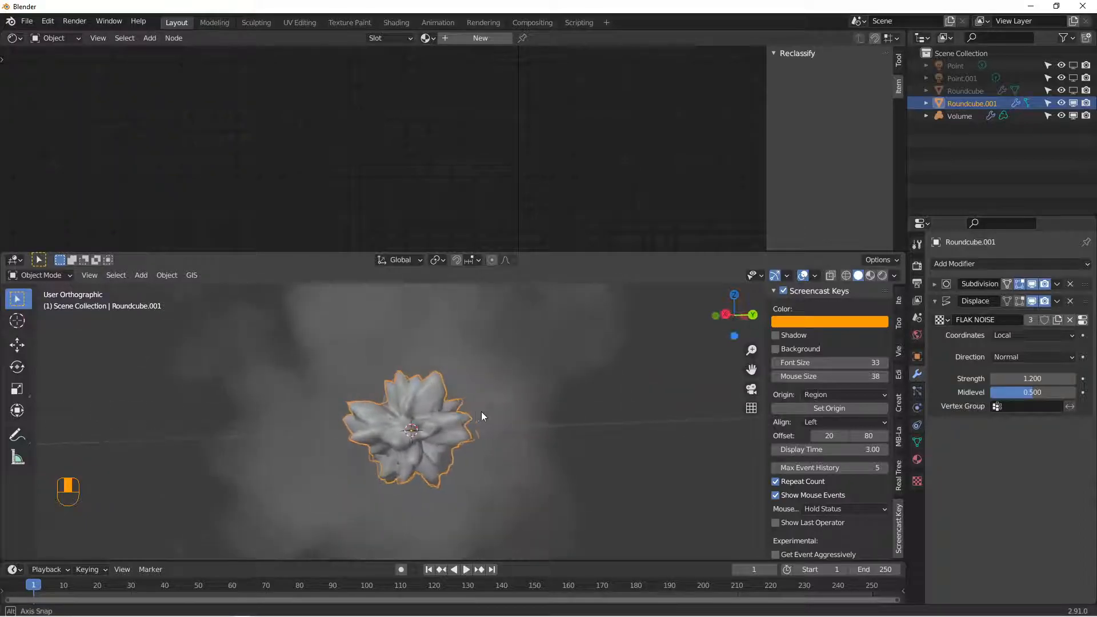
# - Create the FLAK CENTER material and replace its Principled BSDF with a Principled Volume shader
pyautogui.press('shift')
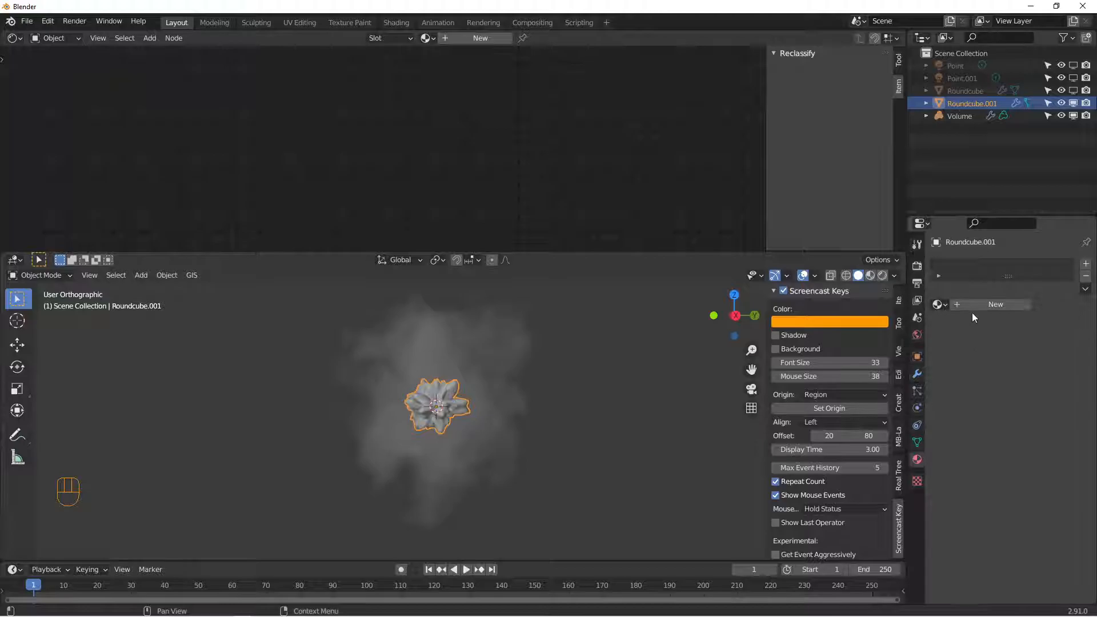
pyautogui.click(996, 304)
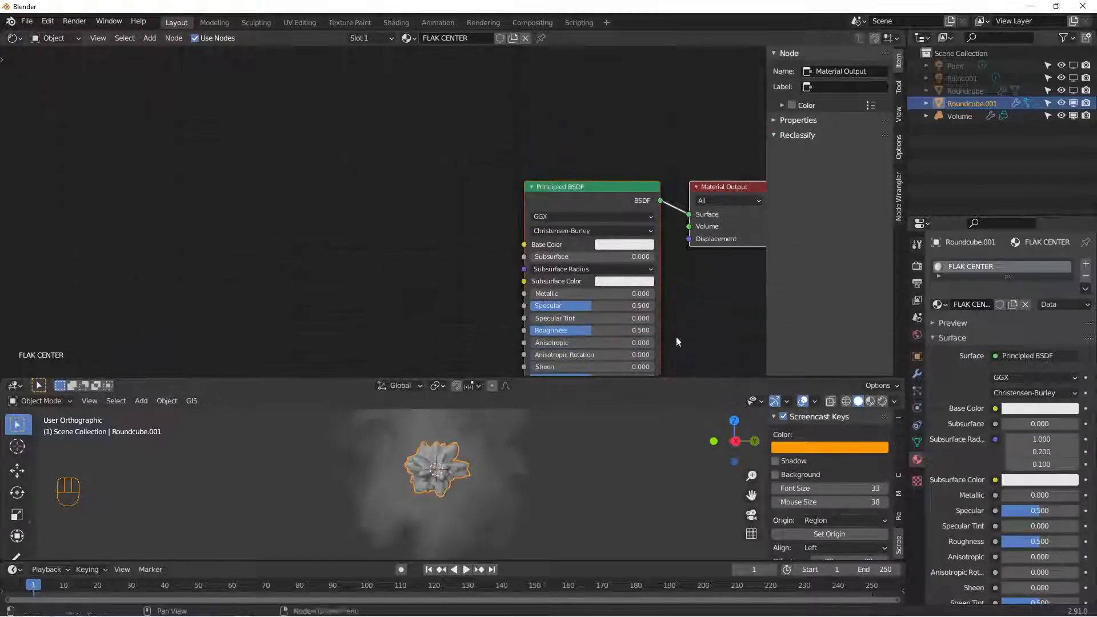
pyautogui.press('X')
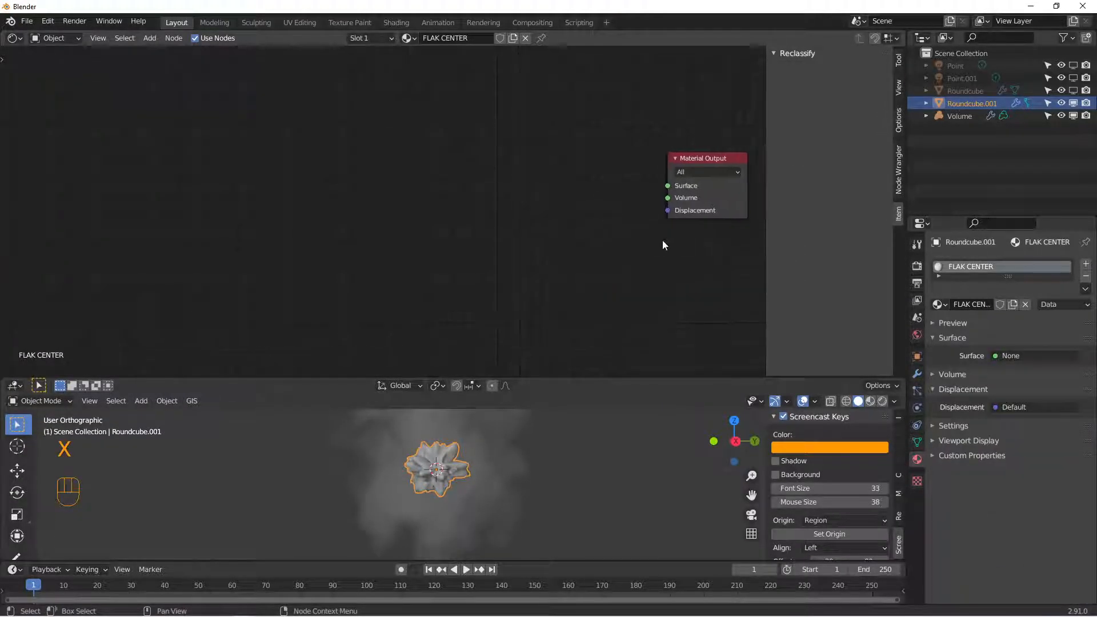
pyautogui.press('shift+a')
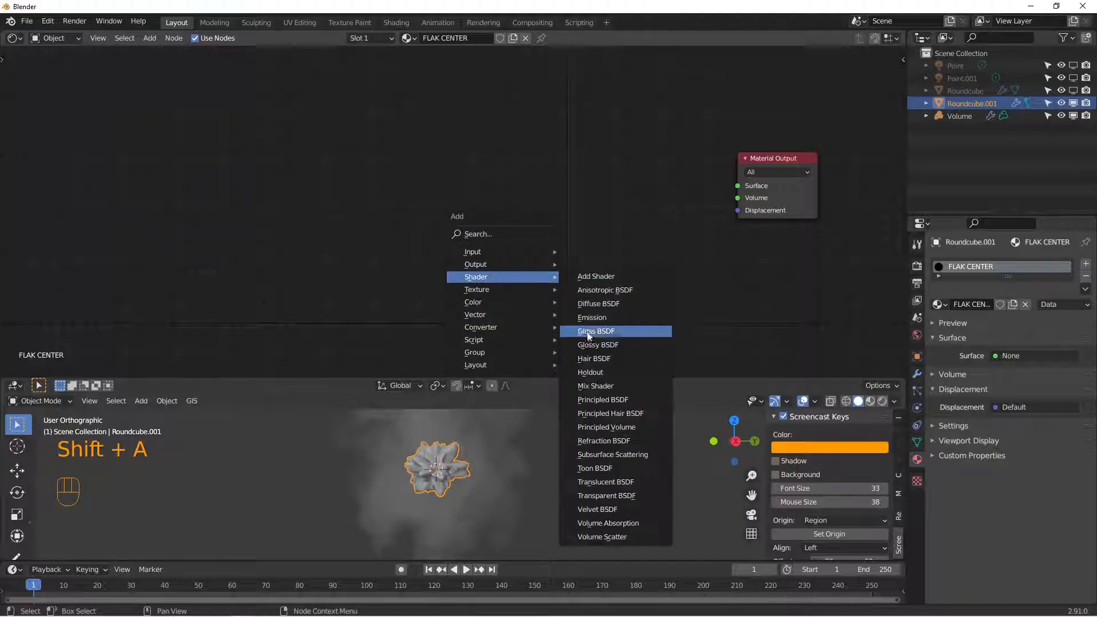
pyautogui.click(605, 427)
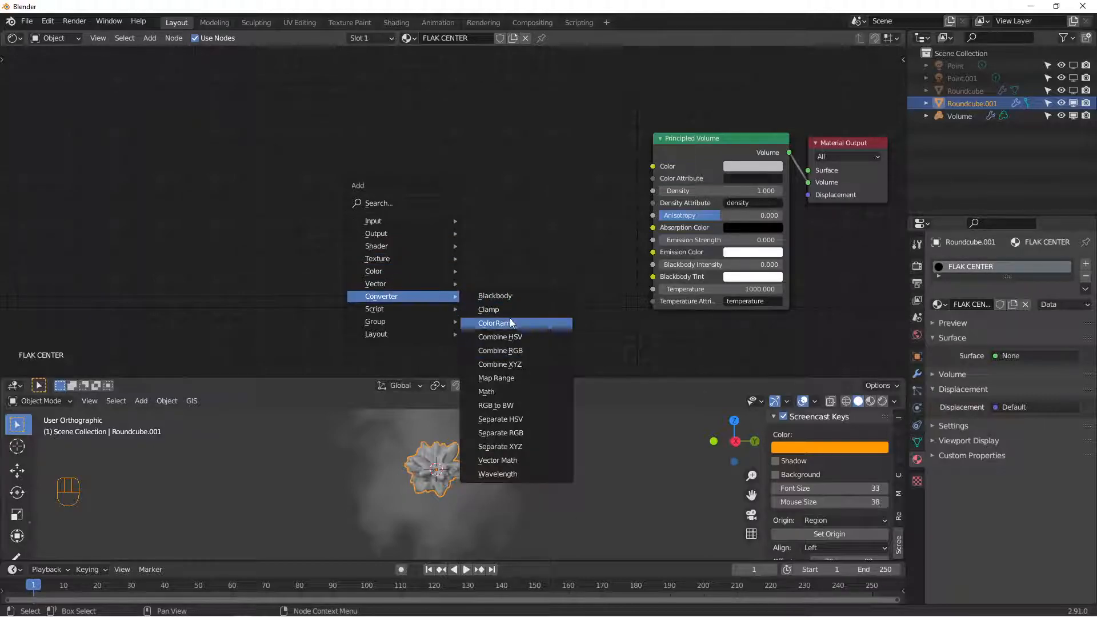
# - Add a ColorRamp to FLAK CENTER with stops coloured black, dark red and orange
pyautogui.click(495, 323)
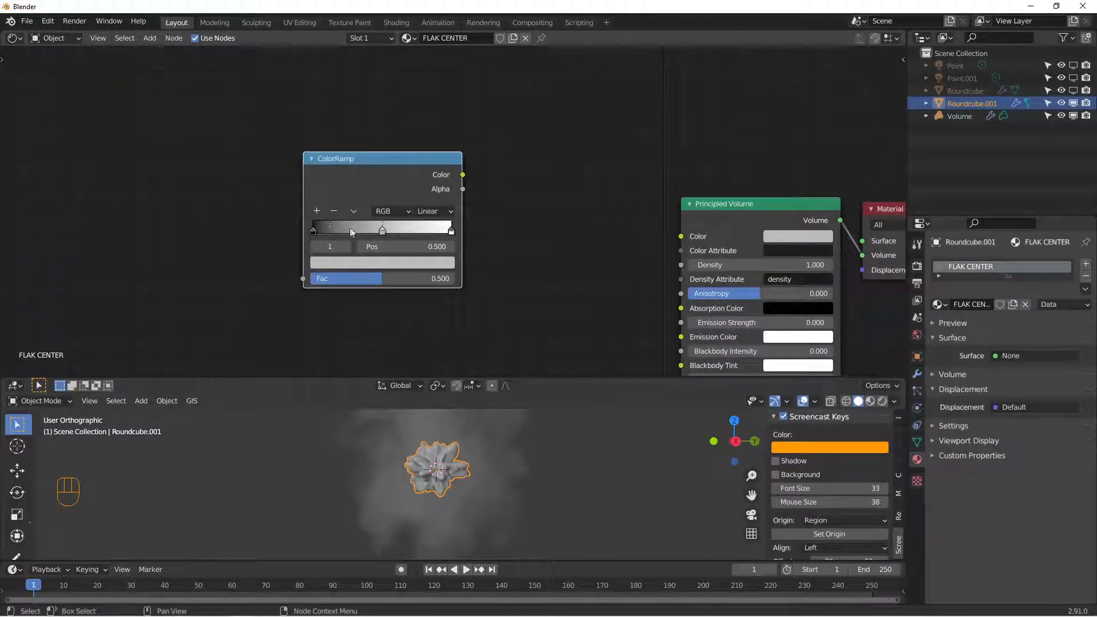
pyautogui.moveTo(382, 231); pyautogui.dragTo(349, 231)
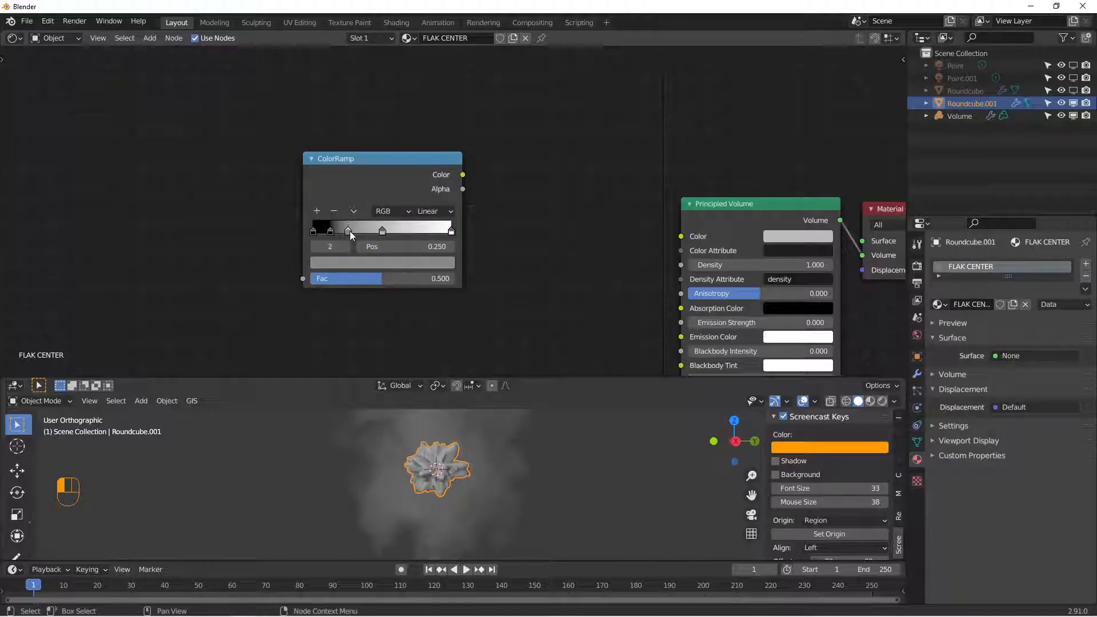
pyautogui.click(381, 263)
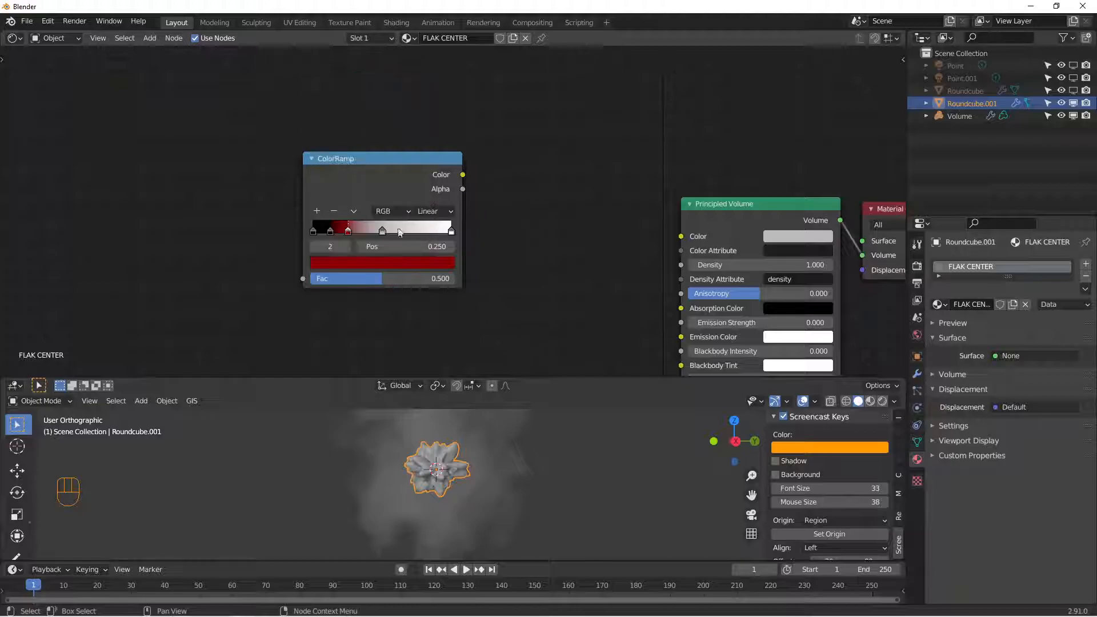
pyautogui.click(382, 262)
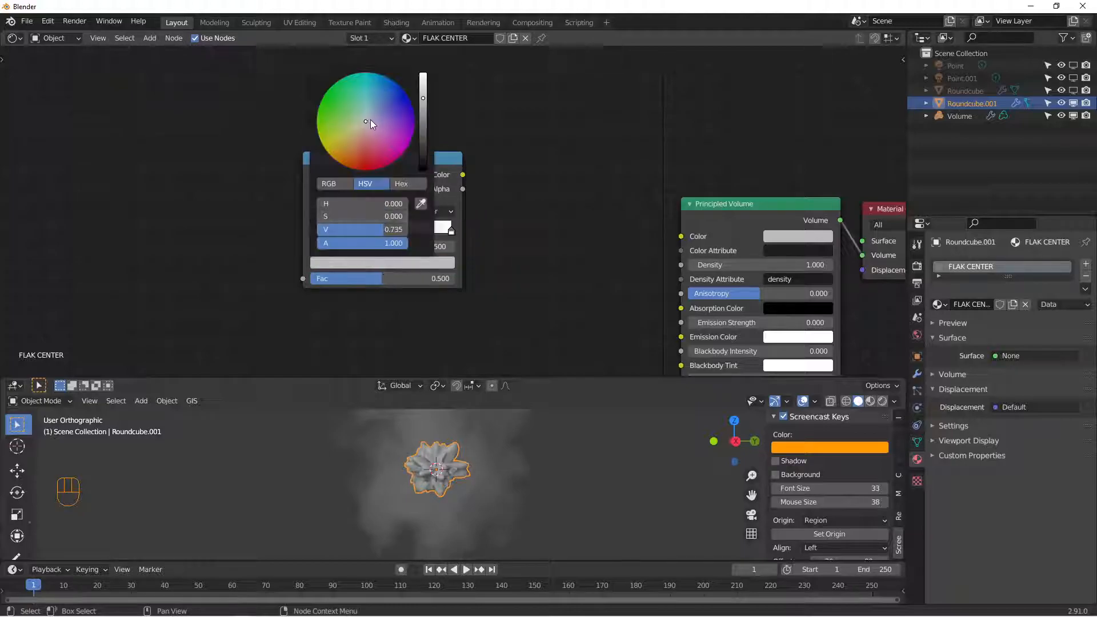
pyautogui.click(338, 161)
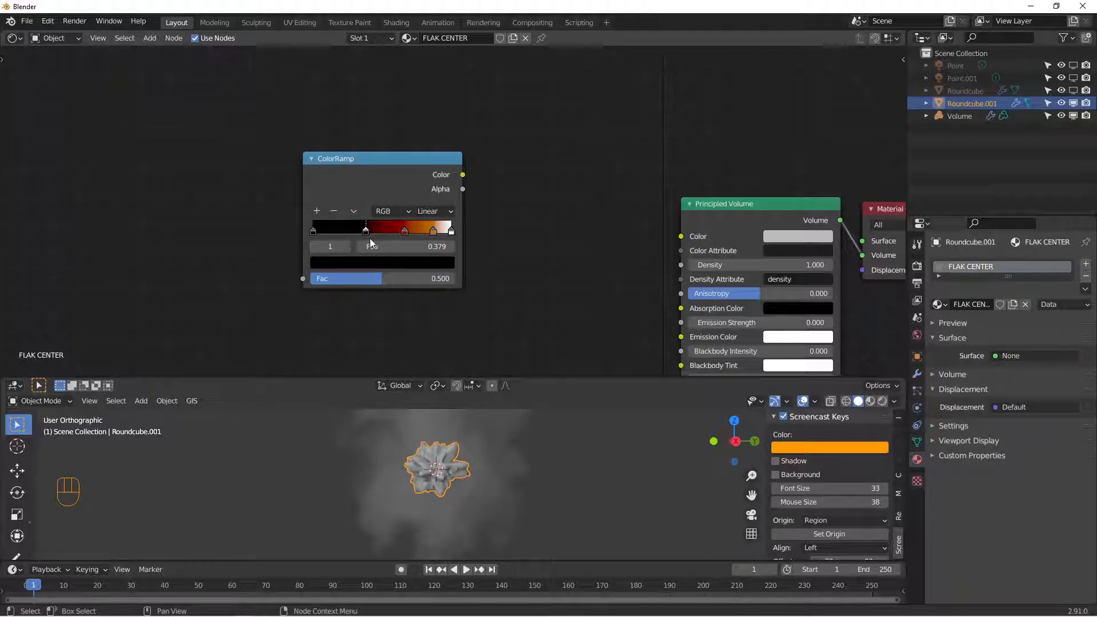
# - Nudge the first colour stop right and reposition the ColorRamp node up and right
pyautogui.moveTo(365, 229); pyautogui.dragTo(369, 229)
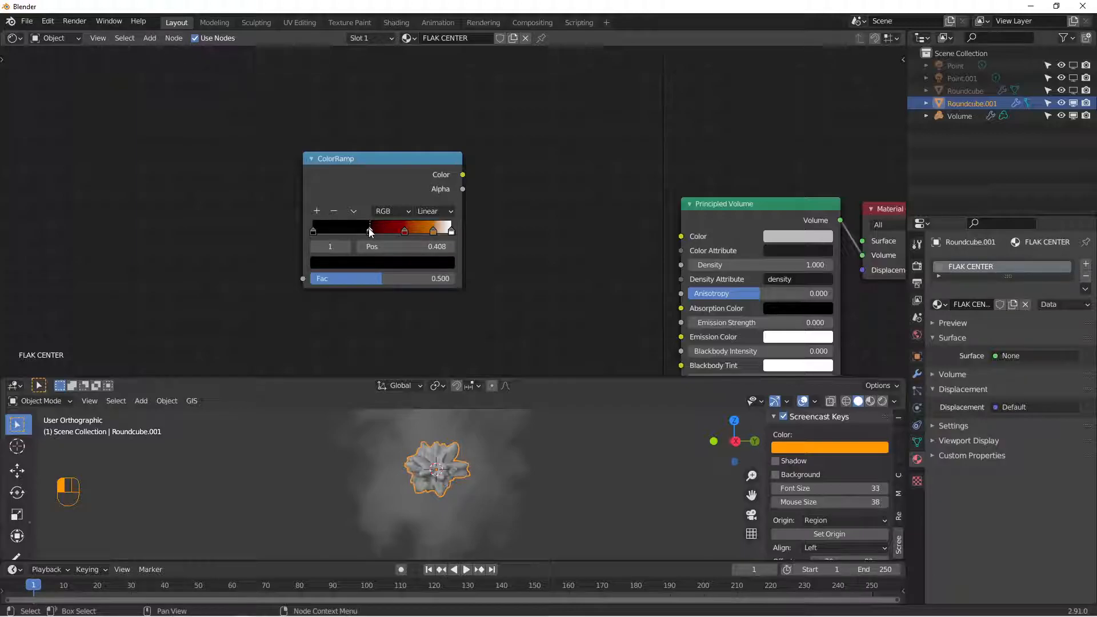
pyautogui.moveTo(369, 231); pyautogui.dragTo(404, 231)
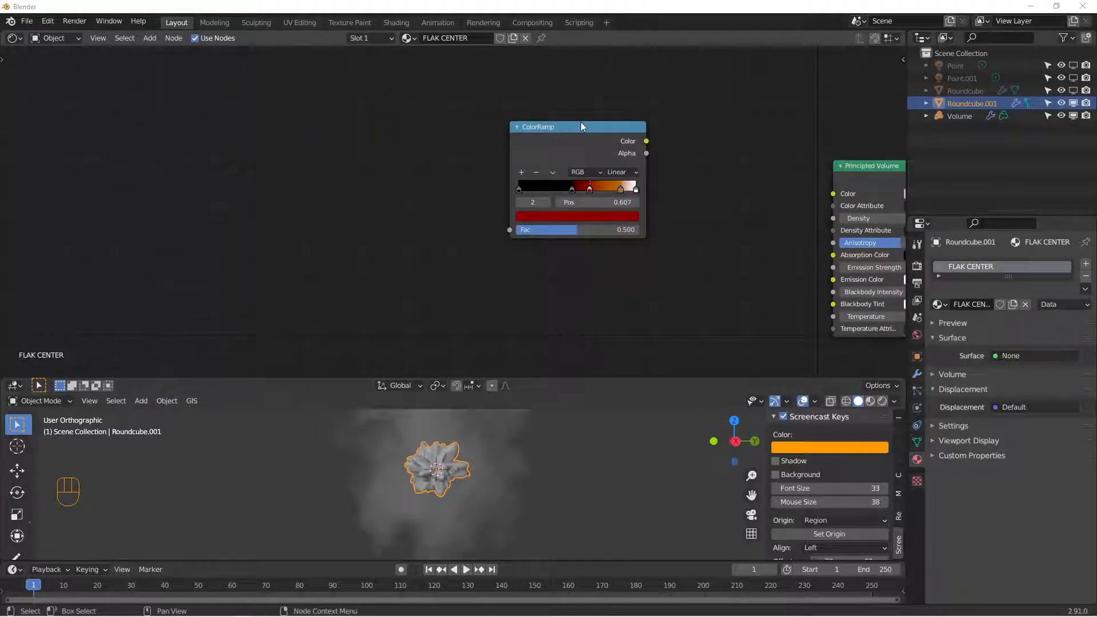
pyautogui.press('shift+a')
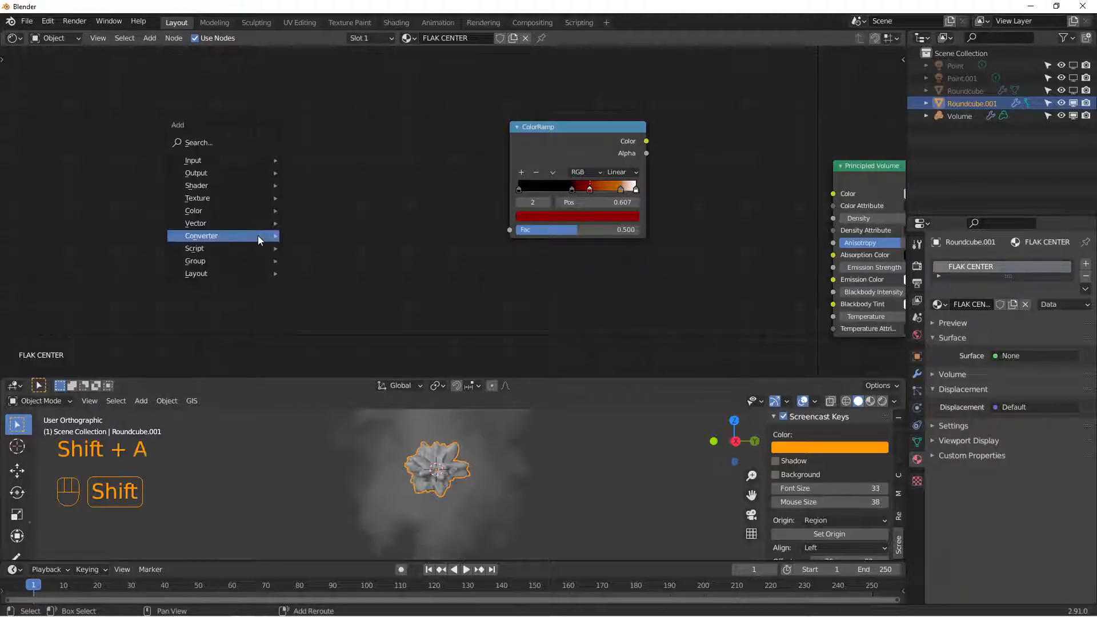
# - Add Texture Coordinate and Noise Texture nodes with detail 1.3 and distortion 0.2, and move the ColorRamp higher
pyautogui.write('TEX')
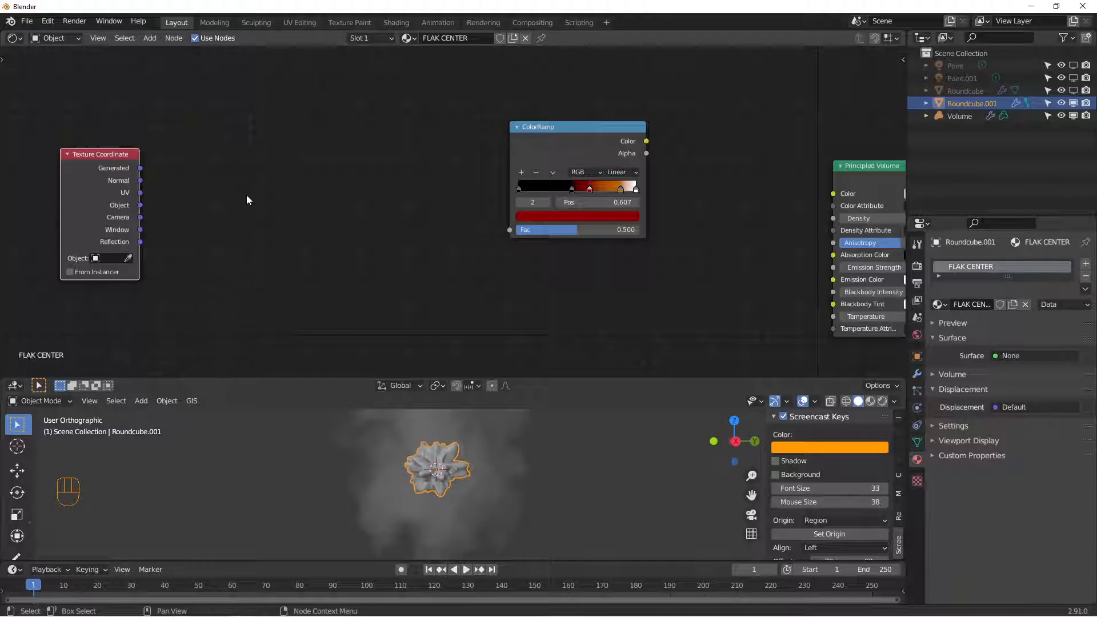
pyautogui.press('shift+a')
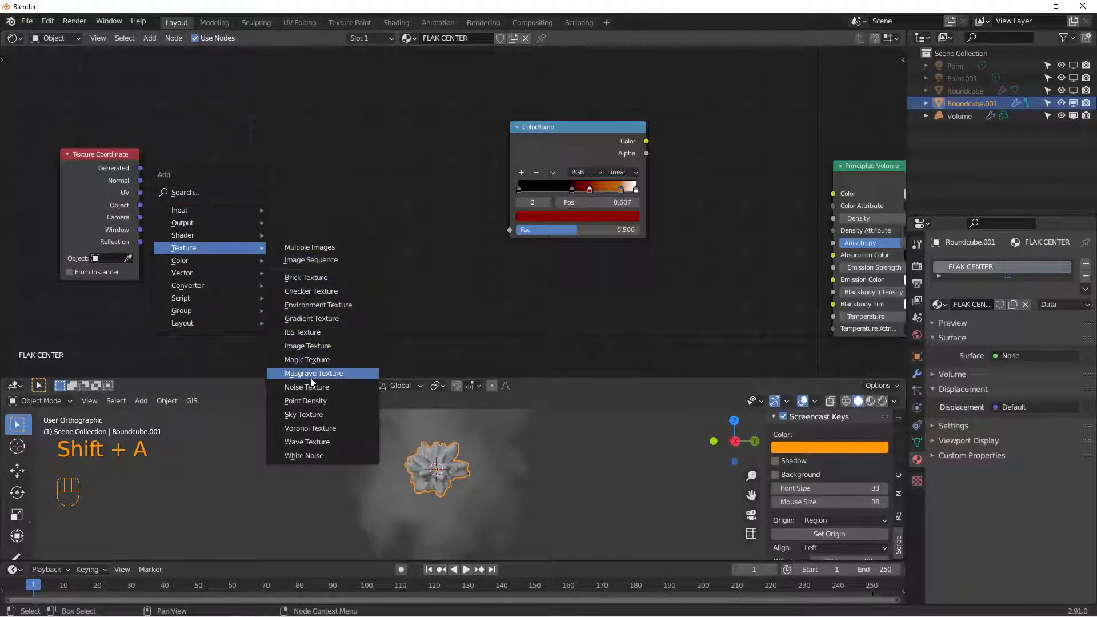
pyautogui.click(307, 387)
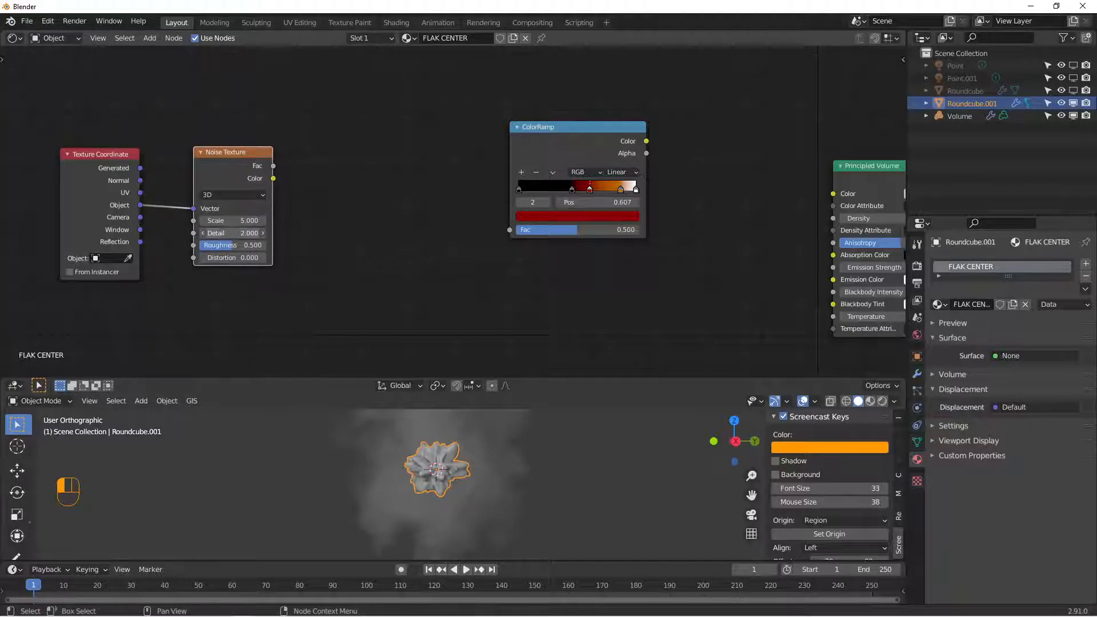
pyautogui.moveTo(238, 232); pyautogui.dragTo(233, 232)
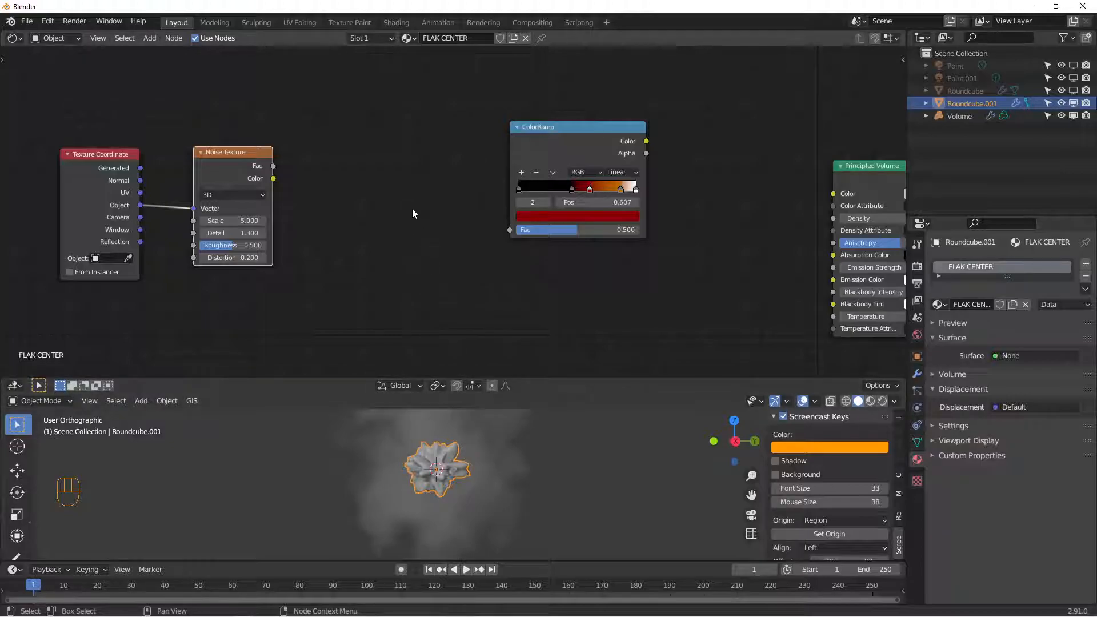
pyautogui.moveTo(538, 127); pyautogui.dragTo(521, 65)
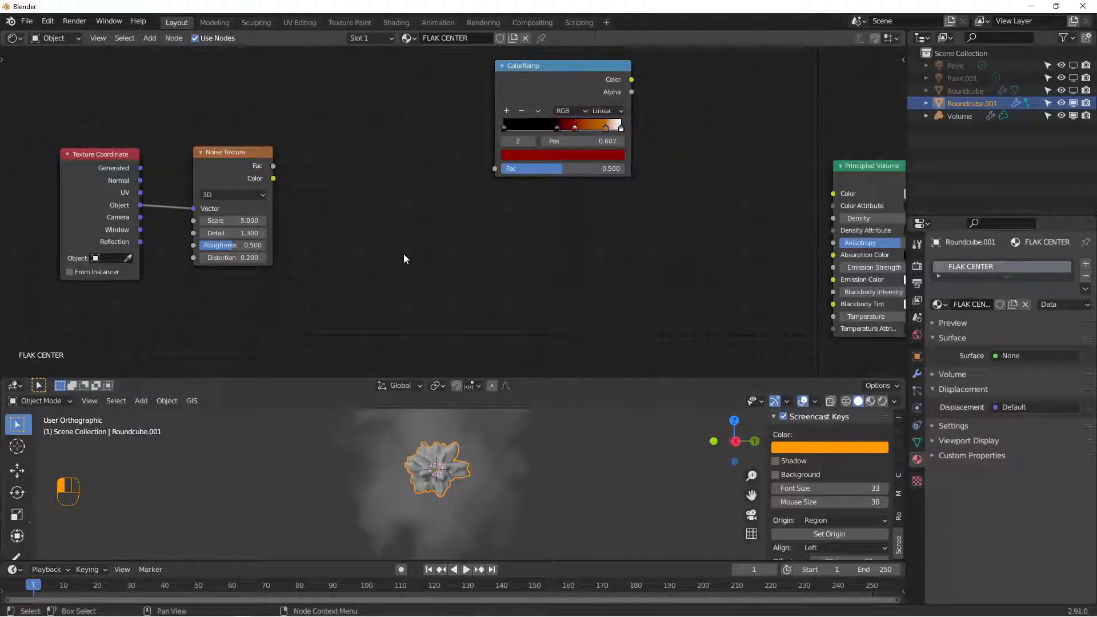
pyautogui.press('shift+a')
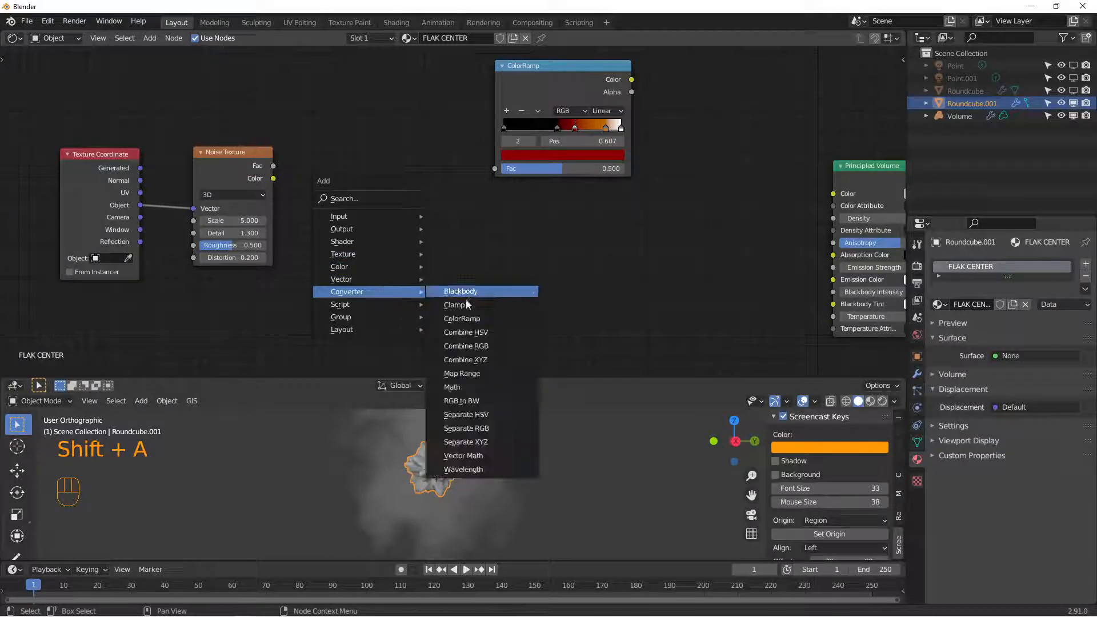
# - Add a second ColorRamp shaping the noise into black-and-white blotches and tidy the nodes
pyautogui.click(462, 319)
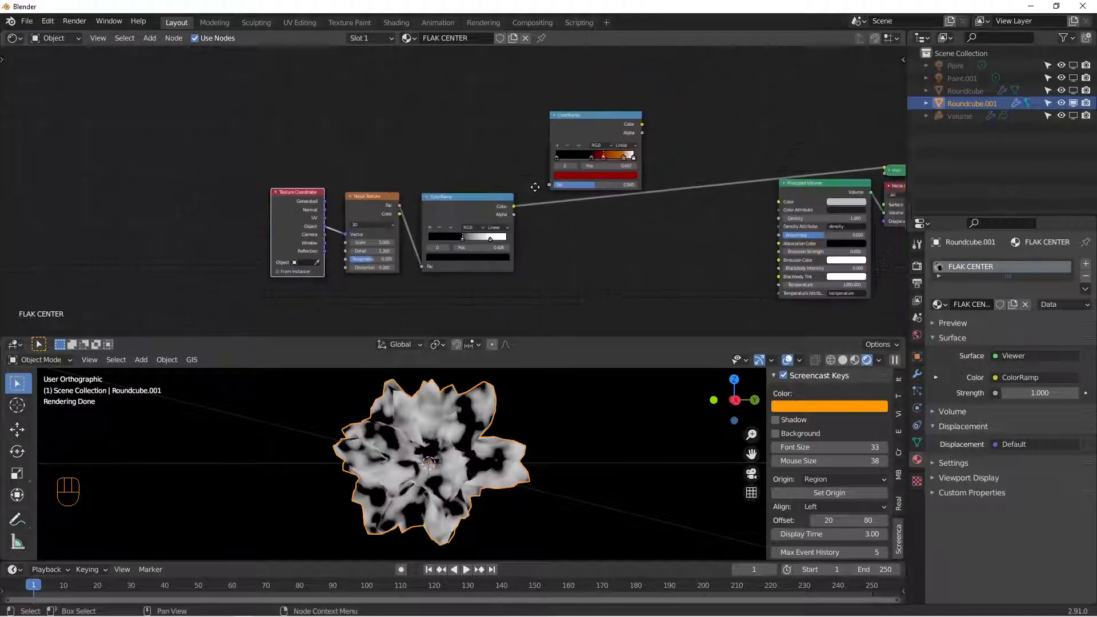
pyautogui.press('g')
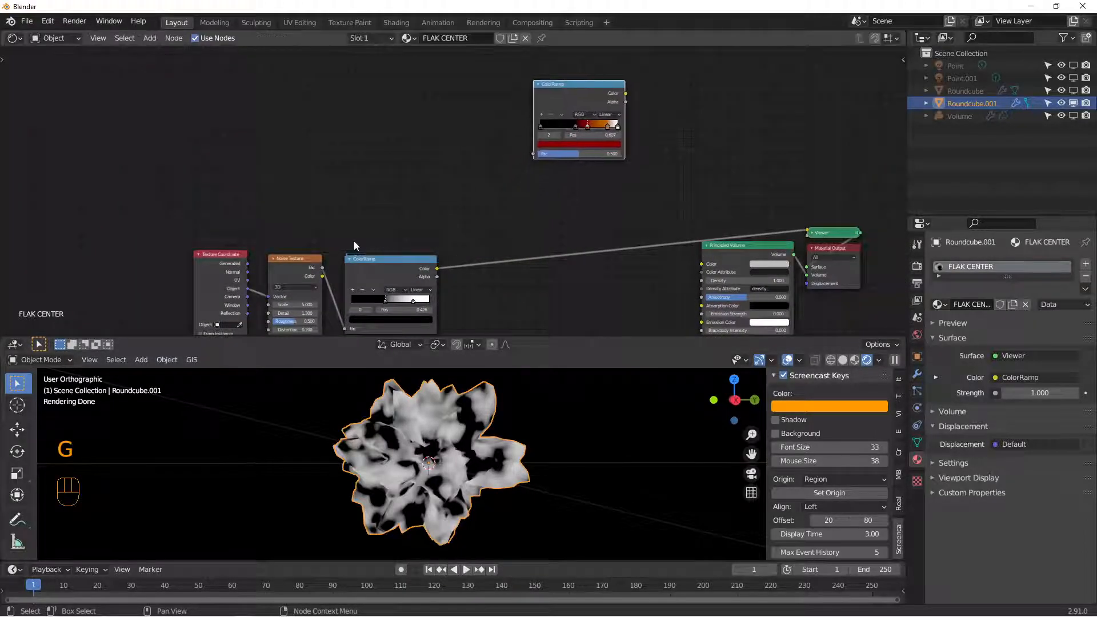
pyautogui.press('shift+a')
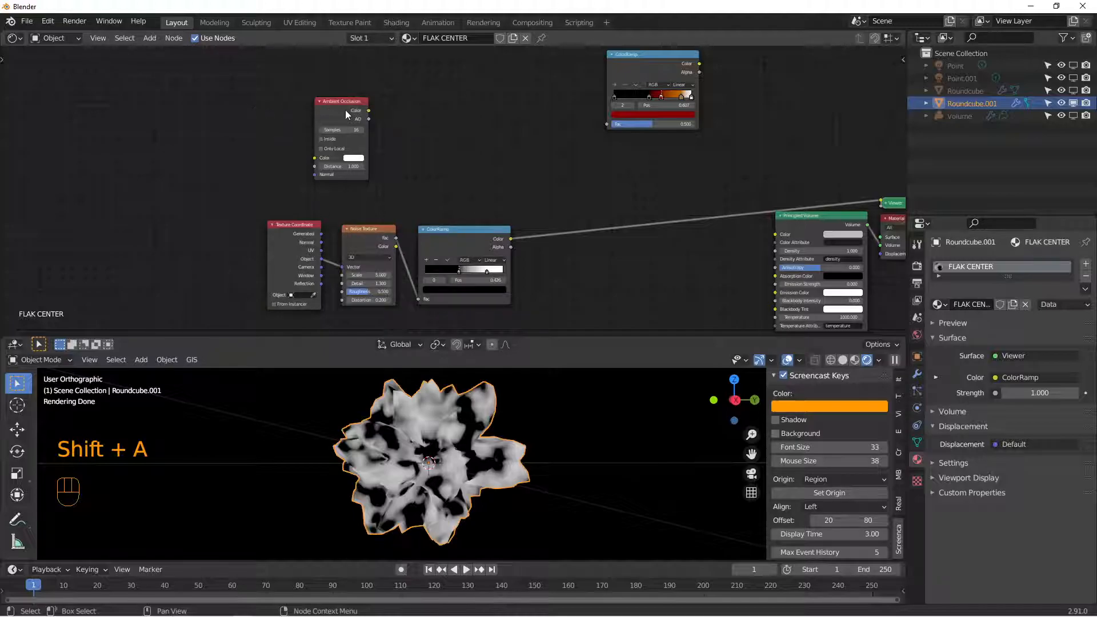
pyautogui.moveTo(391, 204)
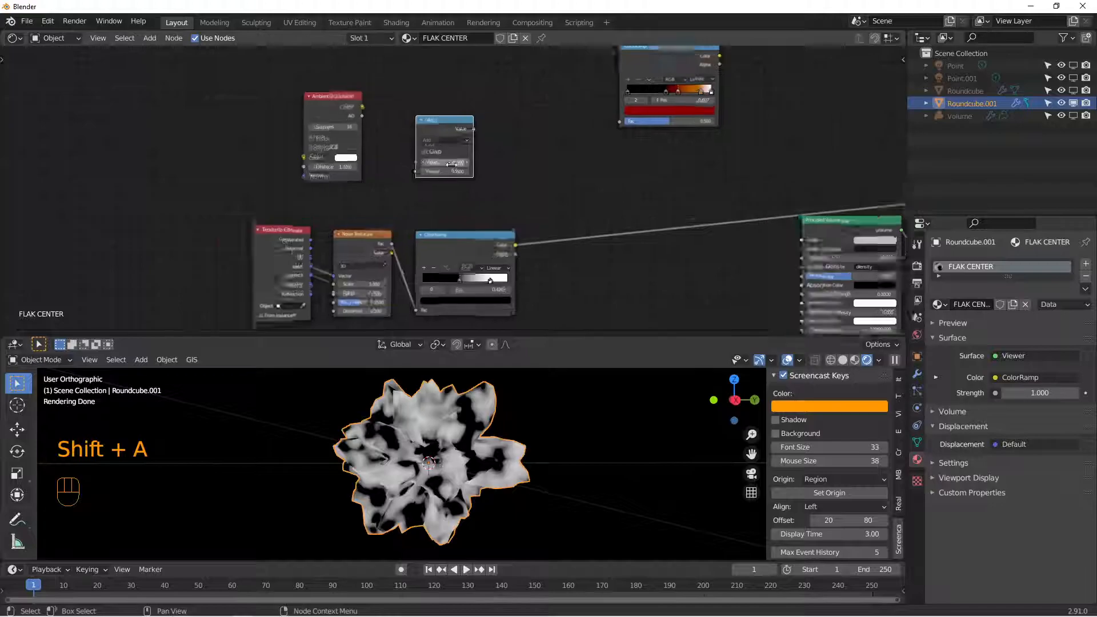
# - Raise the Ambient Occlusion value to the power 10 with a Math node, then start an Add math node
pyautogui.click(444, 136)
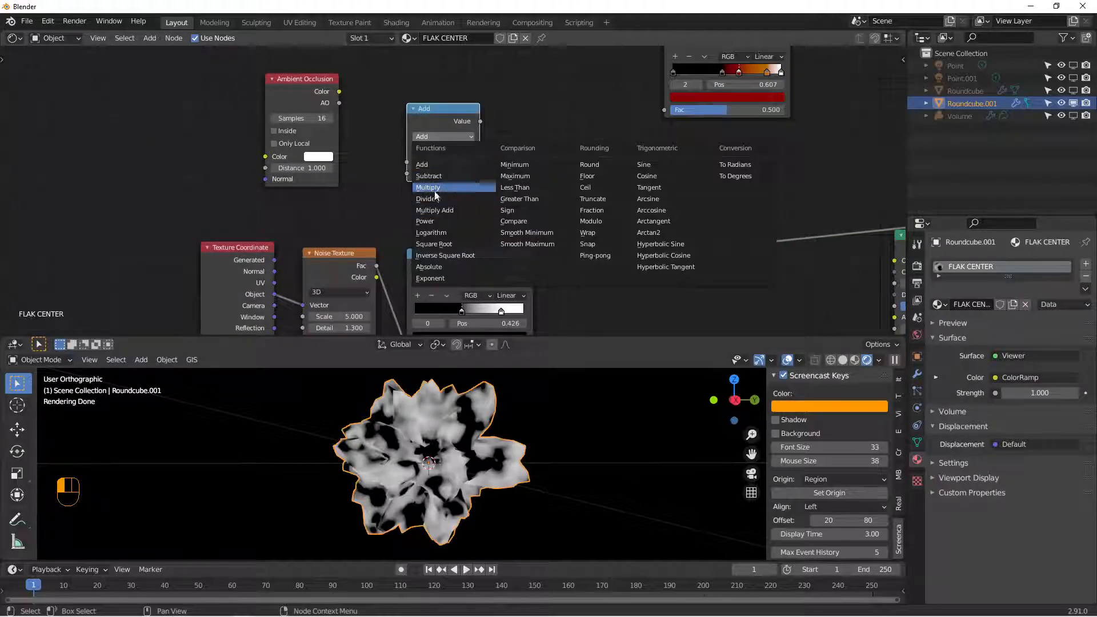
pyautogui.click(425, 220)
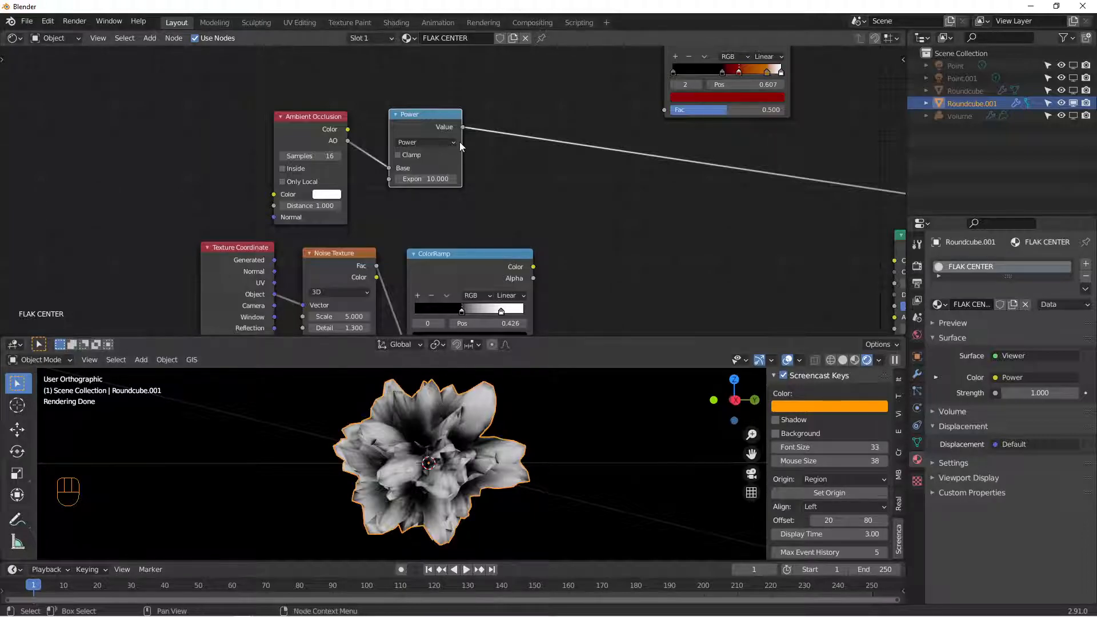
pyautogui.moveTo(455, 86)
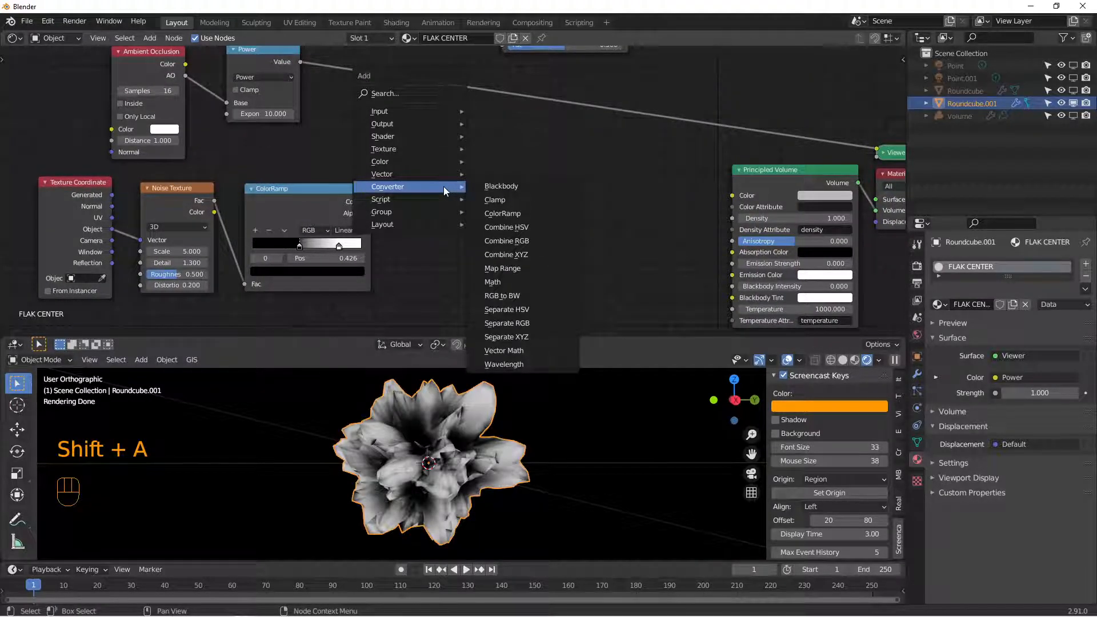
pyautogui.click(493, 282)
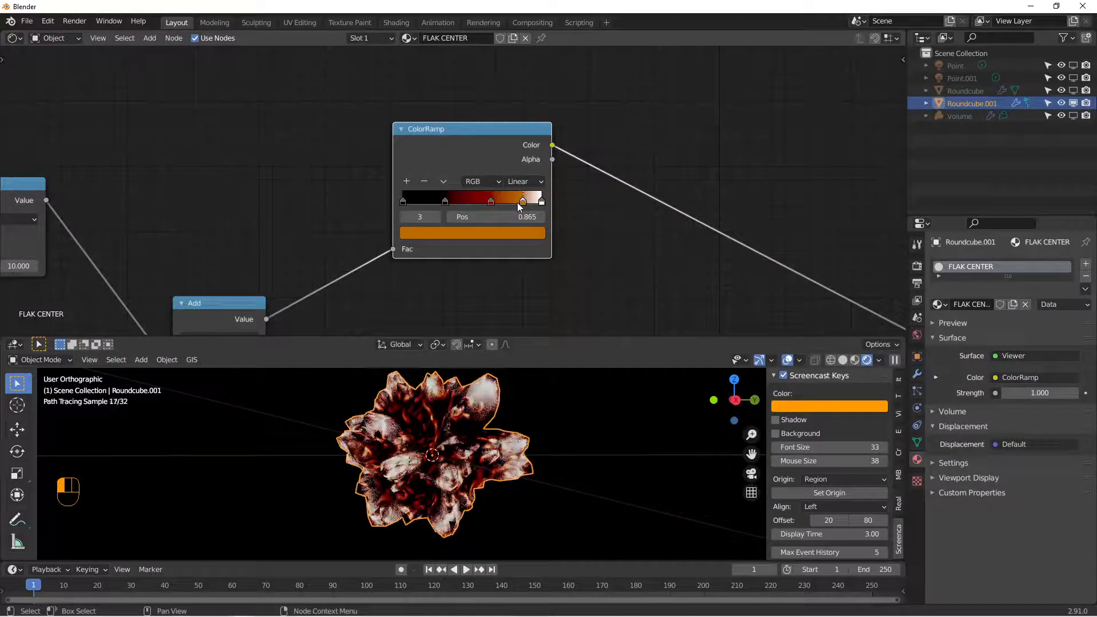
# - Reposition the black, red and orange stops of the flame ColorRamp for a richer glow
pyautogui.click(474, 201)
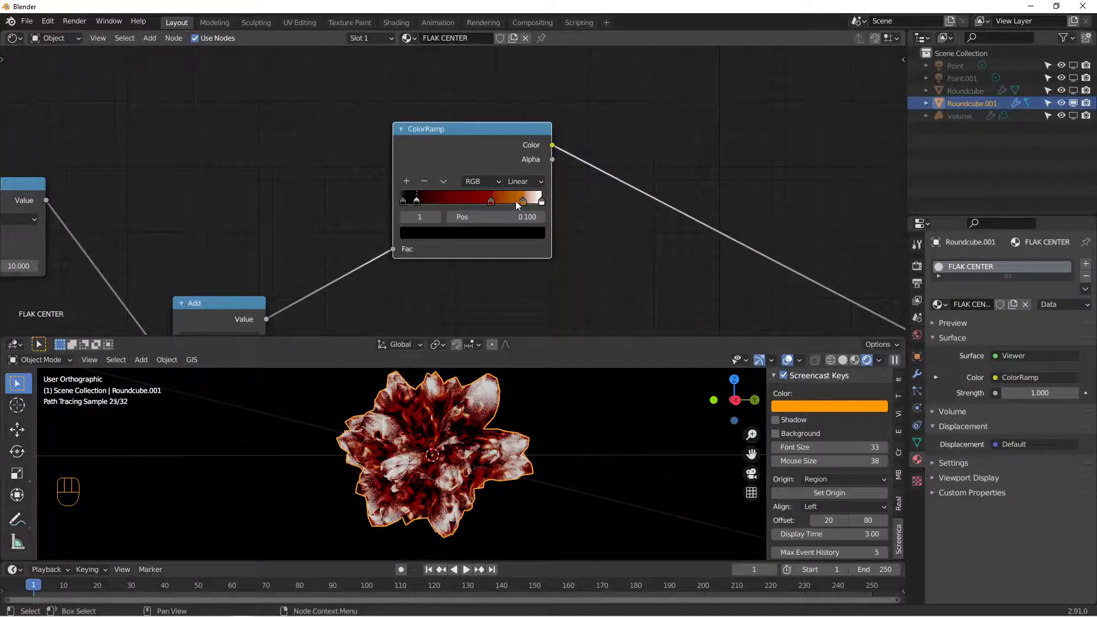
pyautogui.click(538, 199)
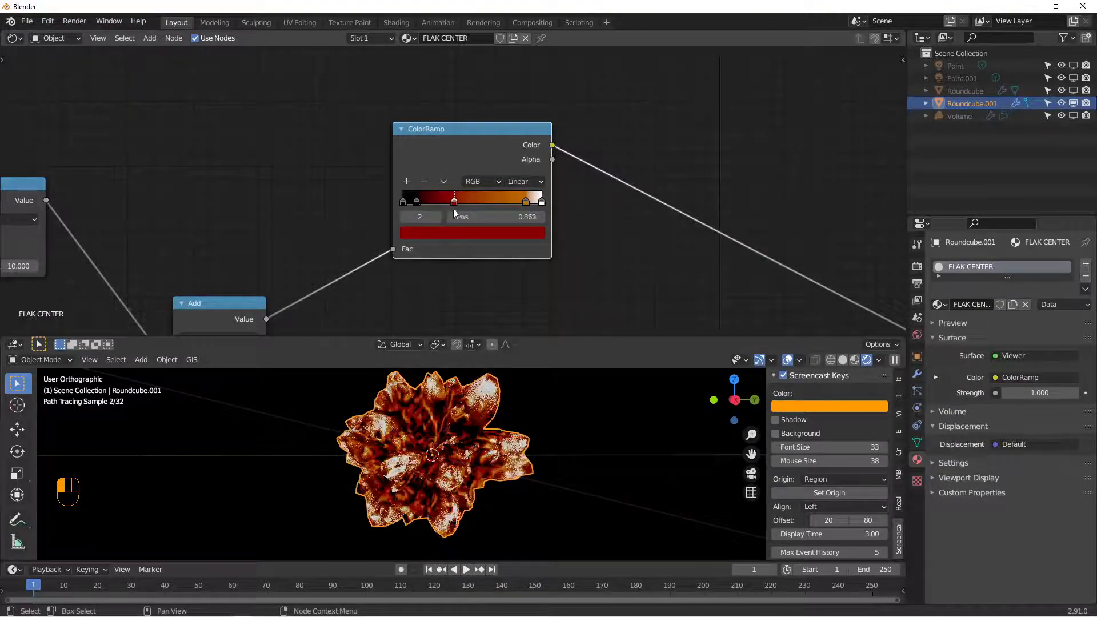
pyautogui.click(402, 200)
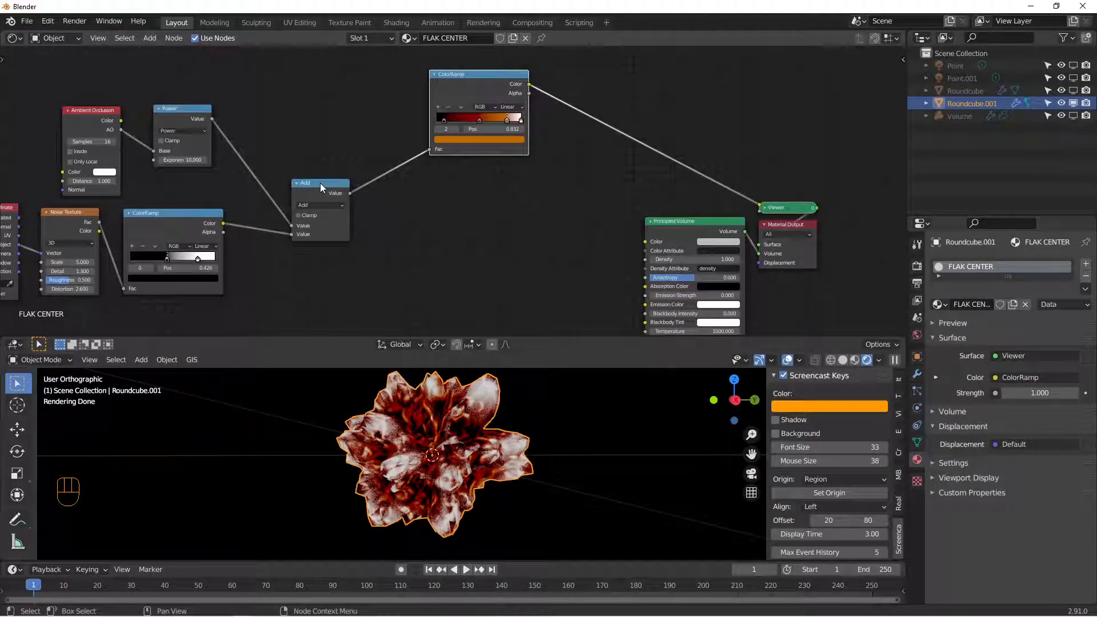
# - Duplicate the Add node as a Multiply by 25 driving the Principled Volume density
pyautogui.click(320, 204)
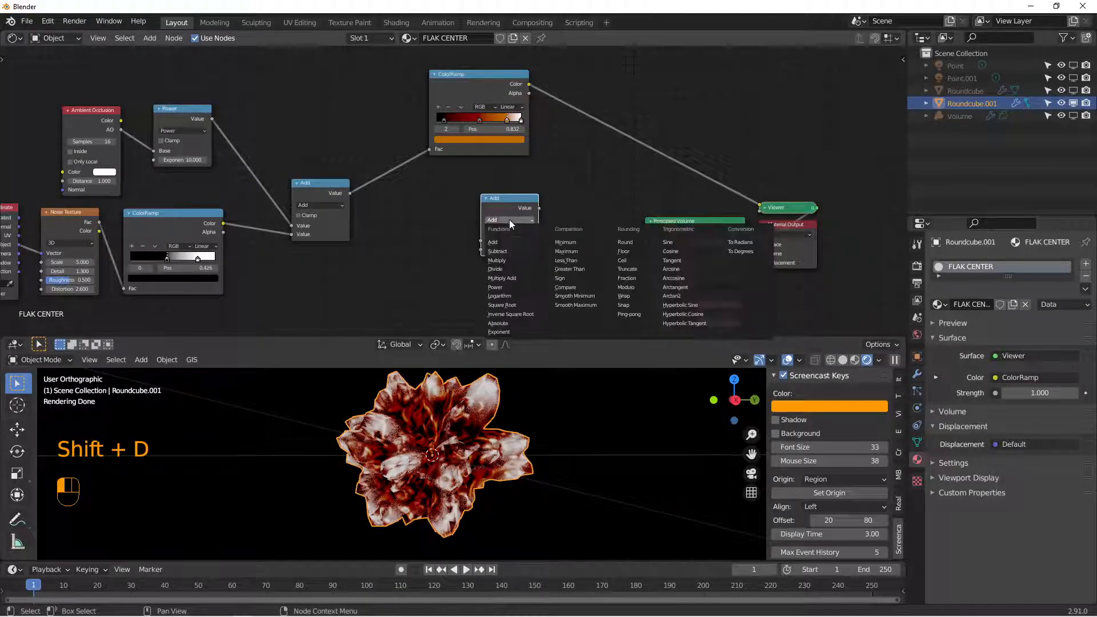
pyautogui.click(497, 259)
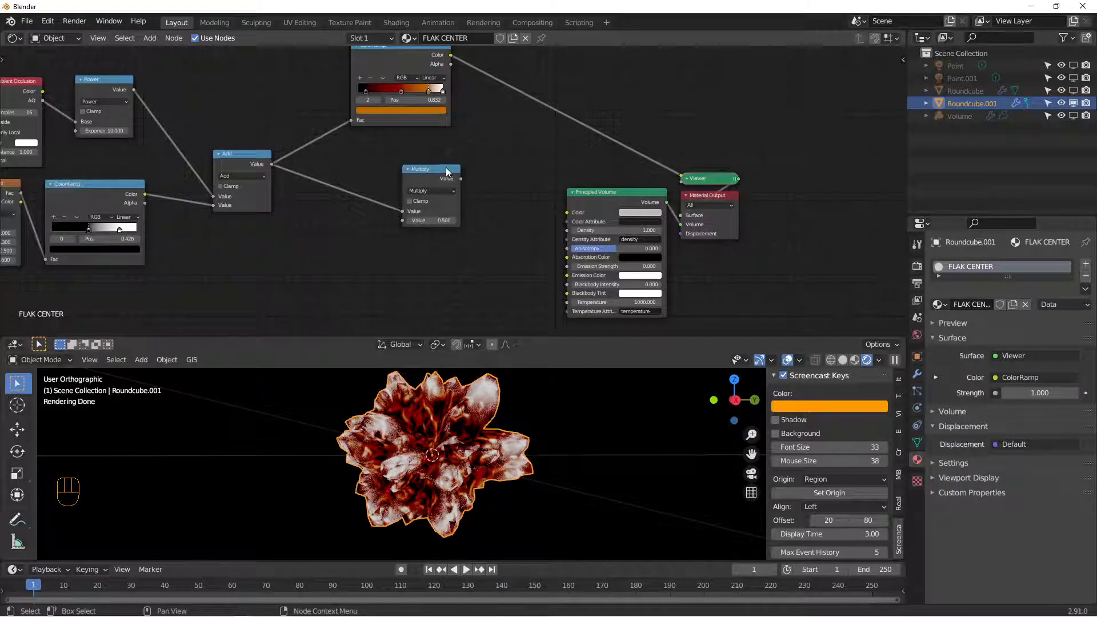
pyautogui.press('shift+d')
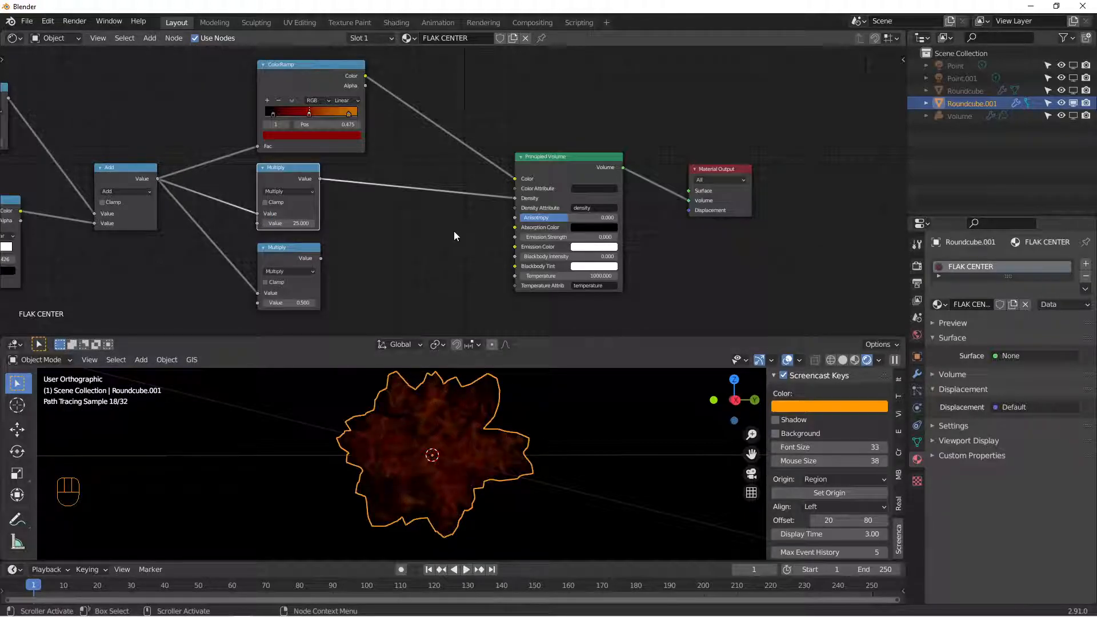
pyautogui.moveTo(384, 244)
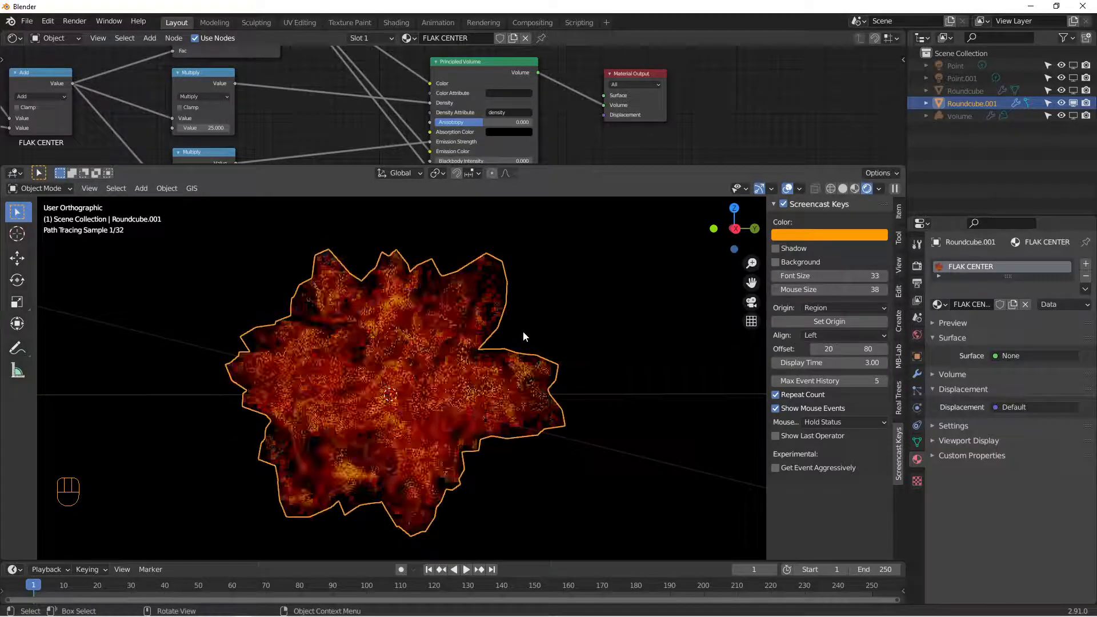
# - Scale the fire core up about 2.139 times, then select the smoke Volume object
pyautogui.scroll(-3)
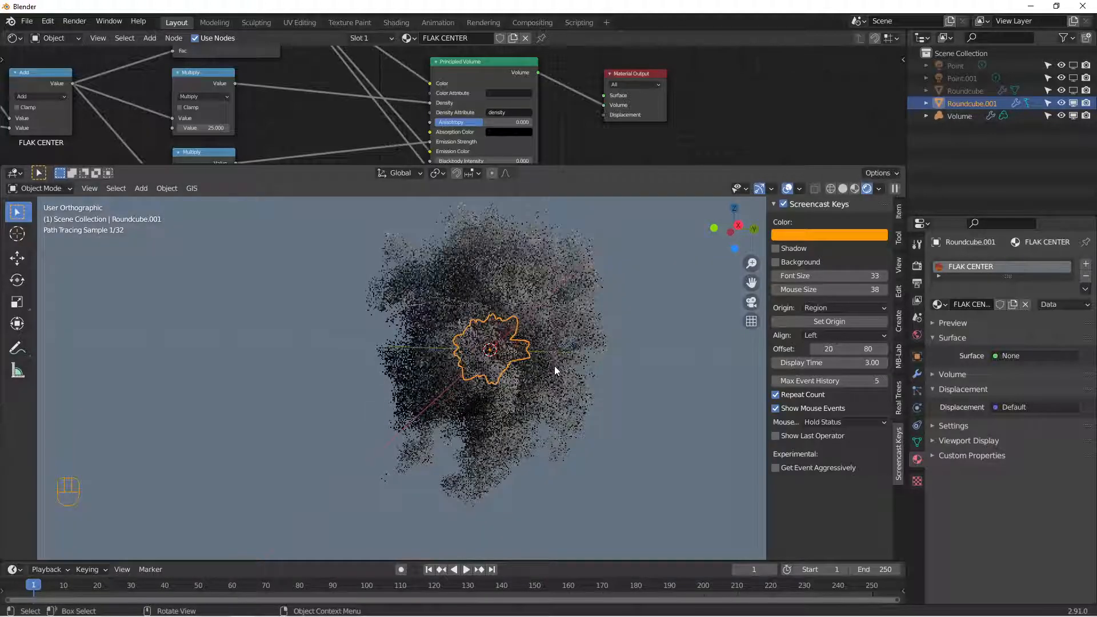
pyautogui.press('s')
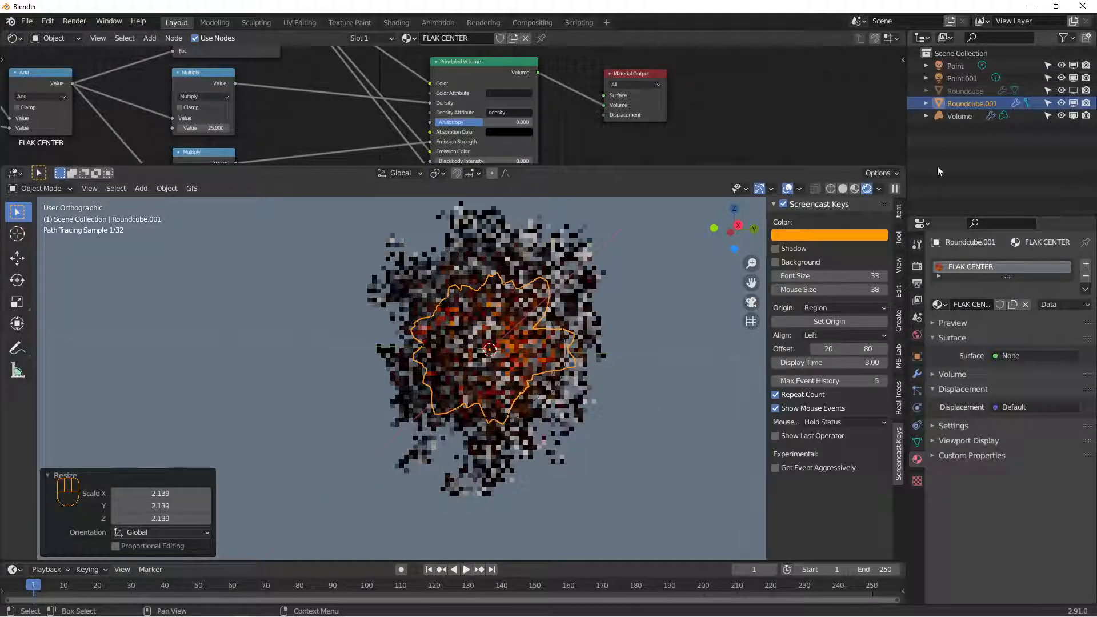
pyautogui.click(960, 116)
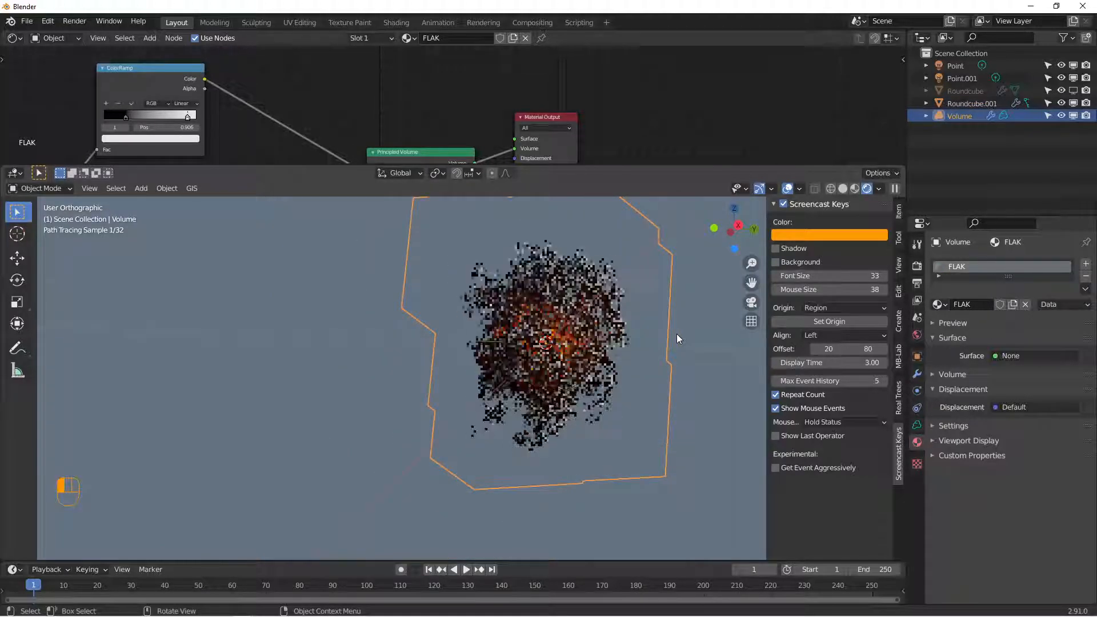
pyautogui.moveTo(752, 301)
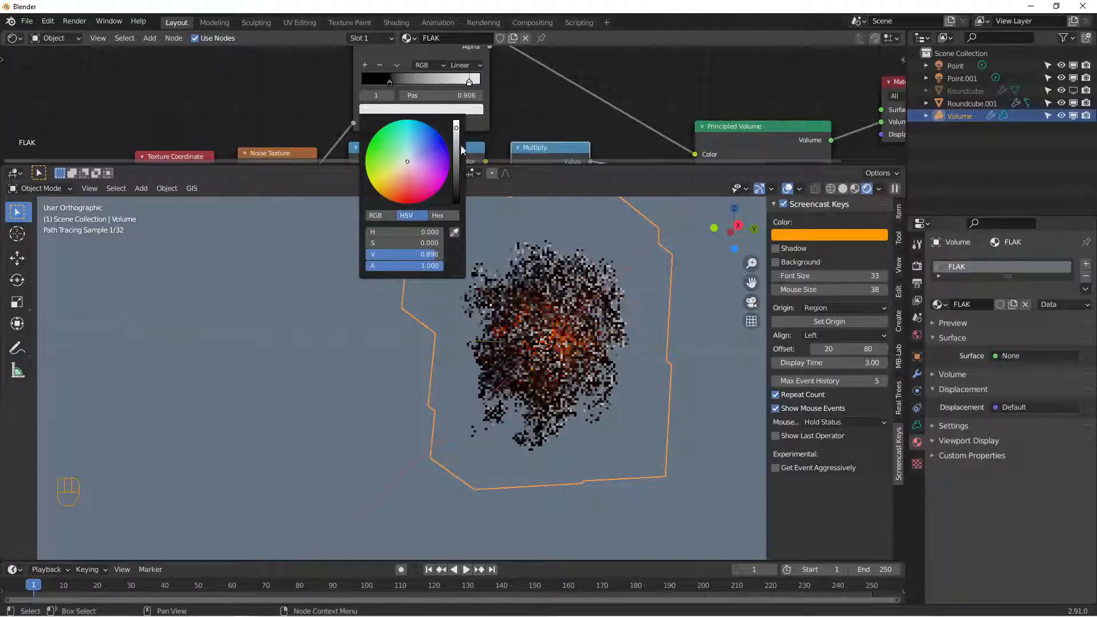
# - Lower the FLAK ColorRamp's white stop Value so the smoke renders darker
pyautogui.click(682, 95)
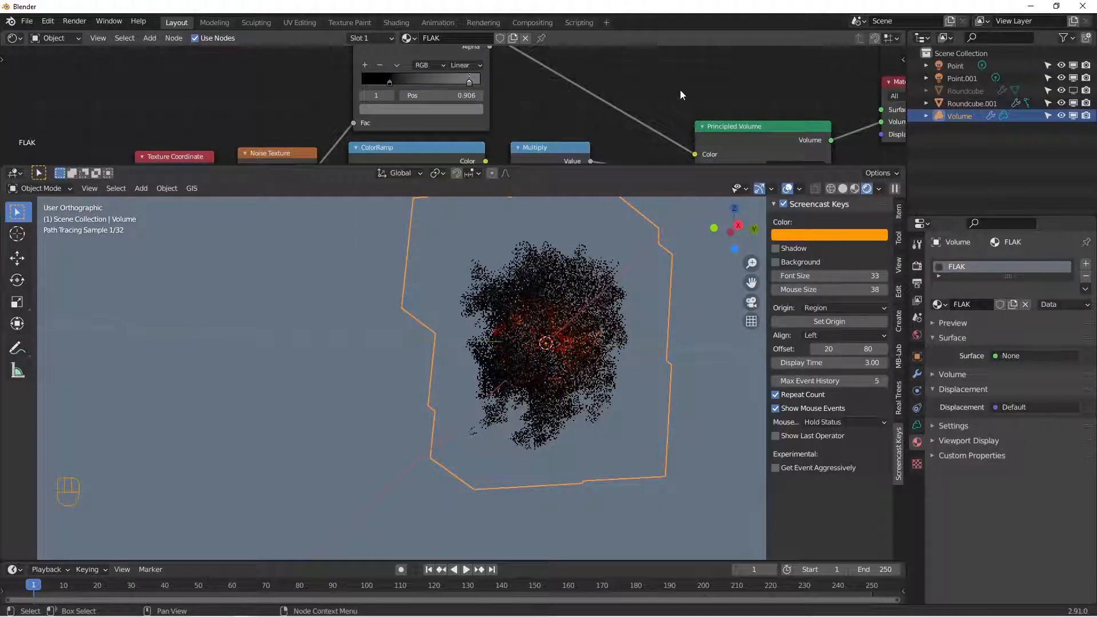